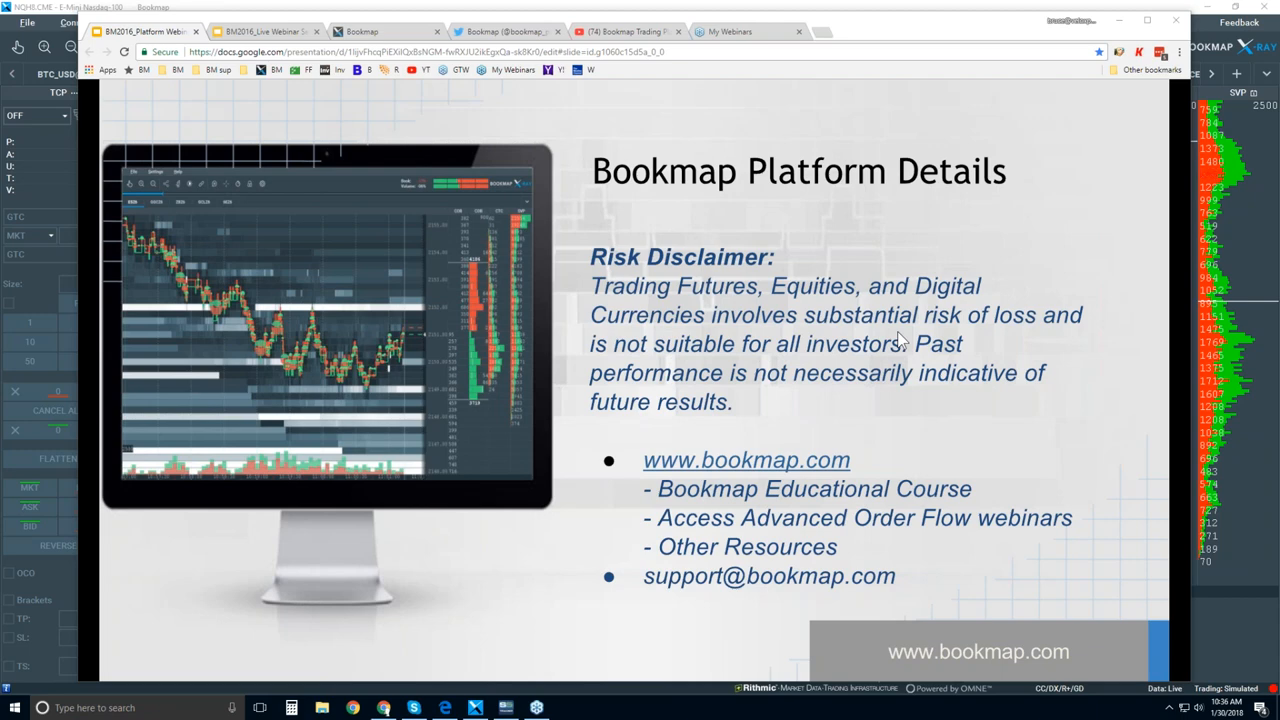
- Switch to bookmap.com and scroll through its sections down to the Connectivity partners list
click(380, 31)
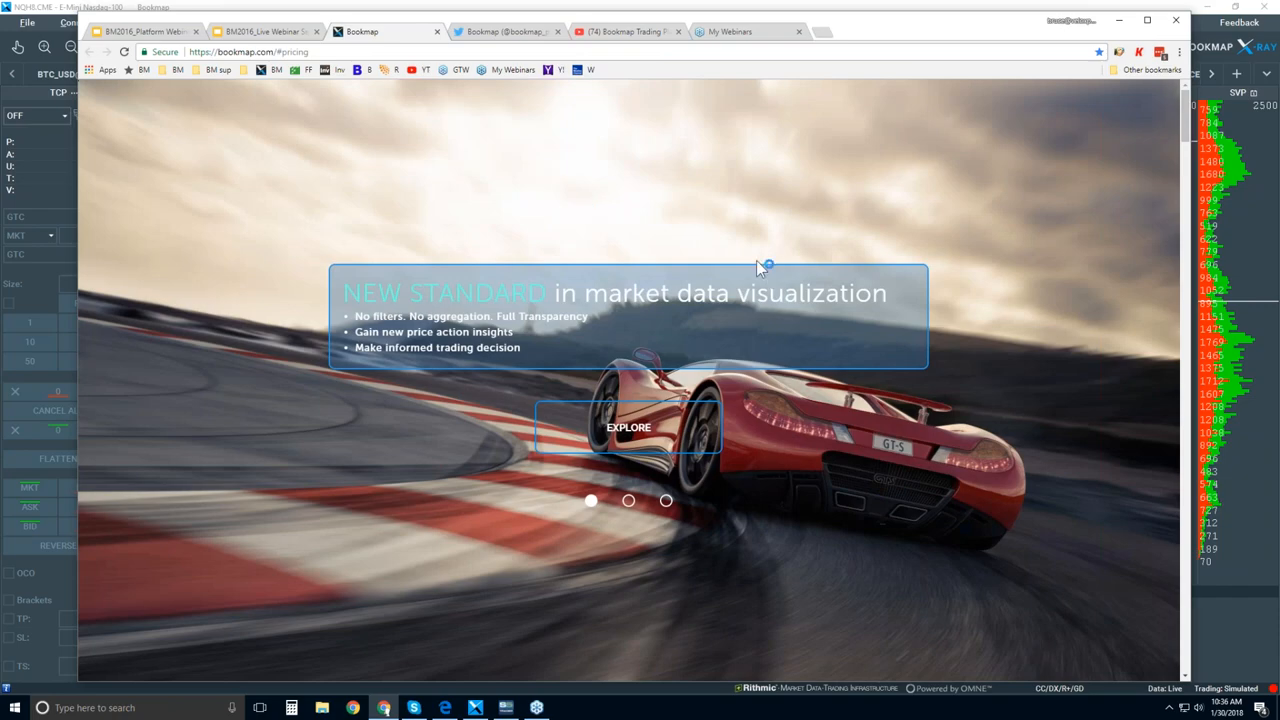
scroll(down, 3)
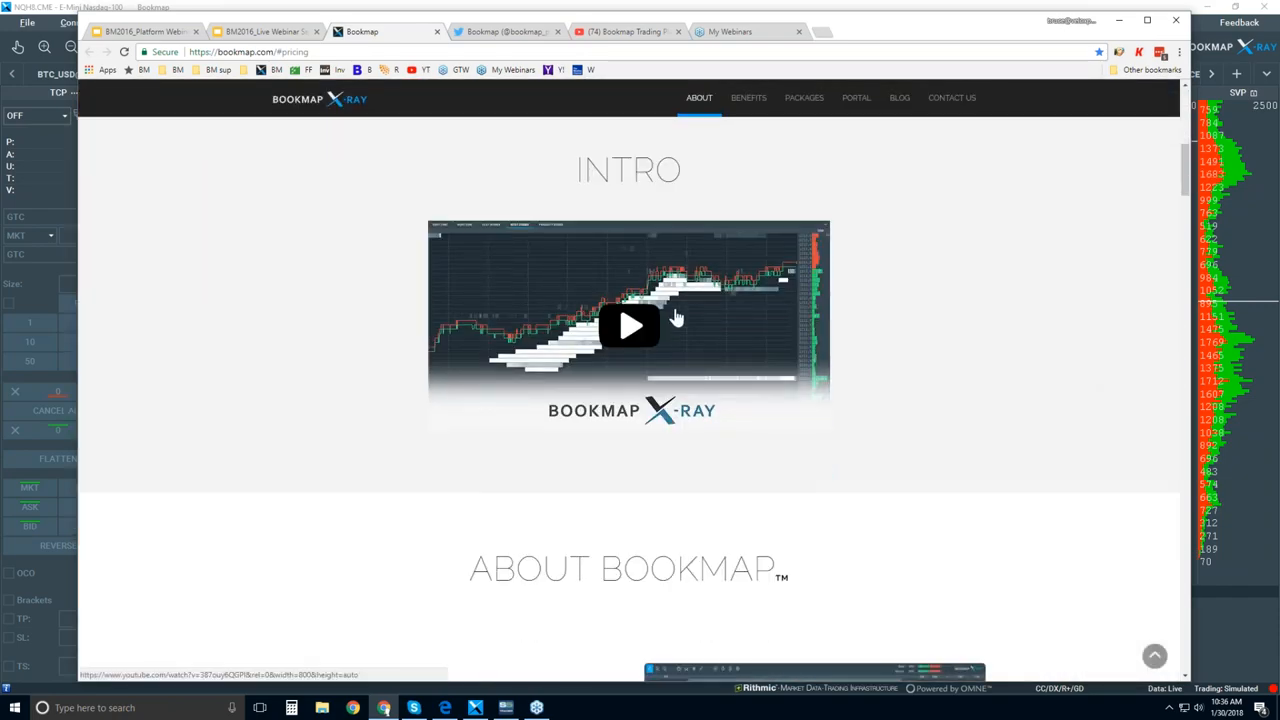
scroll(down, 3)
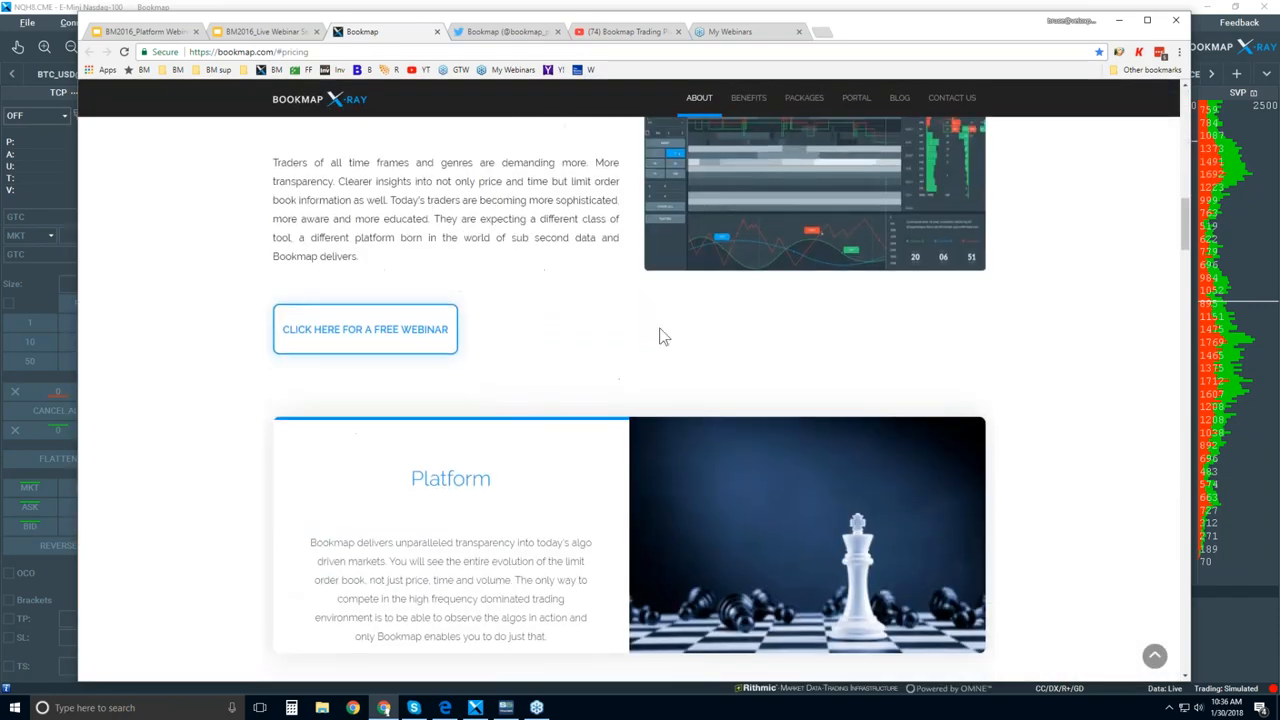
scroll(up, 3)
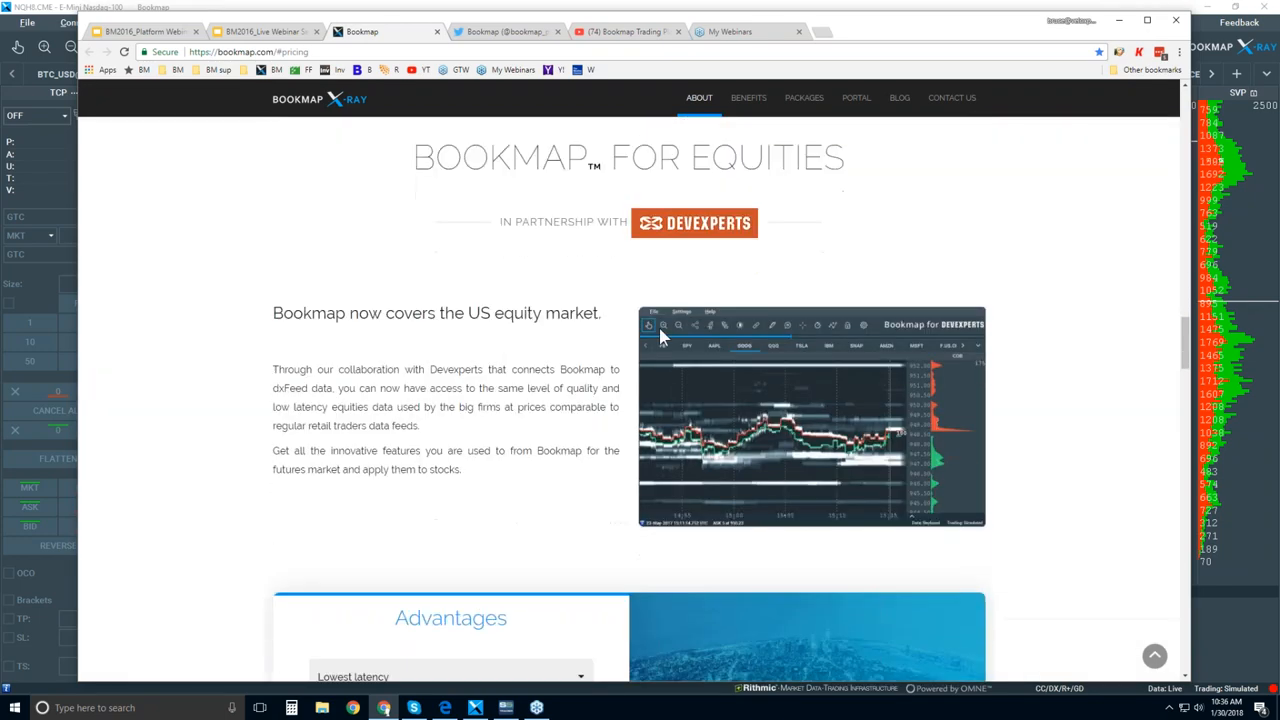
scroll(down, 3)
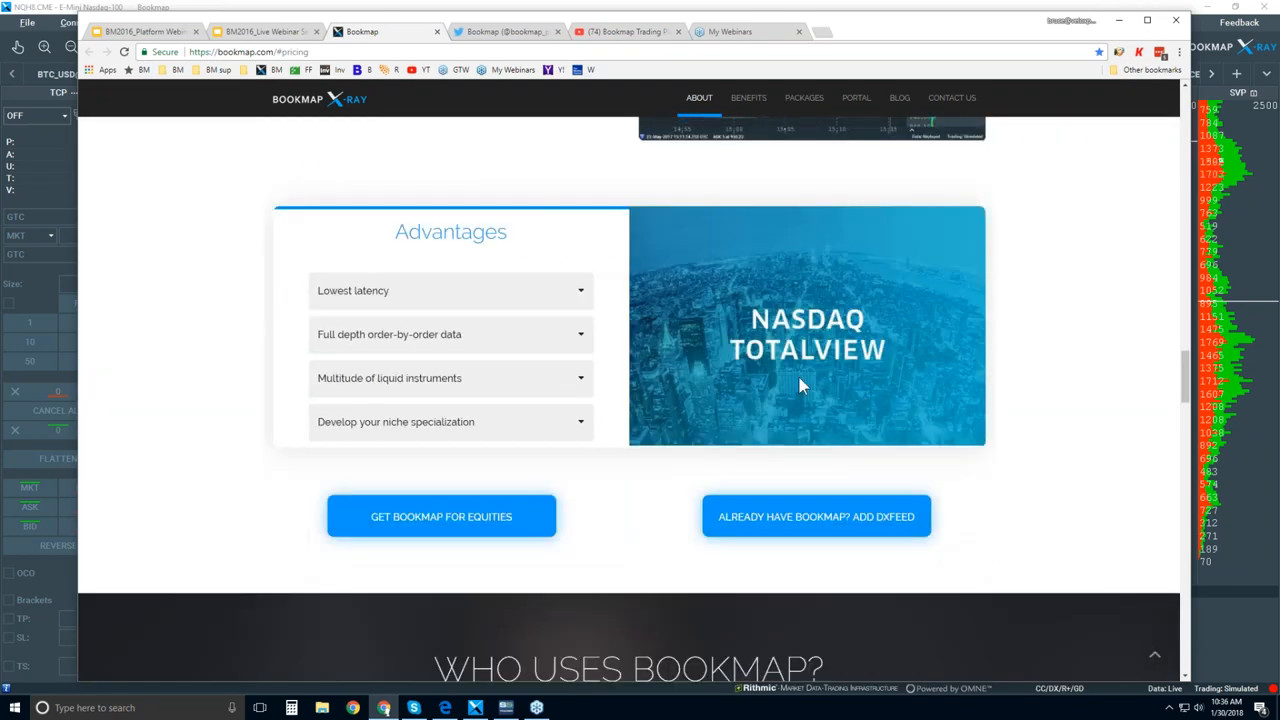
scroll(down, 3)
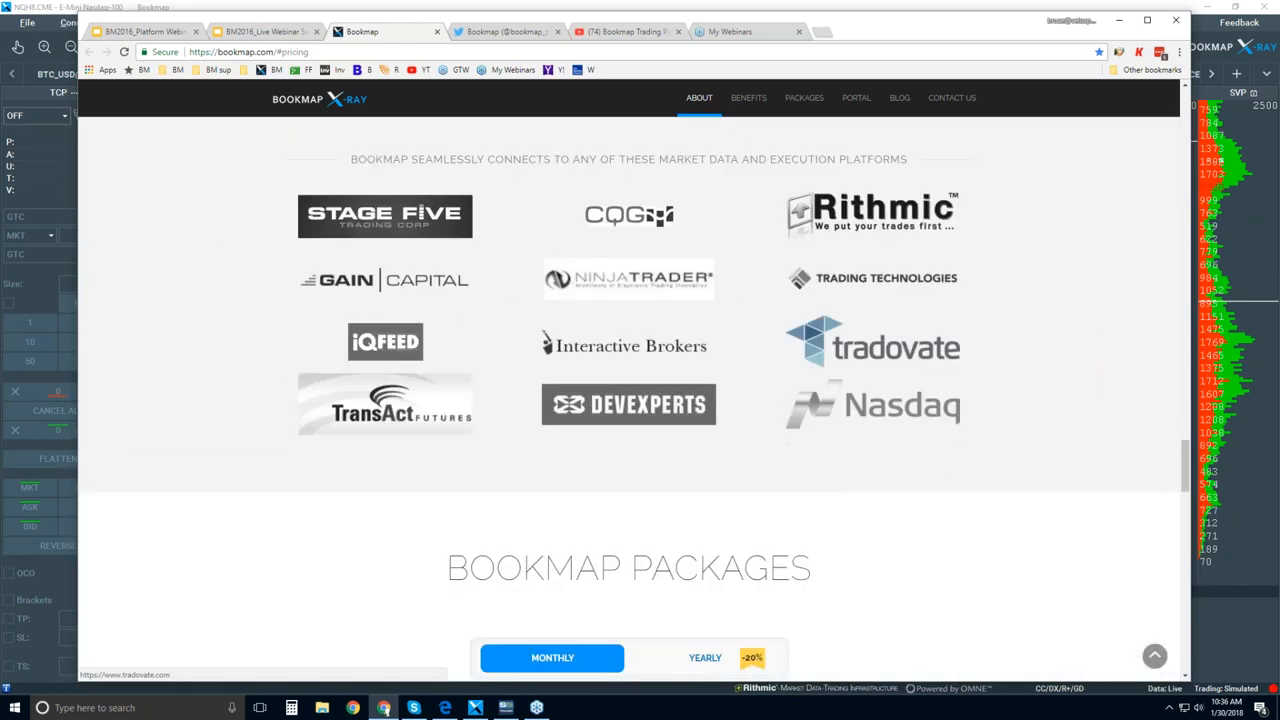
scroll(up, 3)
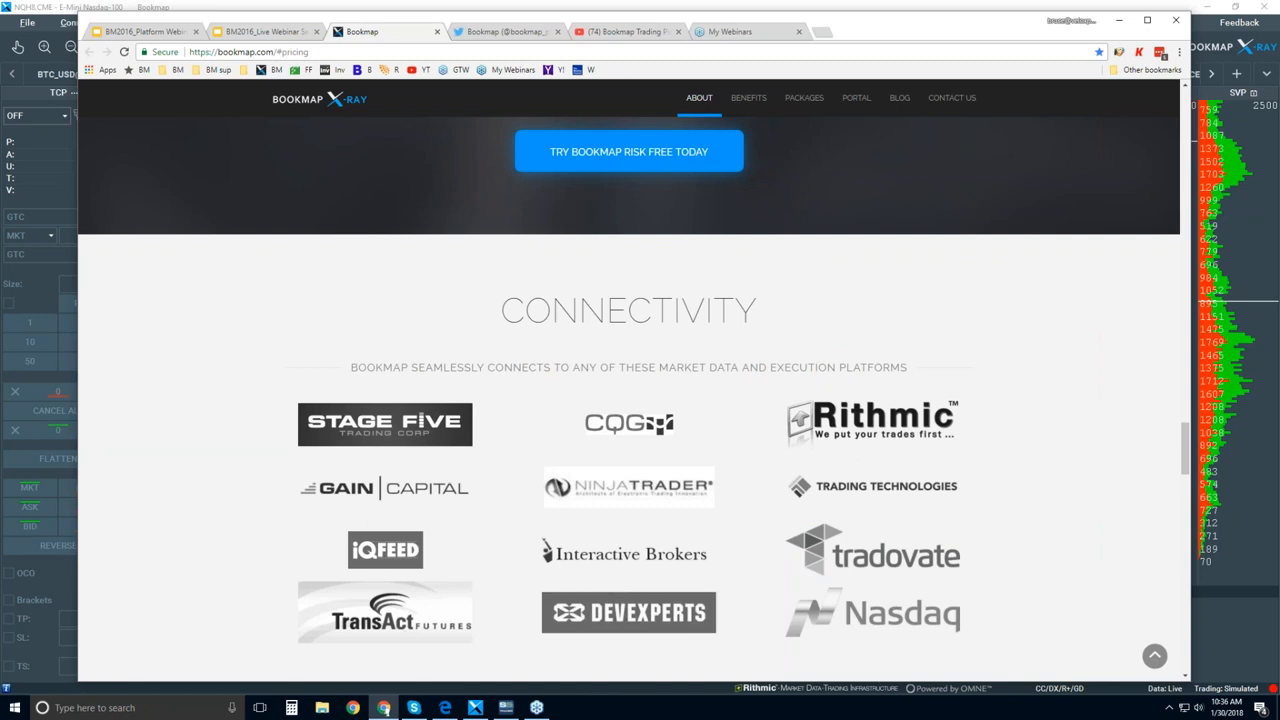
mouse_move(640, 310)
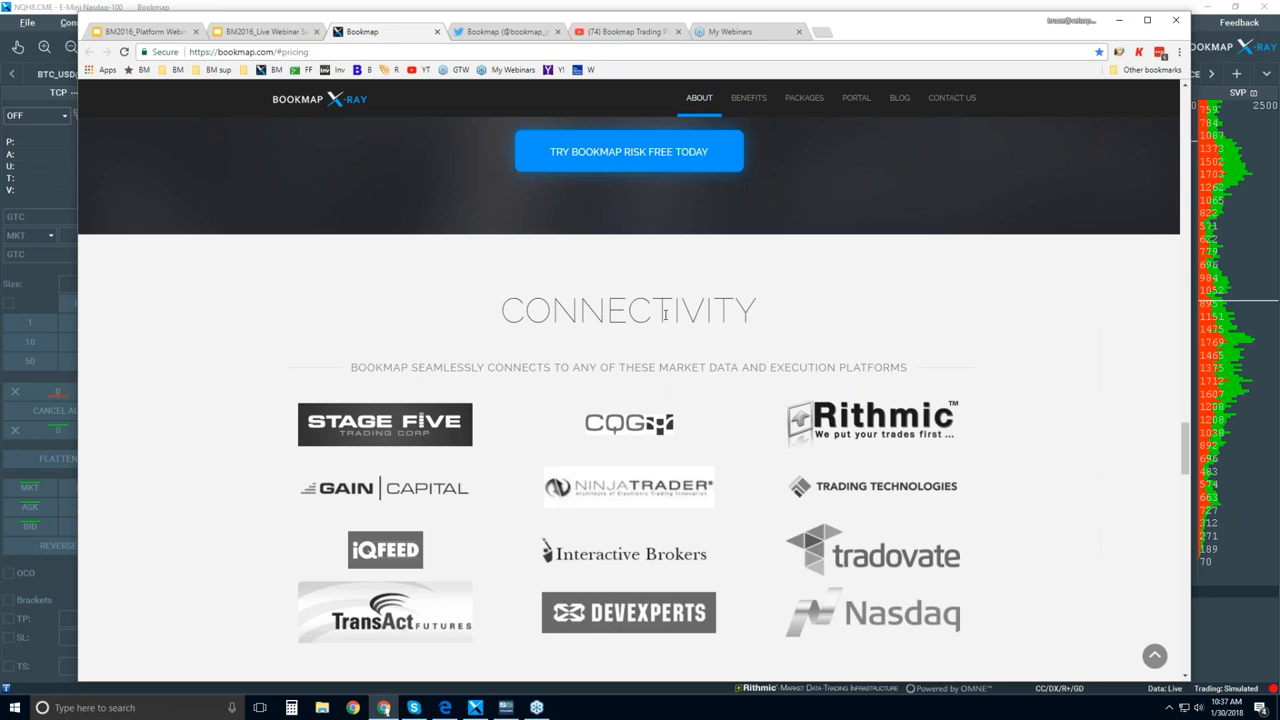
scroll(down, 3)
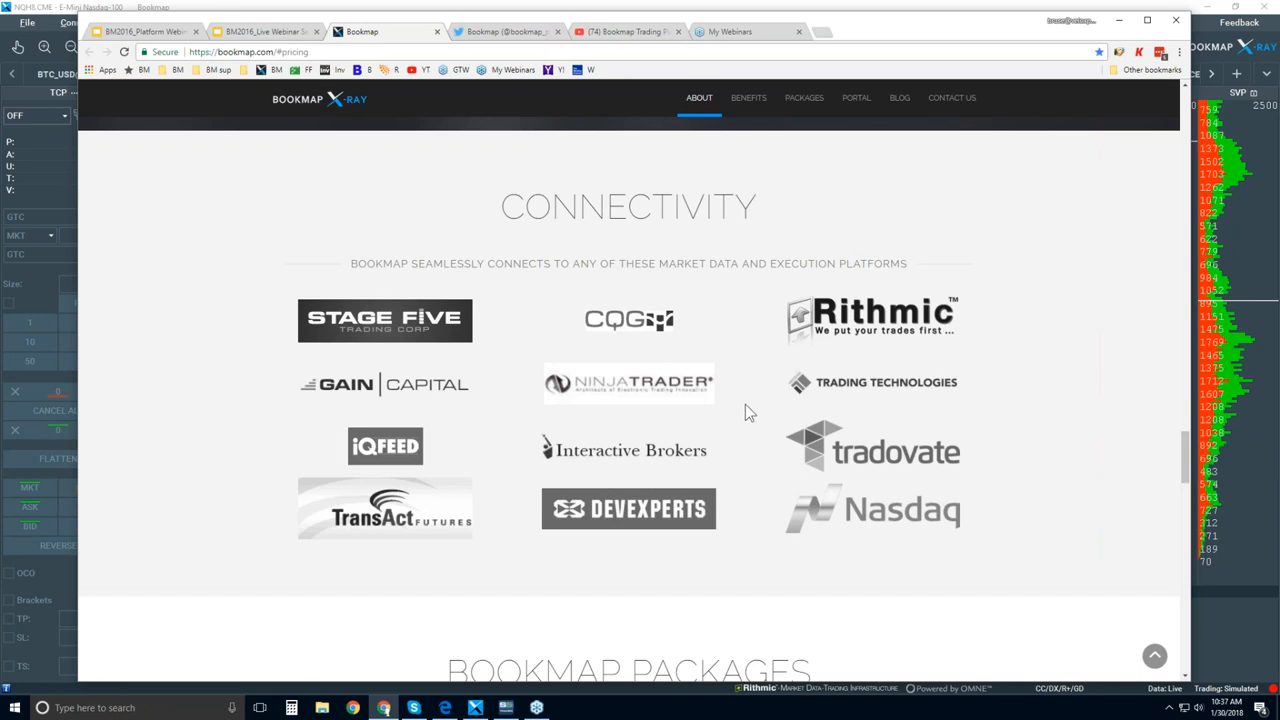
mouse_move(630, 388)
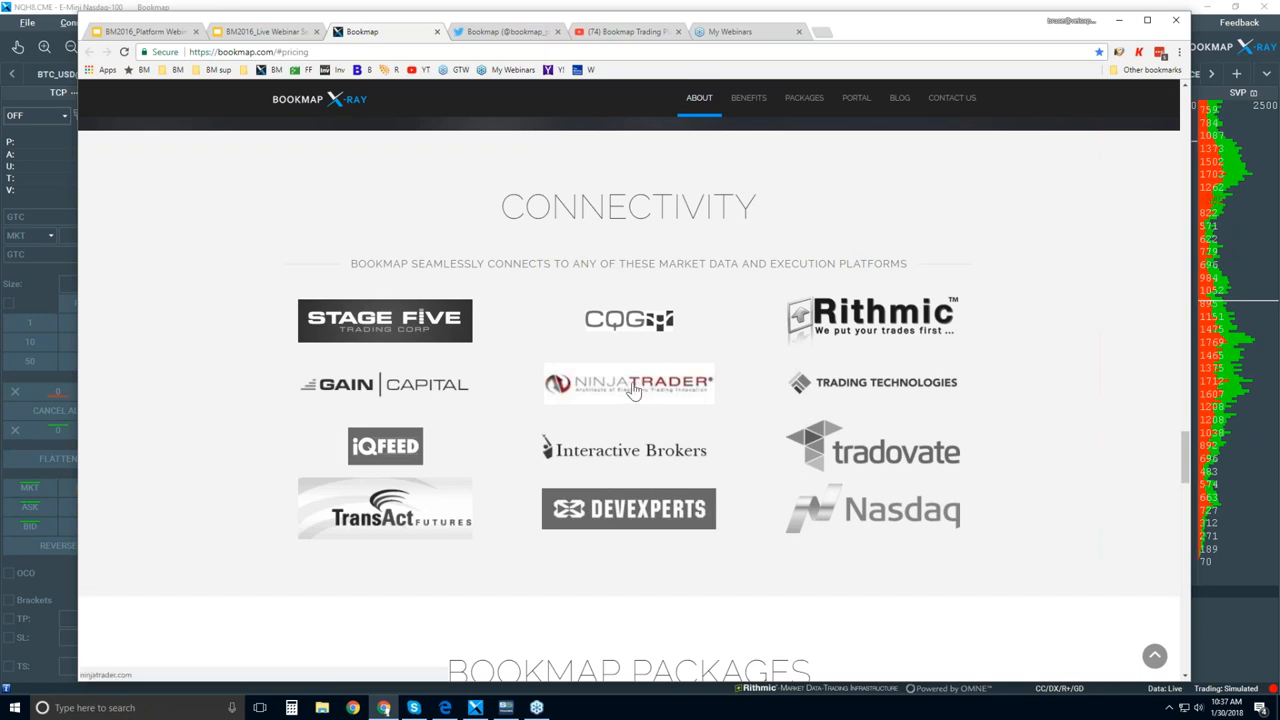
mouse_move(848, 388)
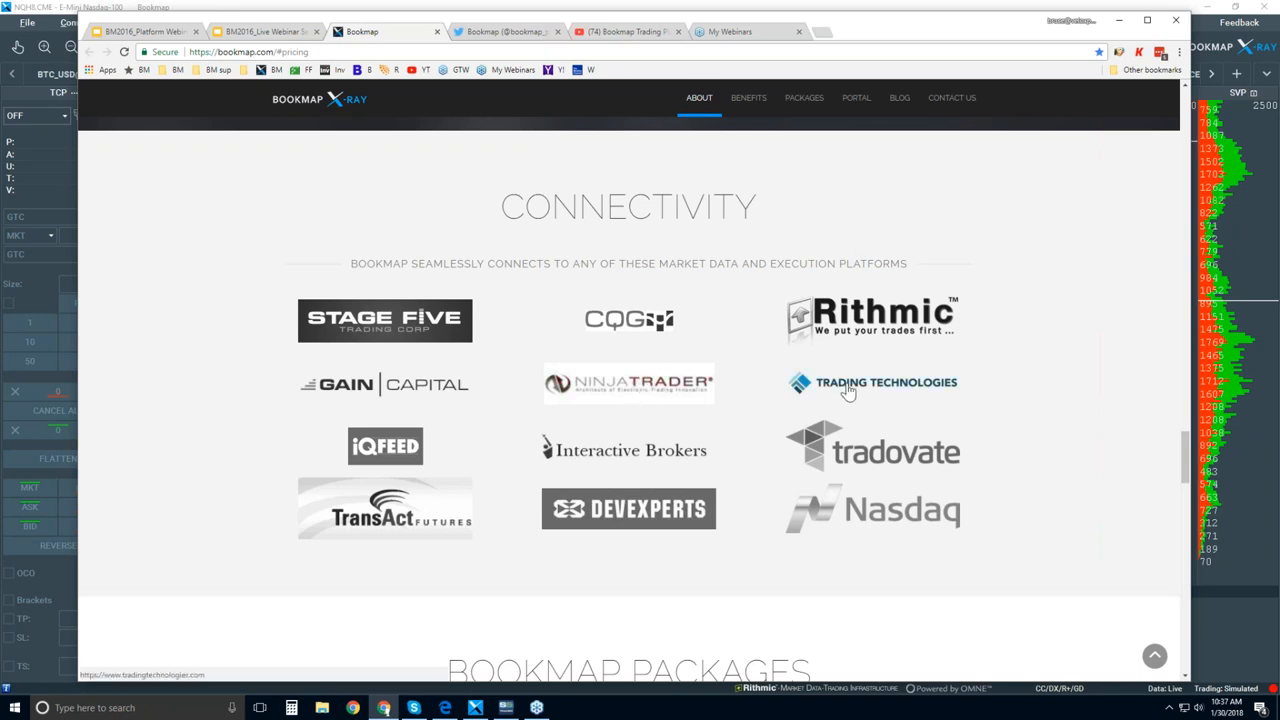
mouse_move(618, 458)
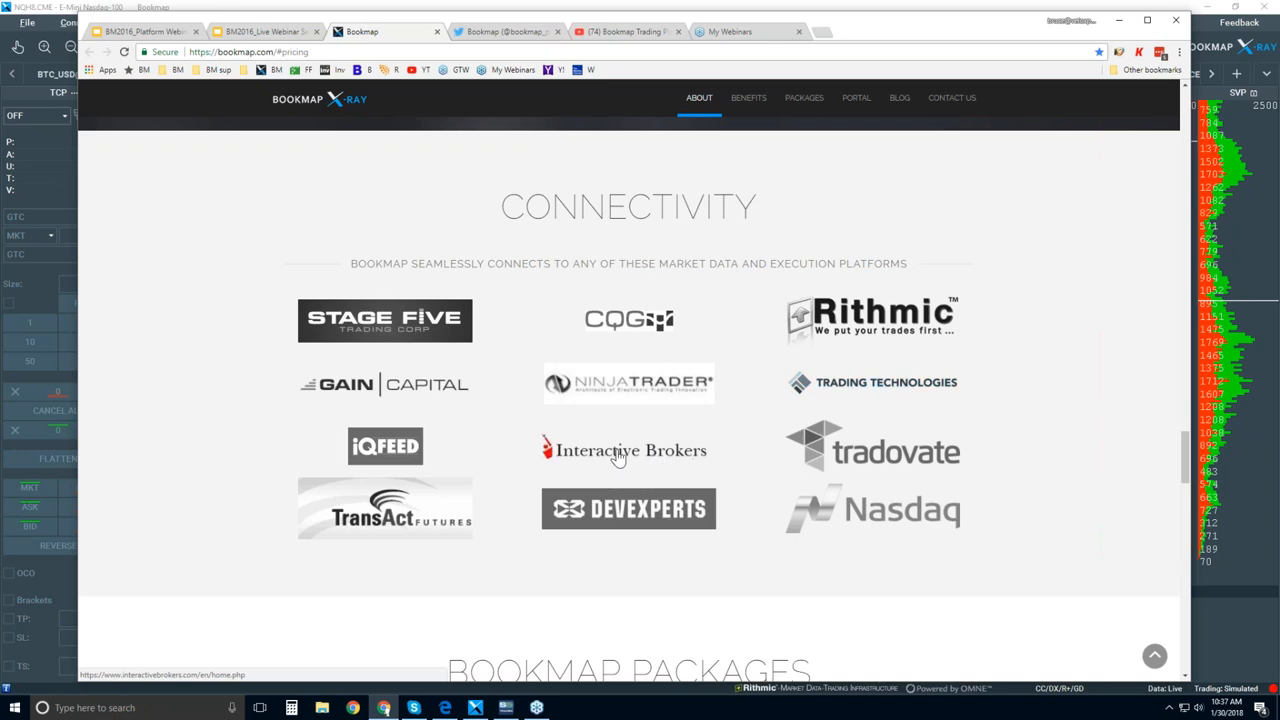
mouse_move(641, 410)
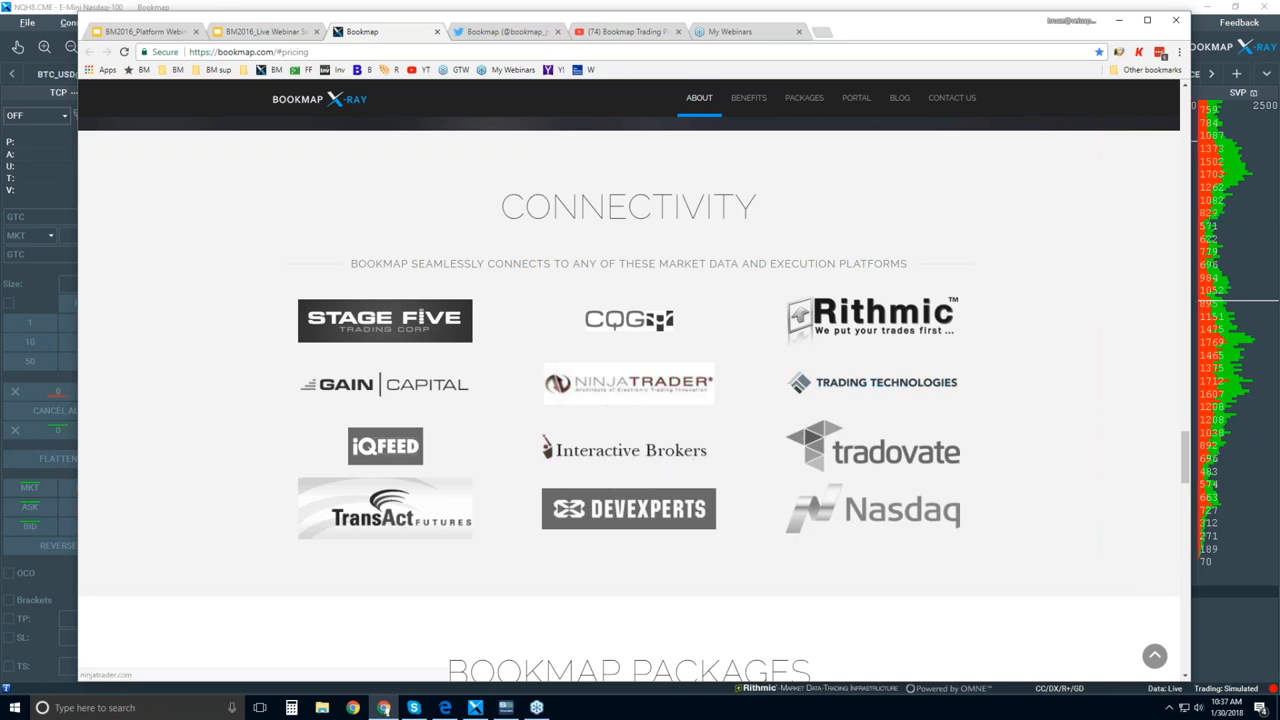
mouse_move(688, 390)
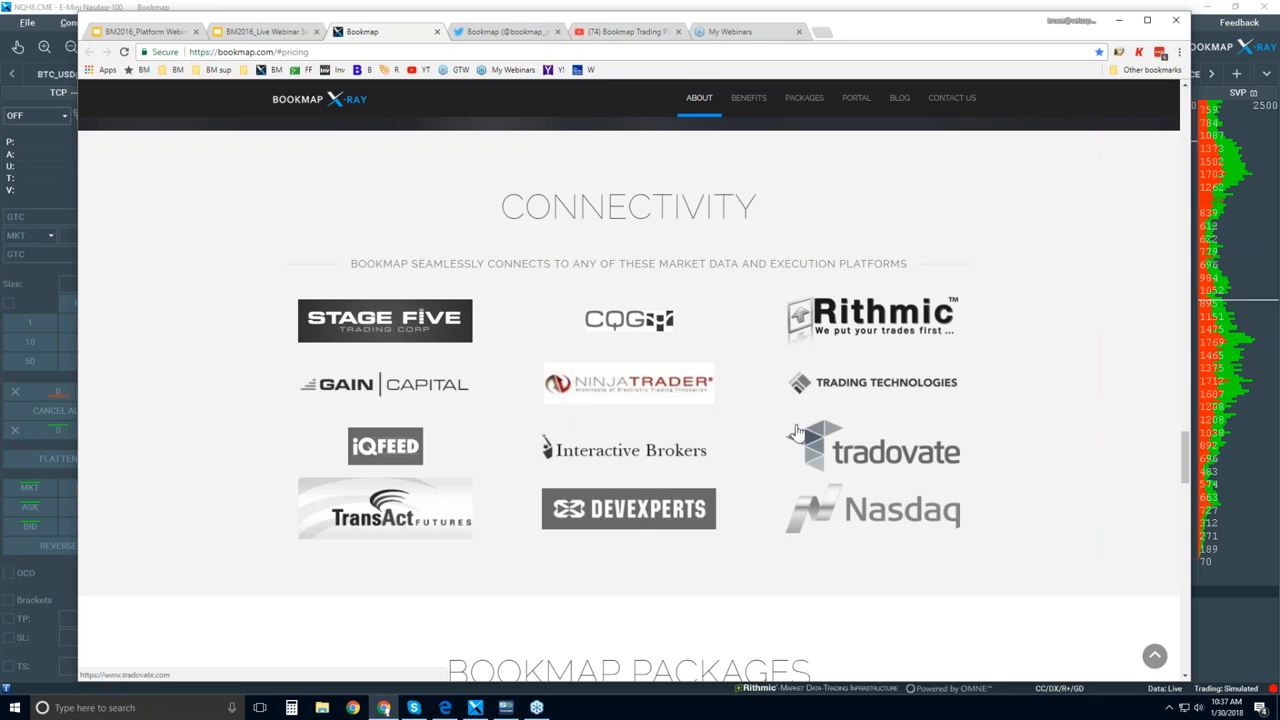
mouse_move(632, 328)
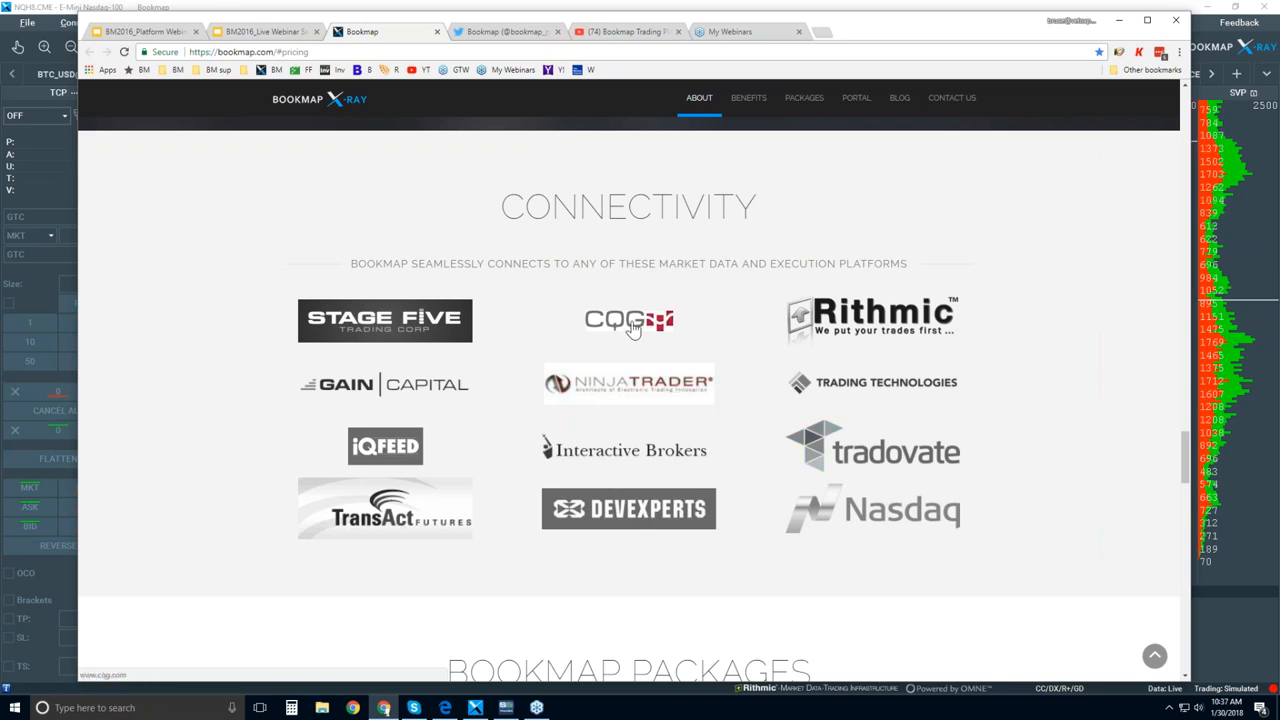
mouse_move(657, 322)
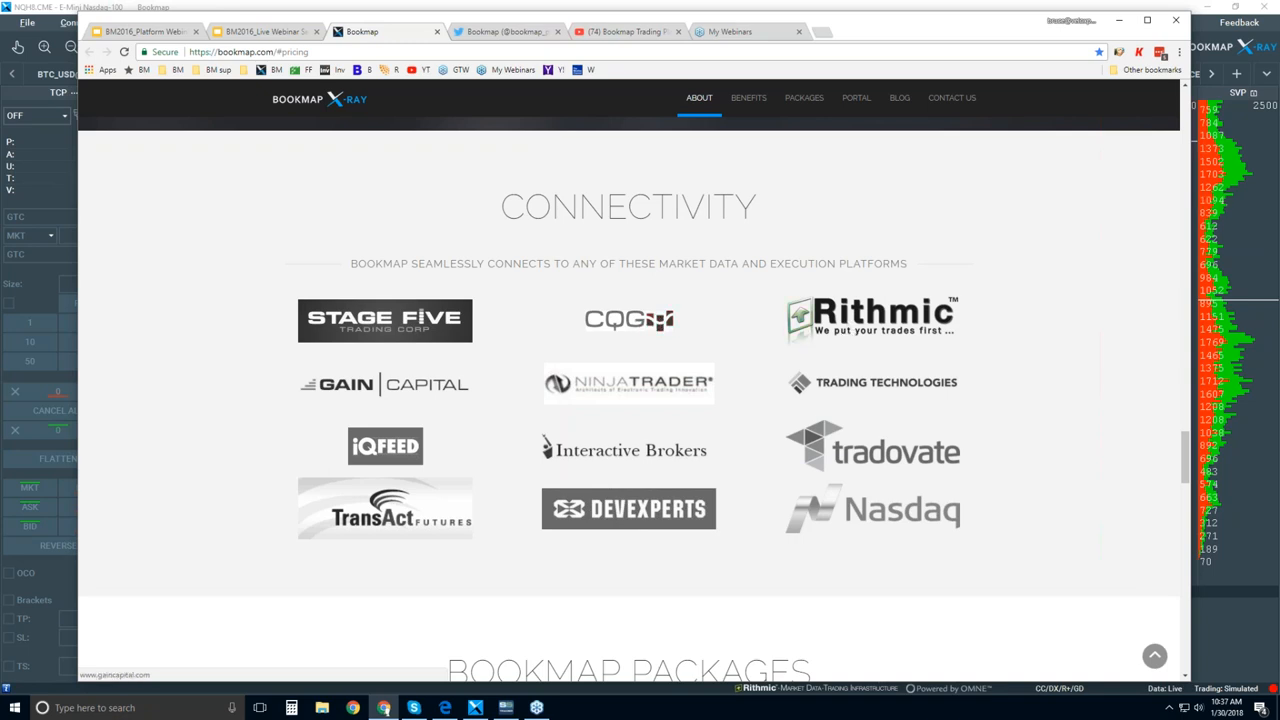
mouse_move(442, 528)
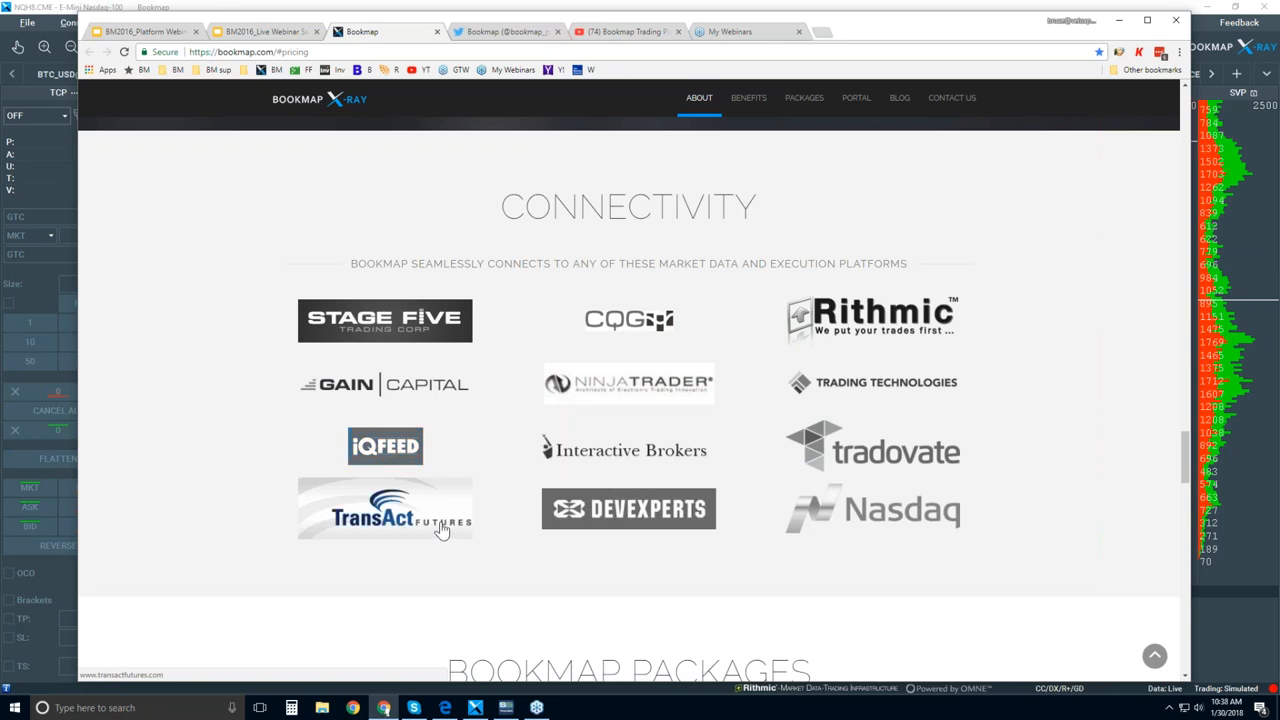
mouse_move(628, 509)
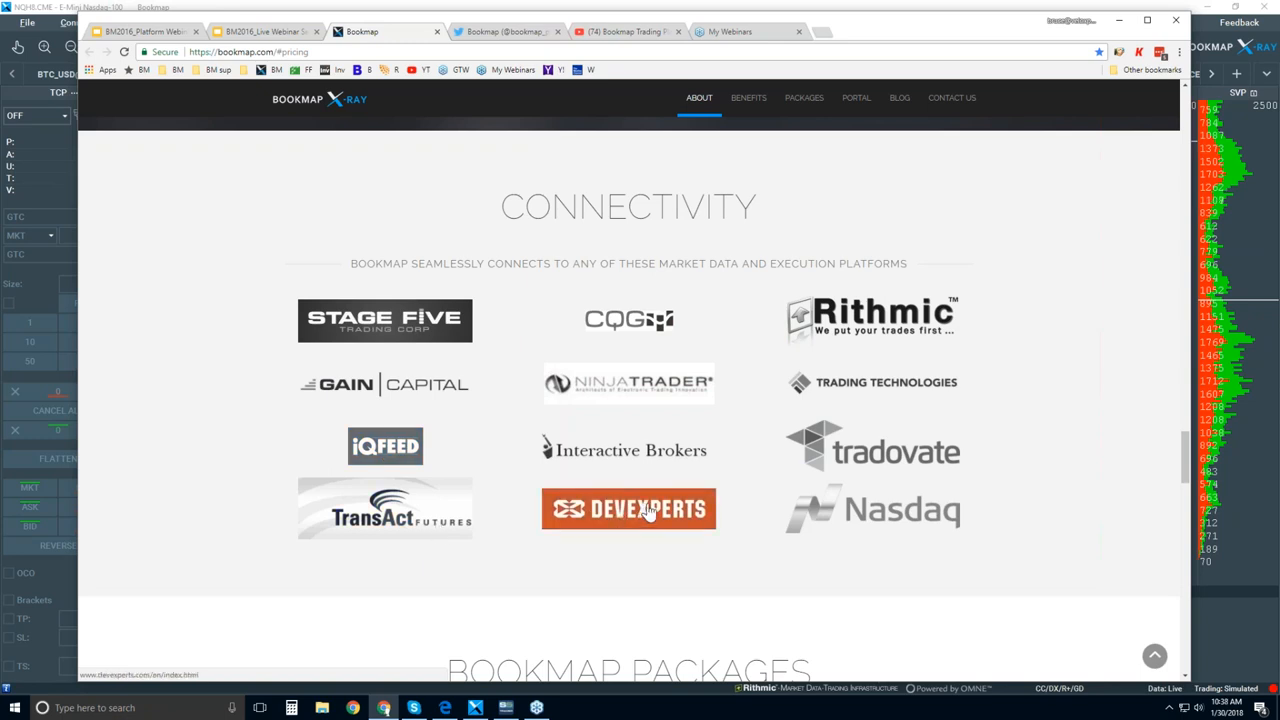
mouse_move(900, 510)
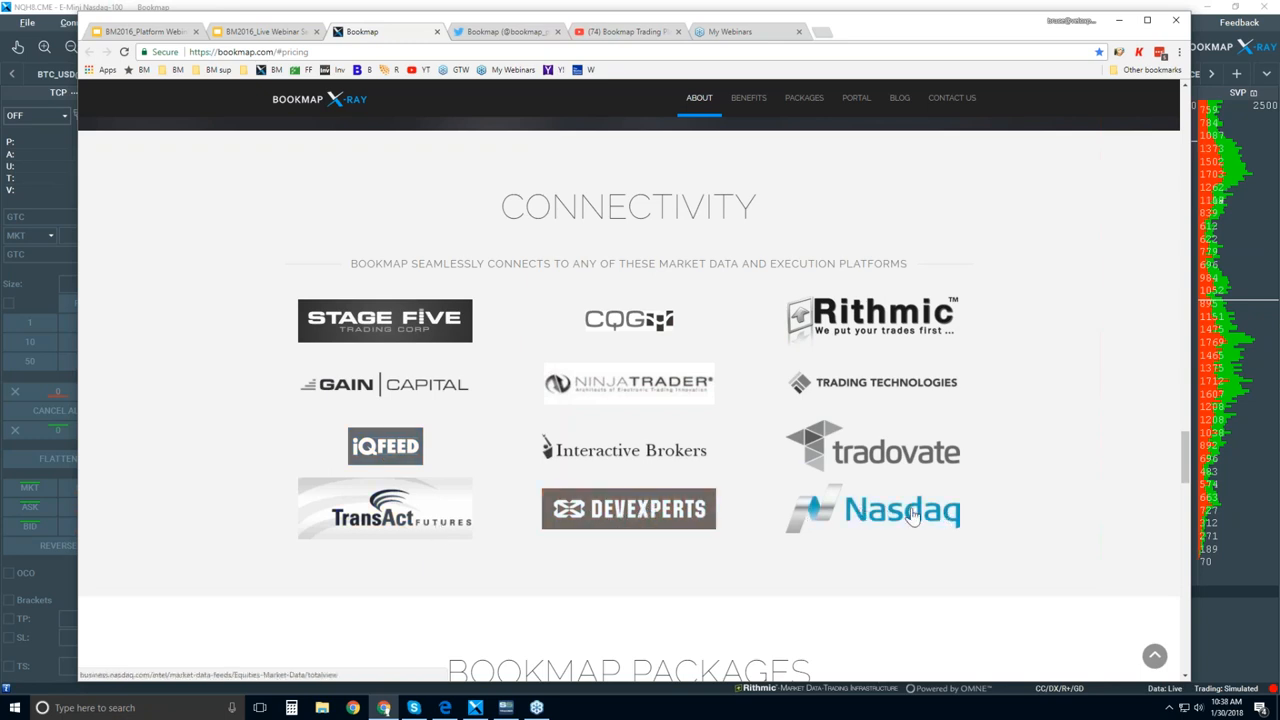
mouse_move(866, 517)
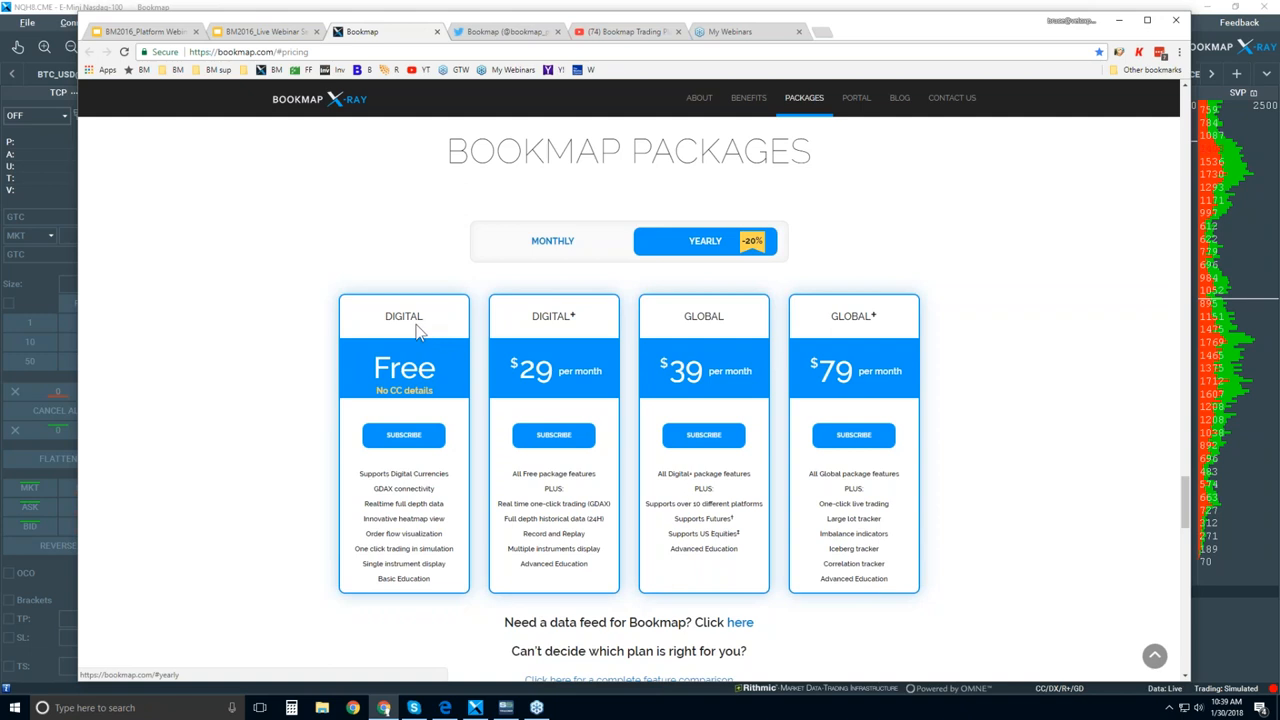
double_click(403, 316)
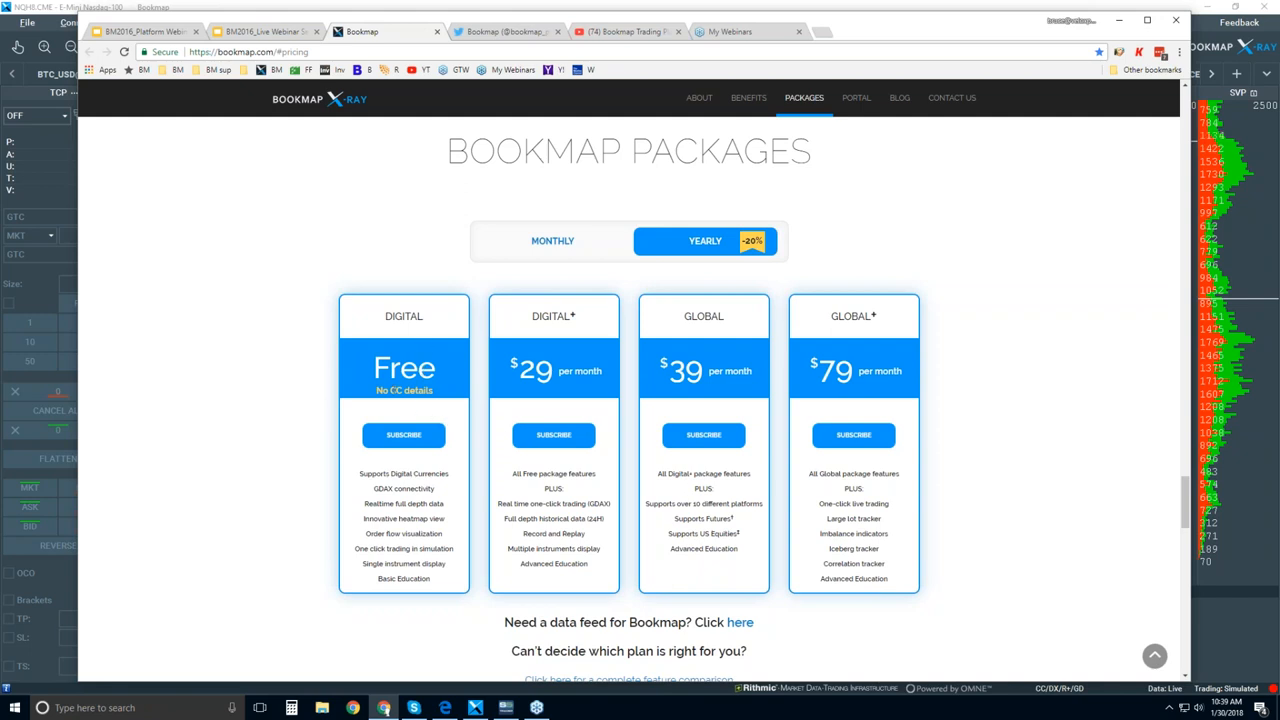
mouse_move(434, 503)
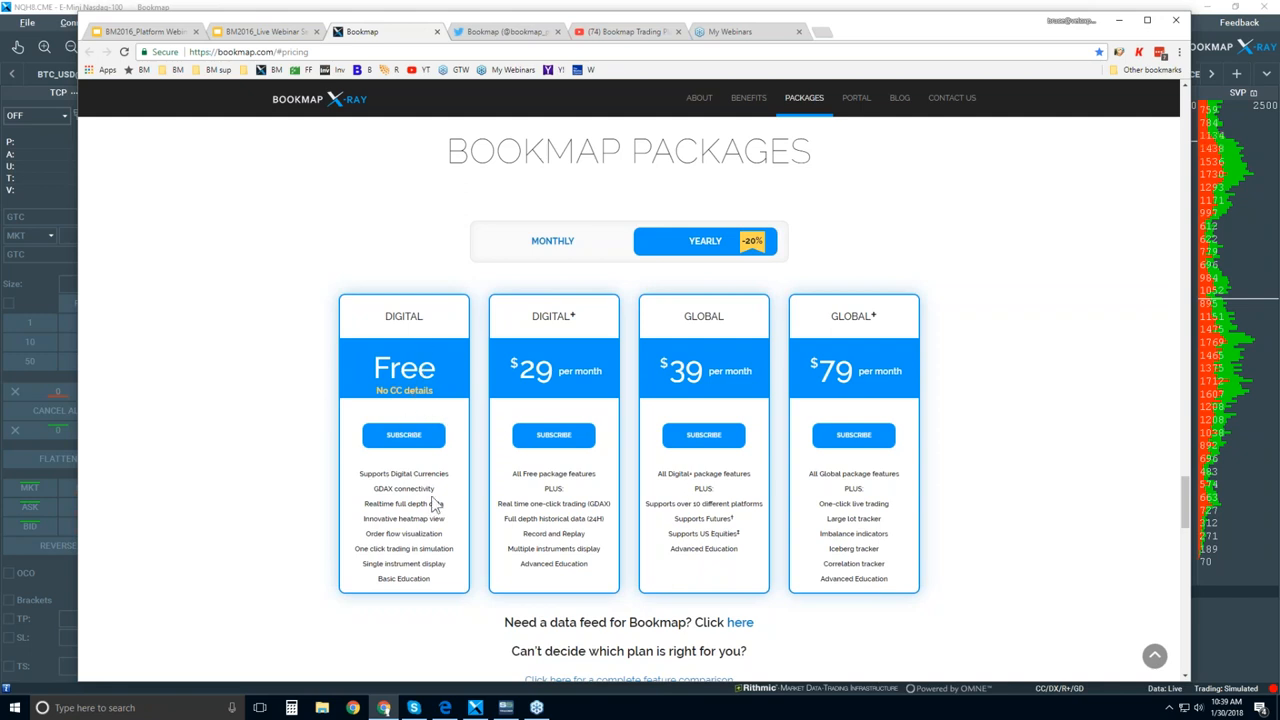
mouse_move(383, 487)
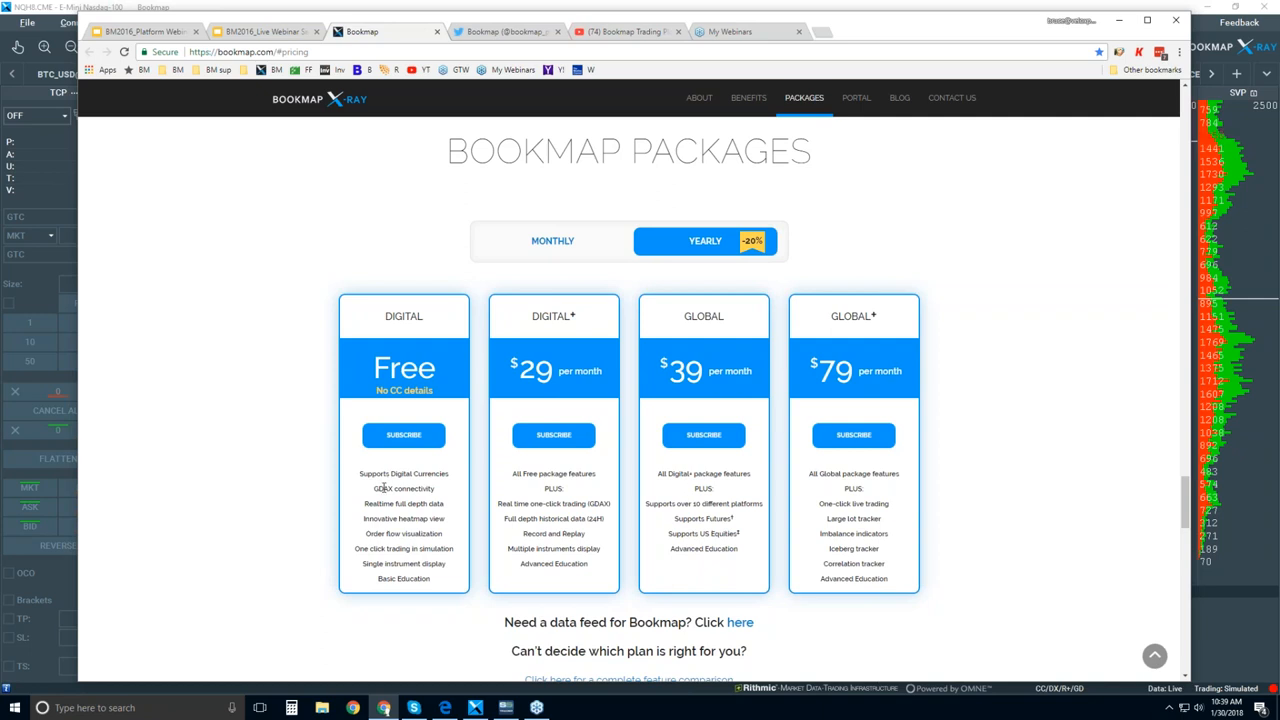
double_click(382, 488)
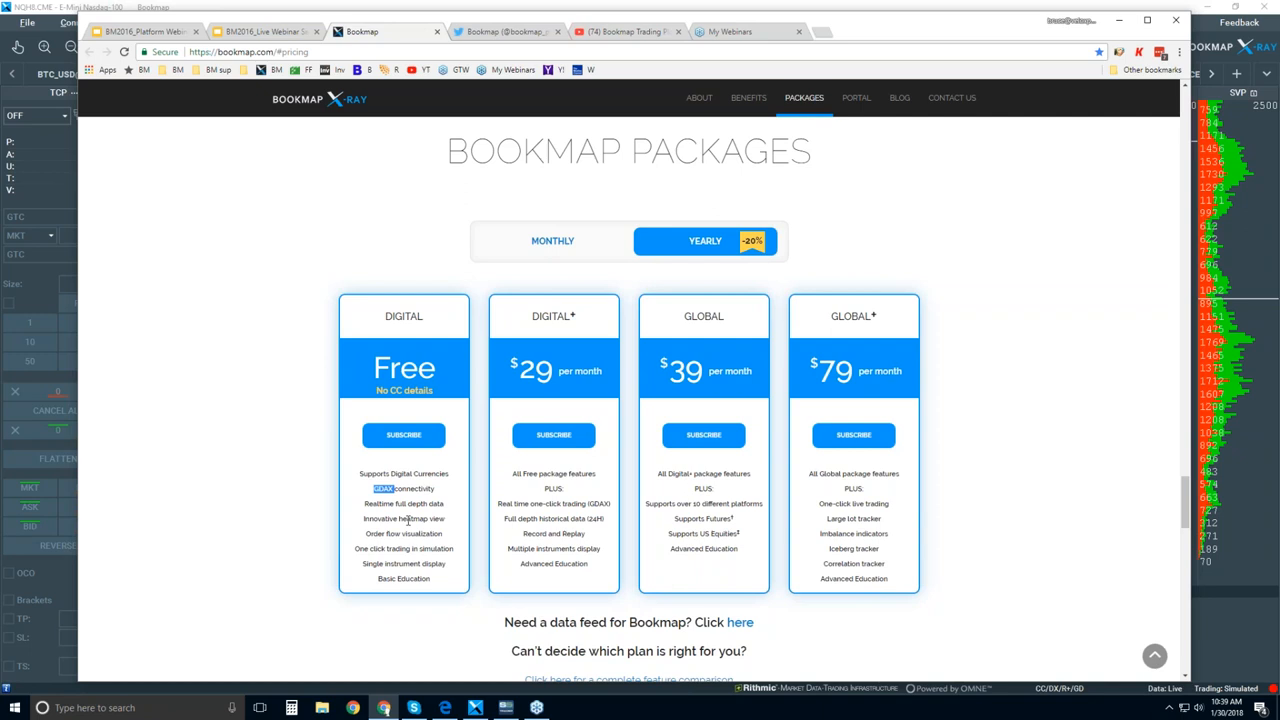
mouse_move(447, 543)
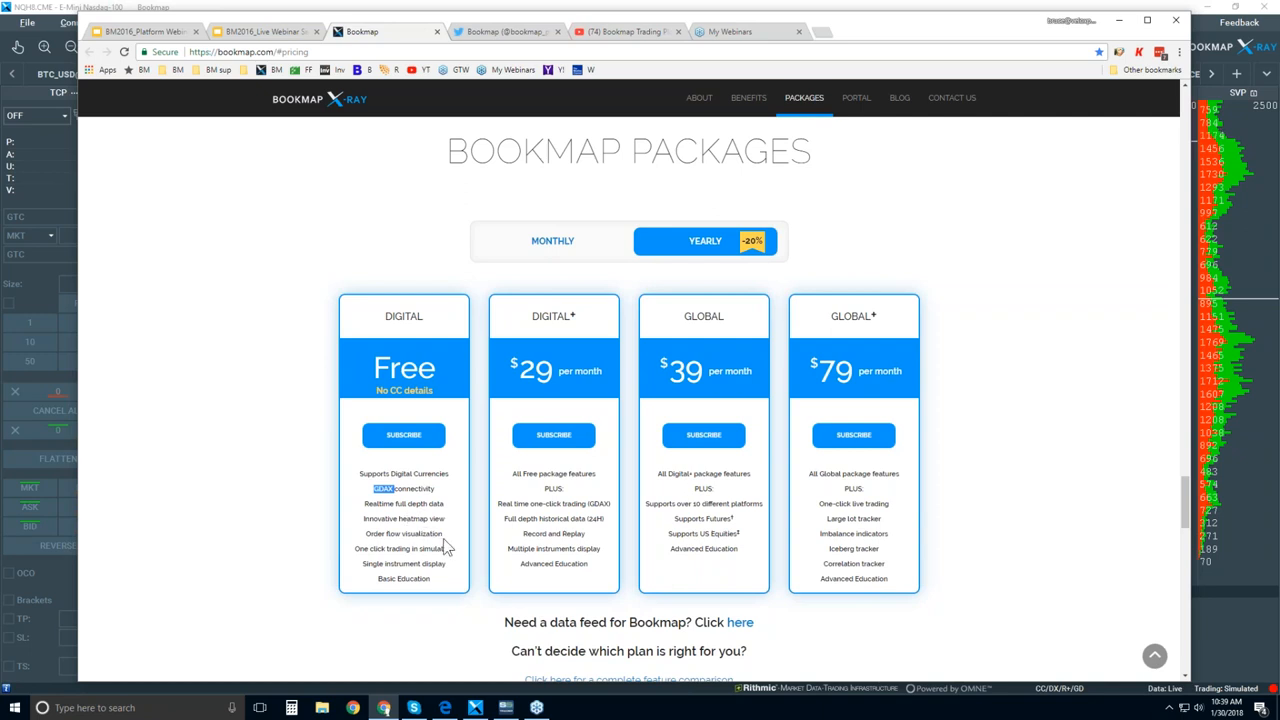
mouse_move(460, 550)
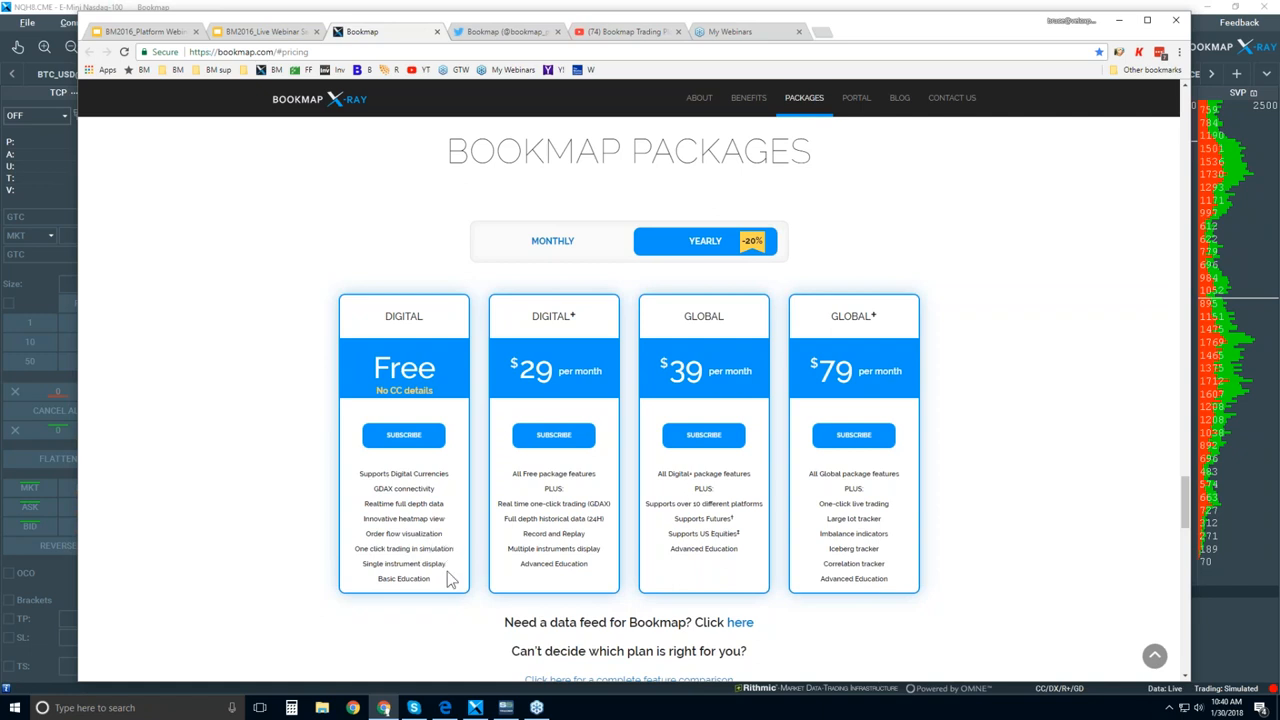
double_click(432, 563)
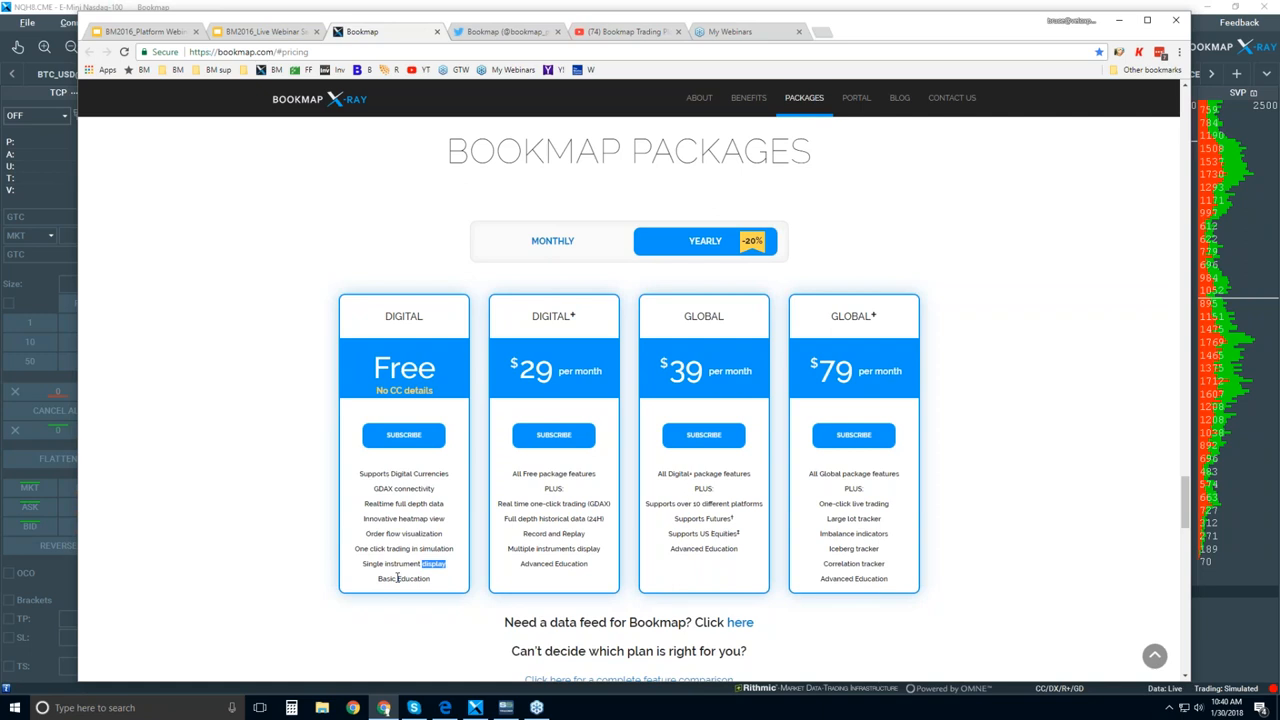
double_click(404, 578)
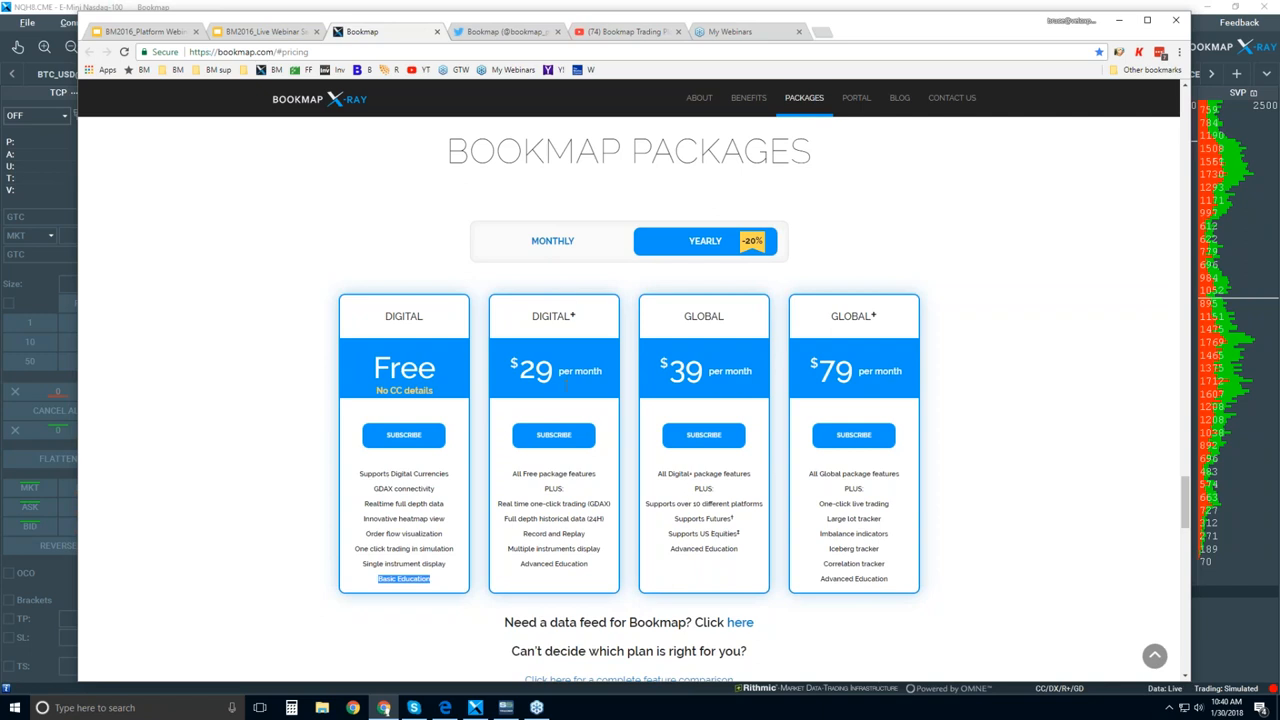
mouse_move(585, 415)
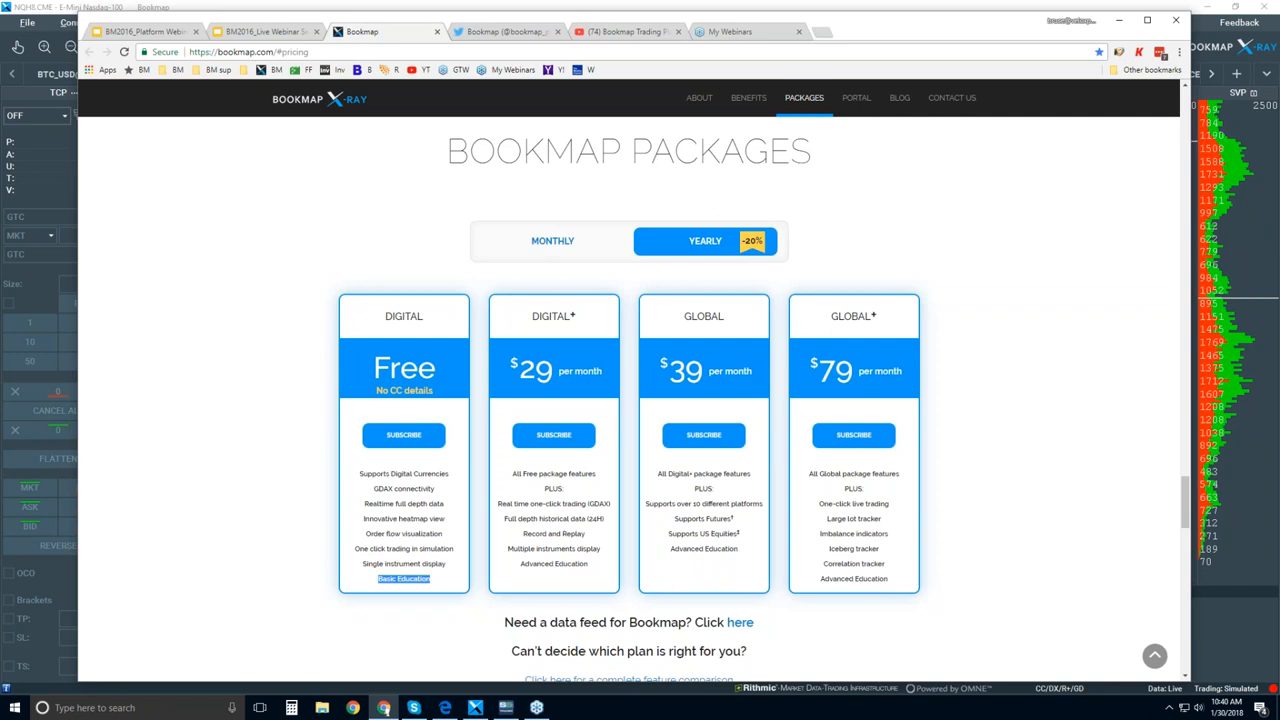
- Switch the packages to monthly pricing ($37, $49, $99), then view Bookmap's Twitter profile
click(552, 241)
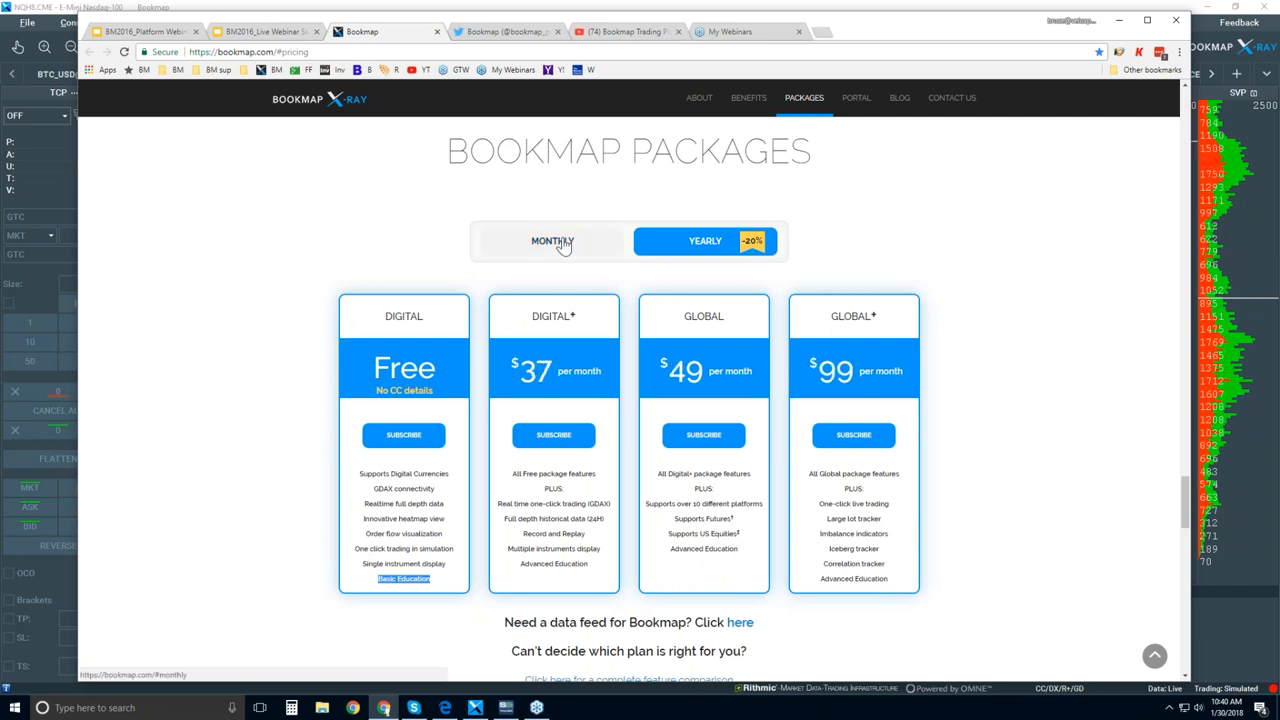
click(552, 240)
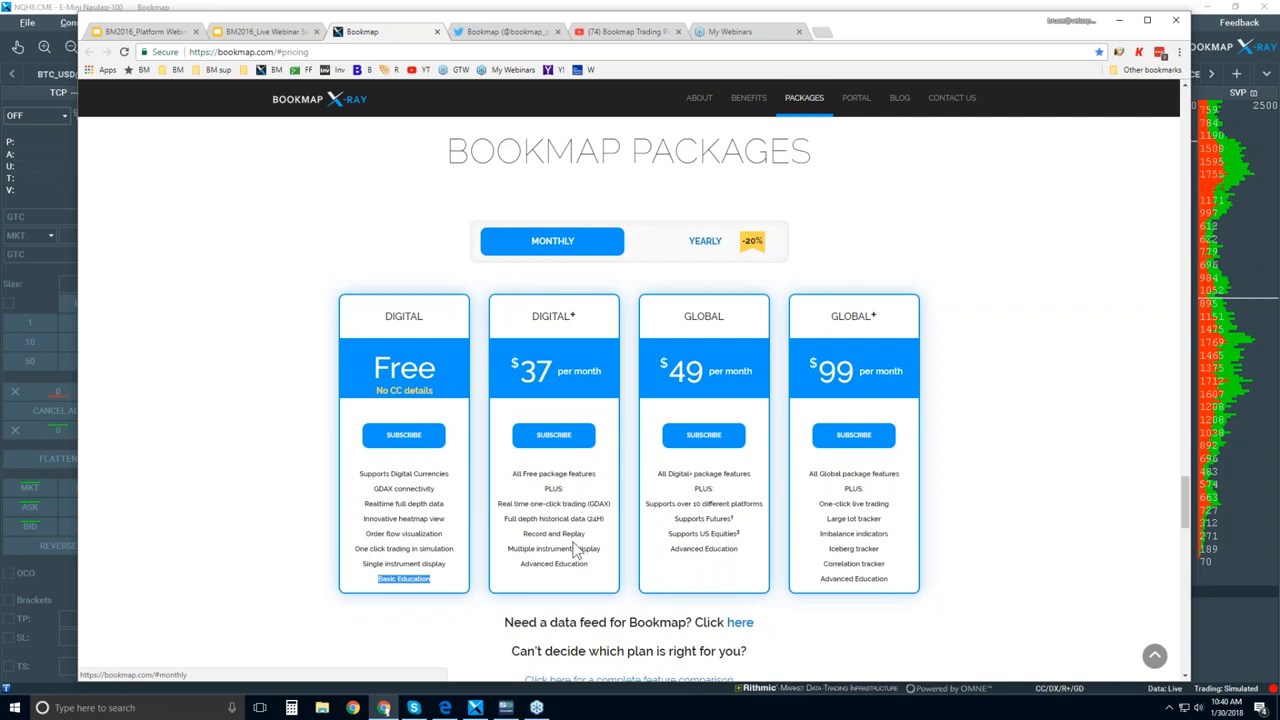
mouse_move(575, 550)
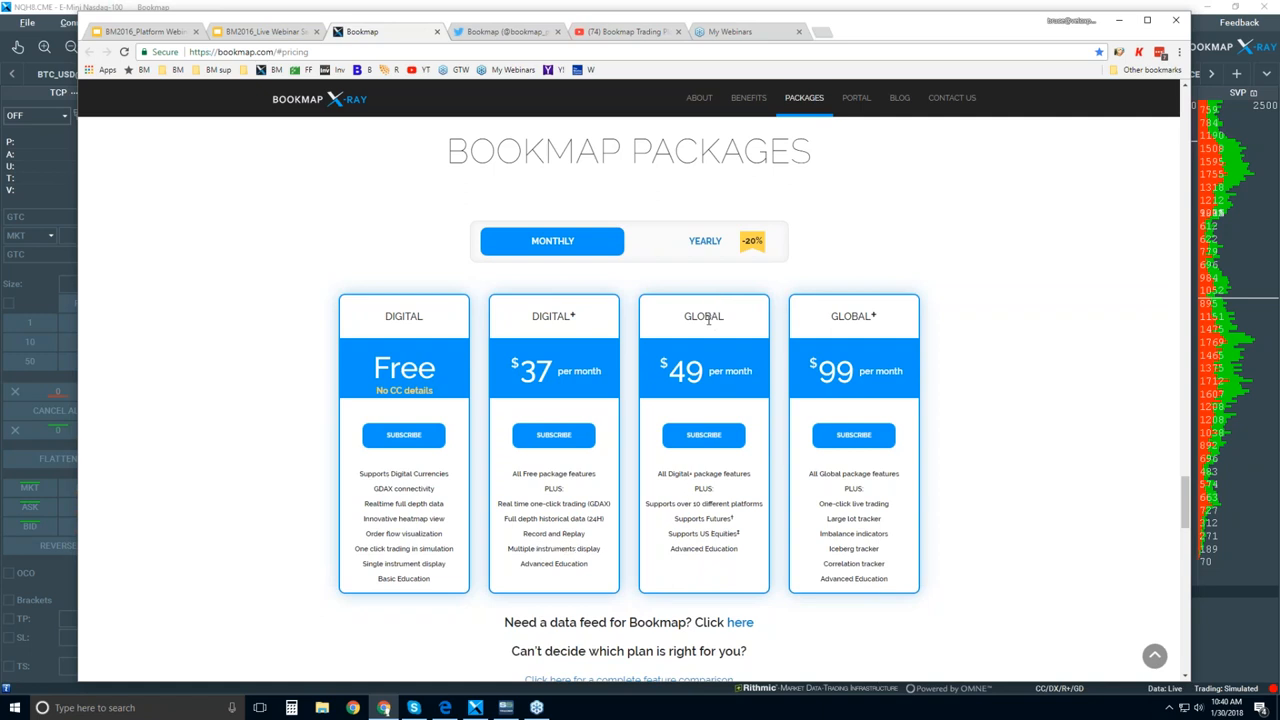
double_click(703, 316)
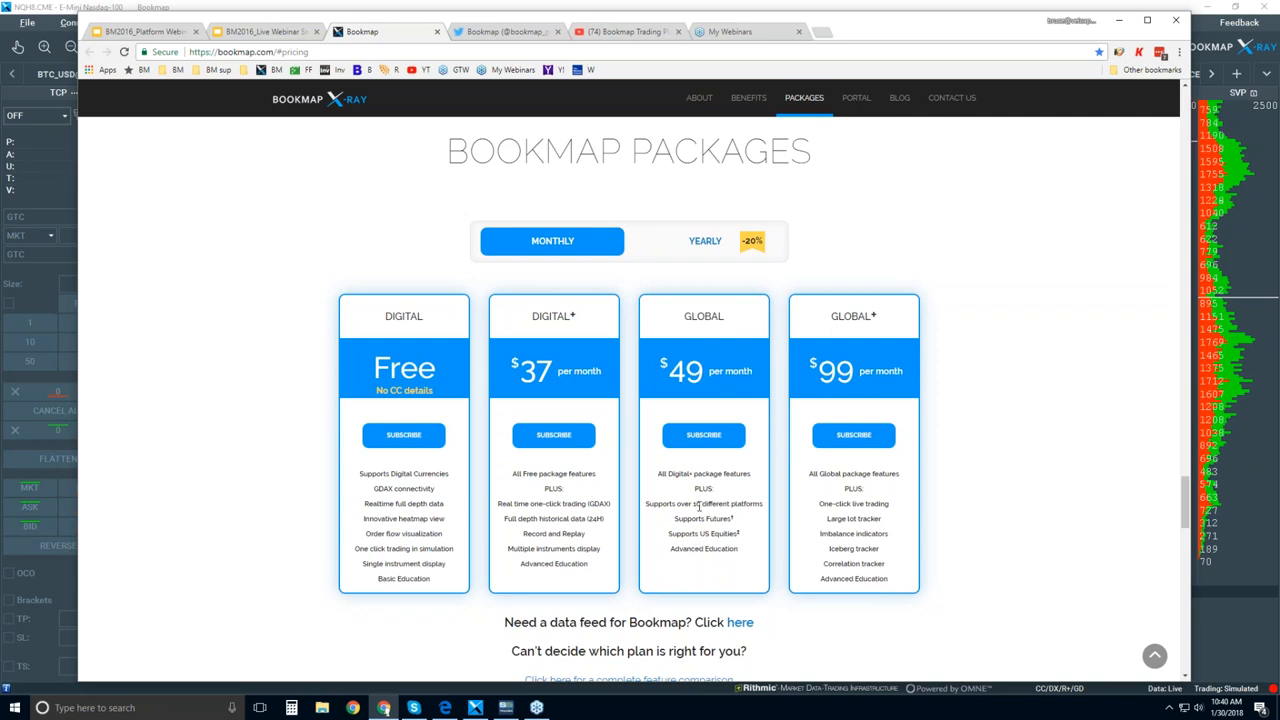
mouse_move(898, 470)
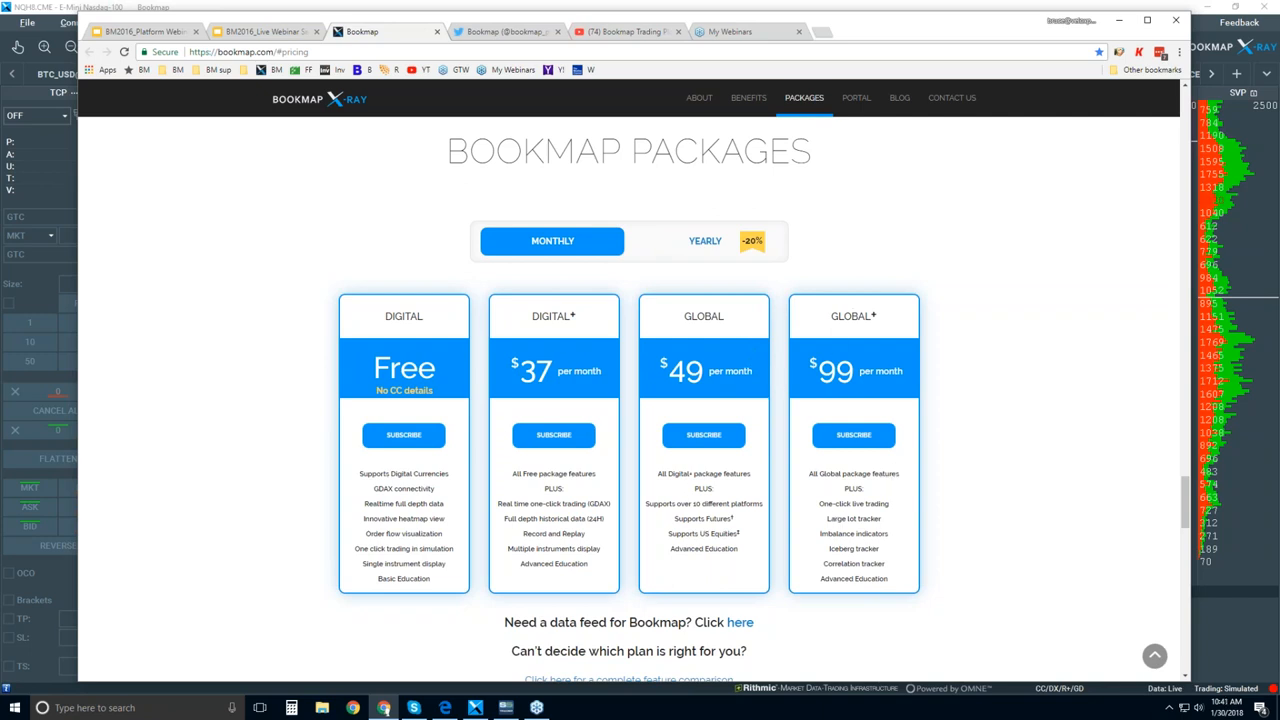
double_click(853, 503)
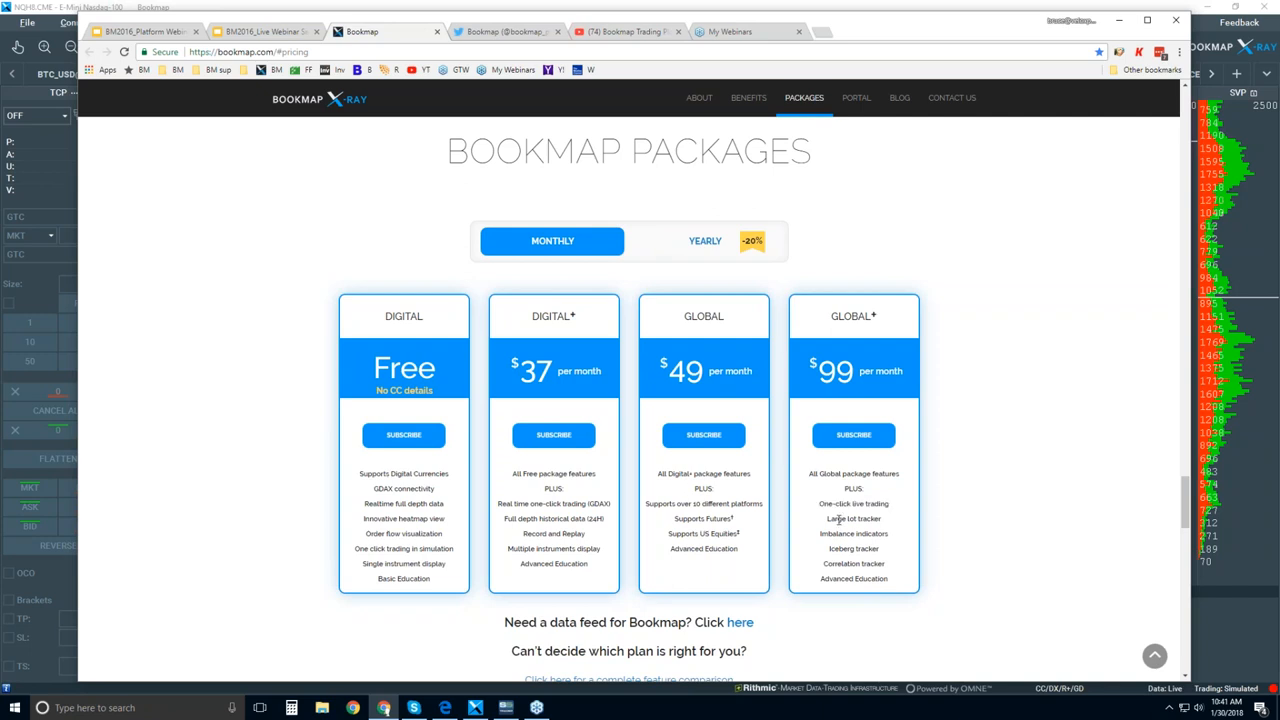
drag(853, 518, 853, 563)
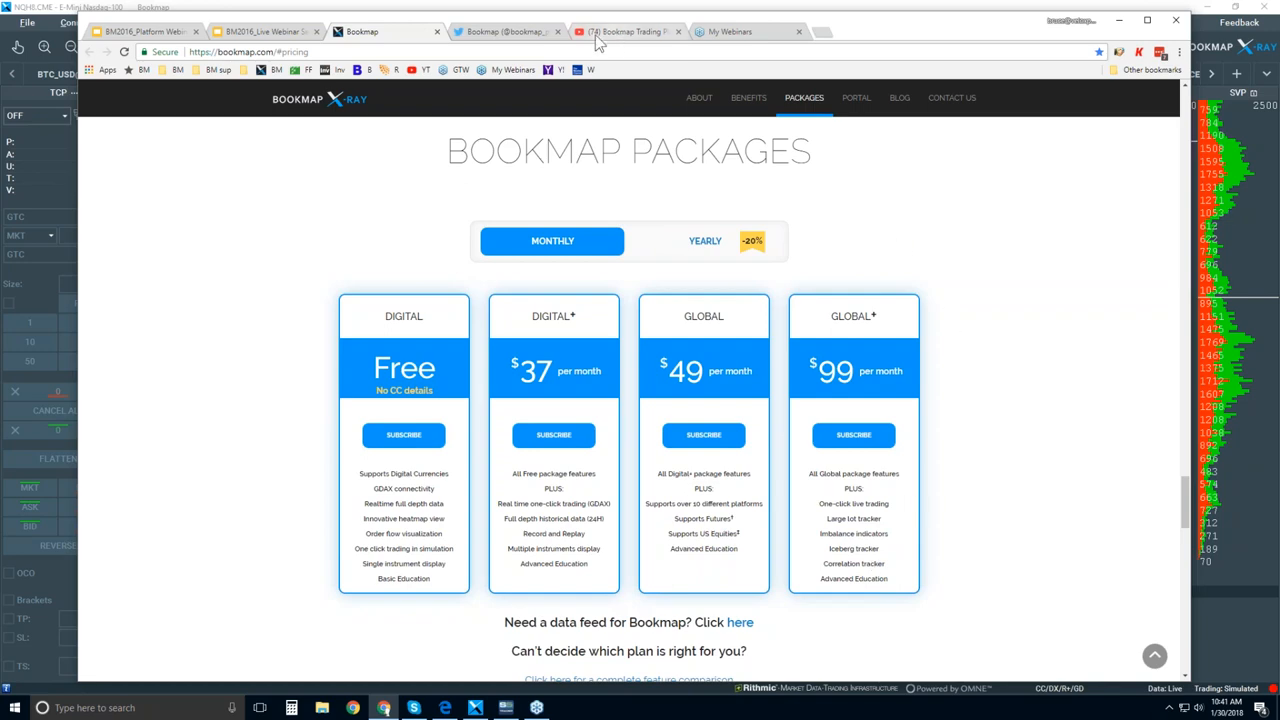
click(505, 31)
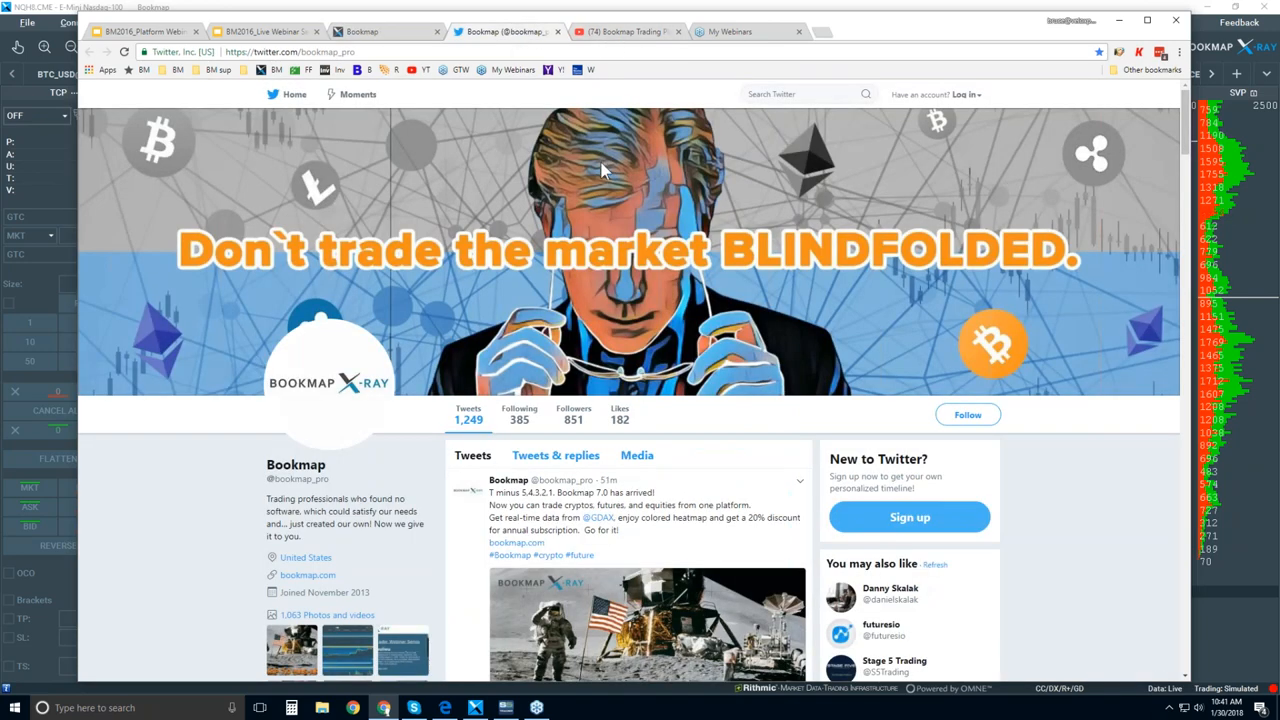
mouse_move(518, 95)
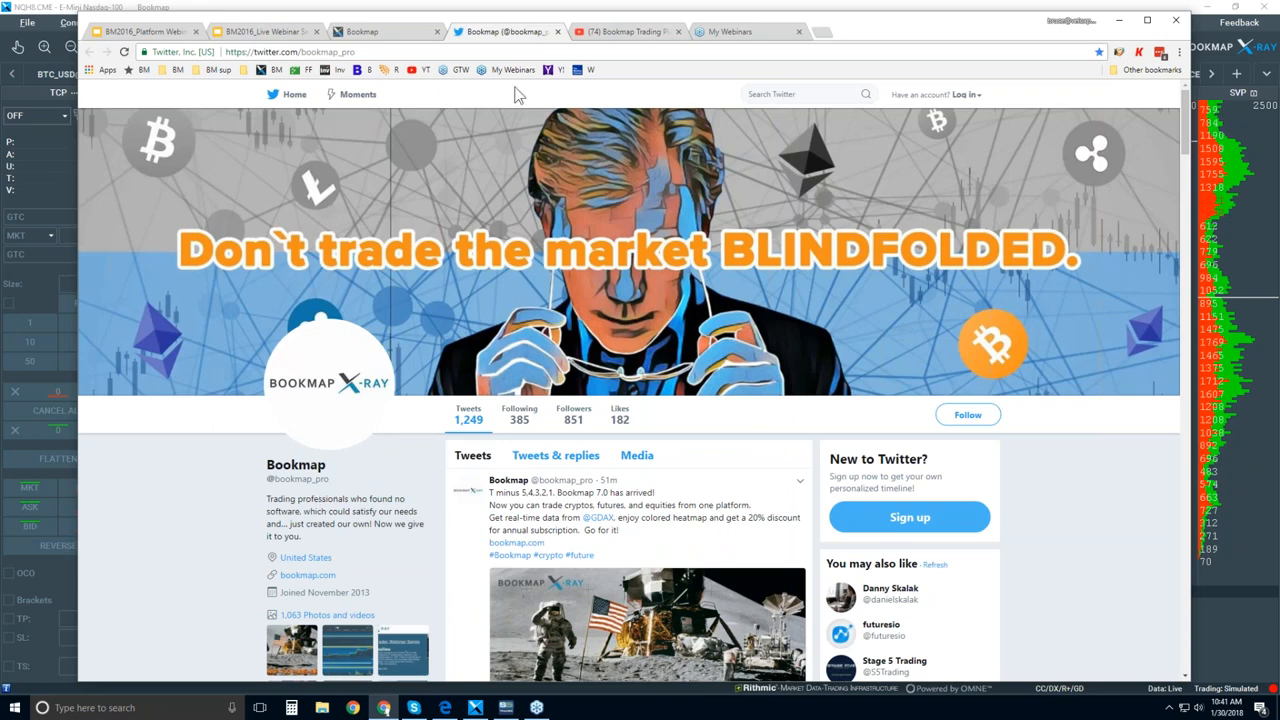
mouse_move(603, 35)
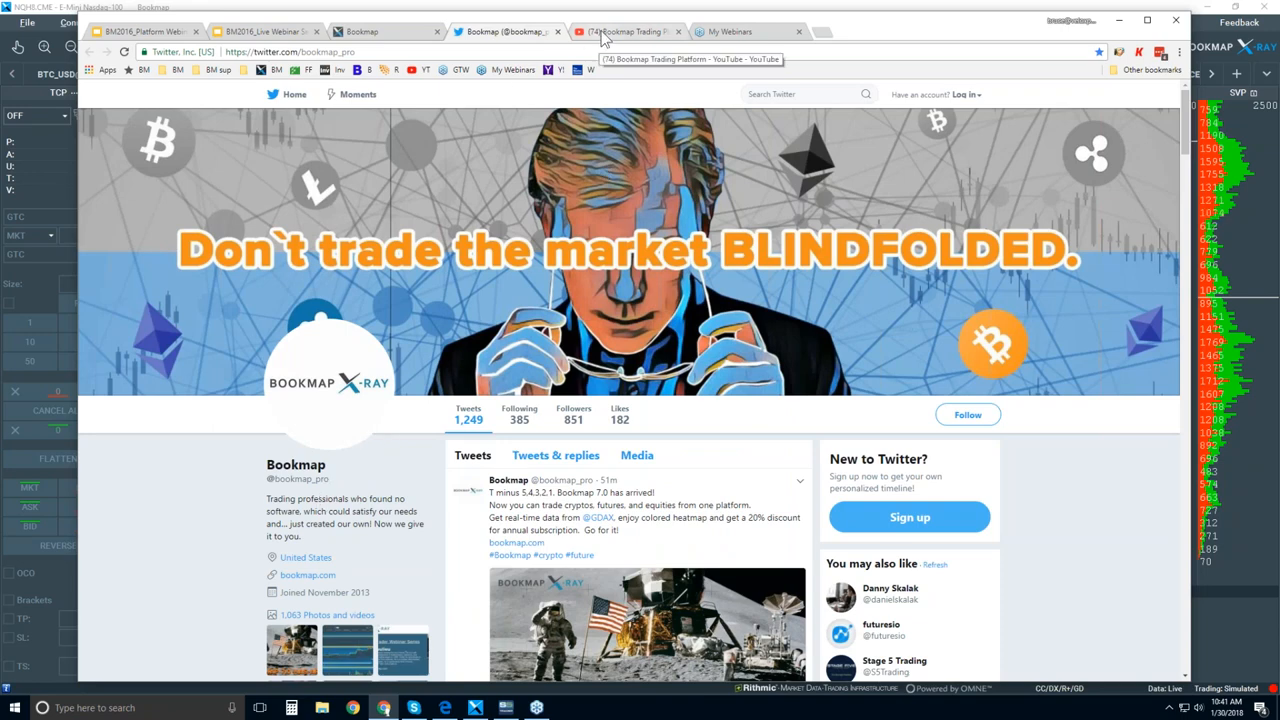
- Browse the Bookmap Trading Platform YouTube channel through its Features and Components and Order Flow playlists
click(628, 31)
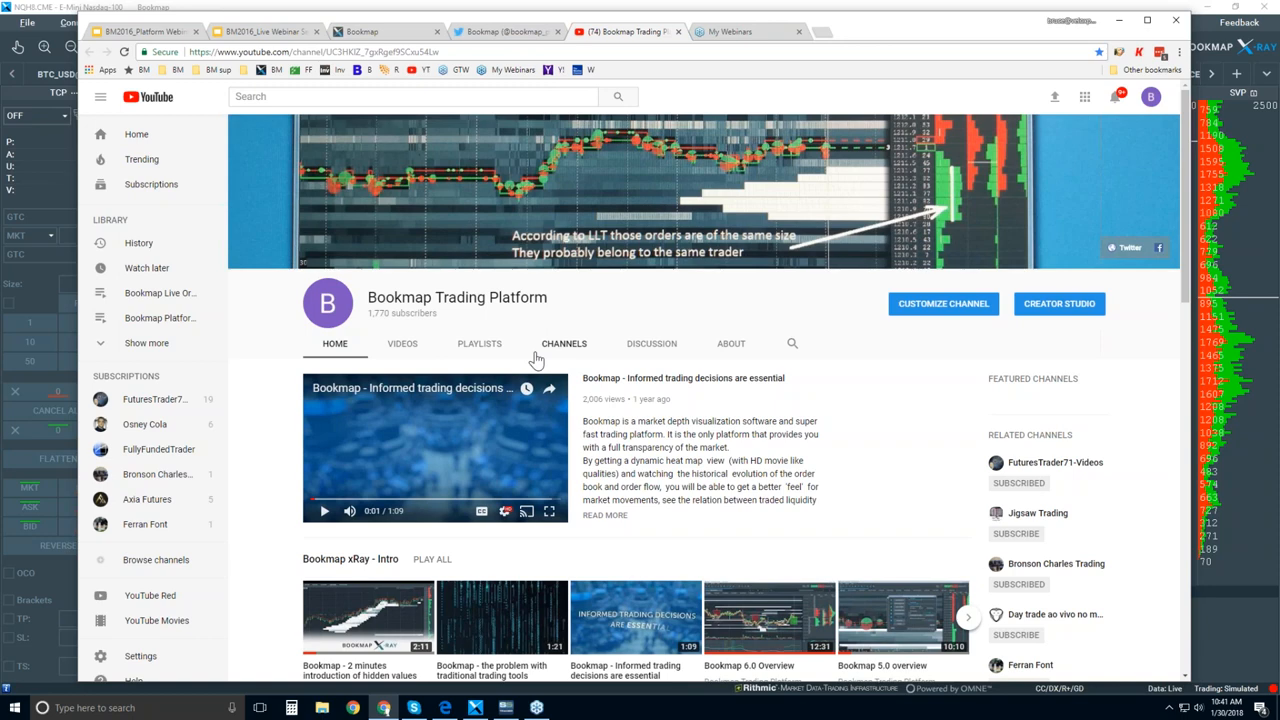
mouse_move(530, 357)
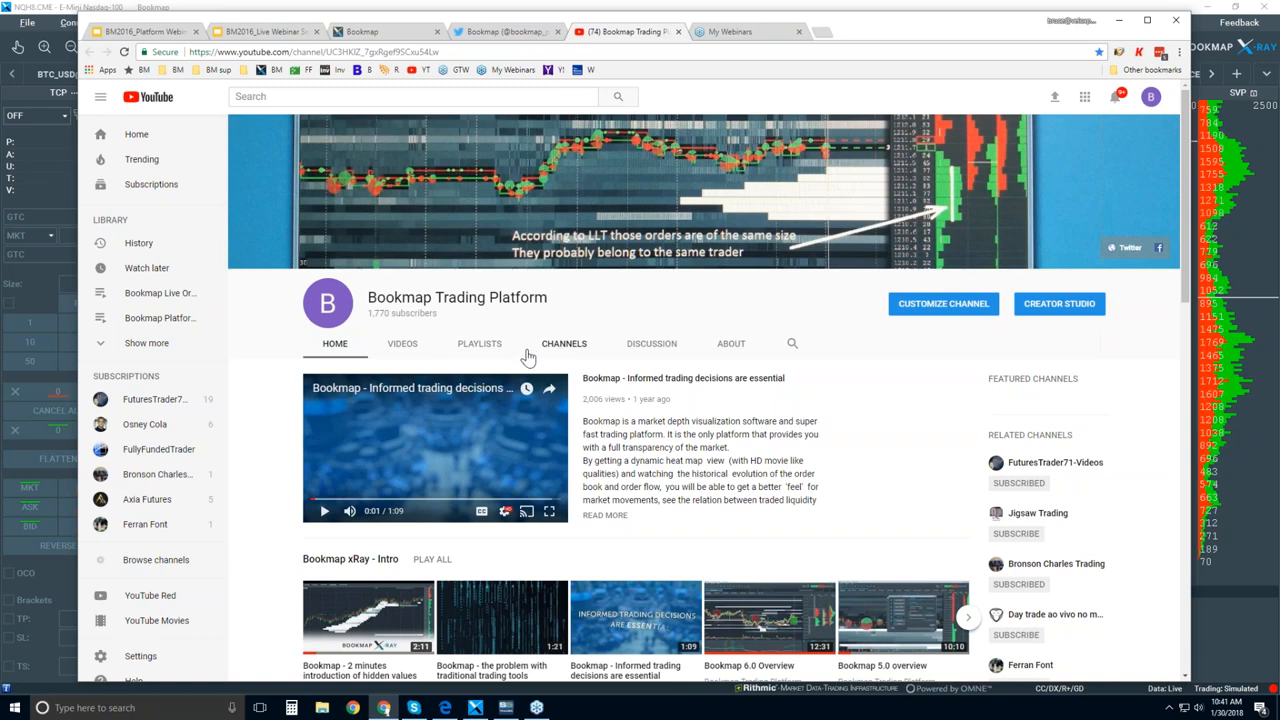
scroll(down, 3)
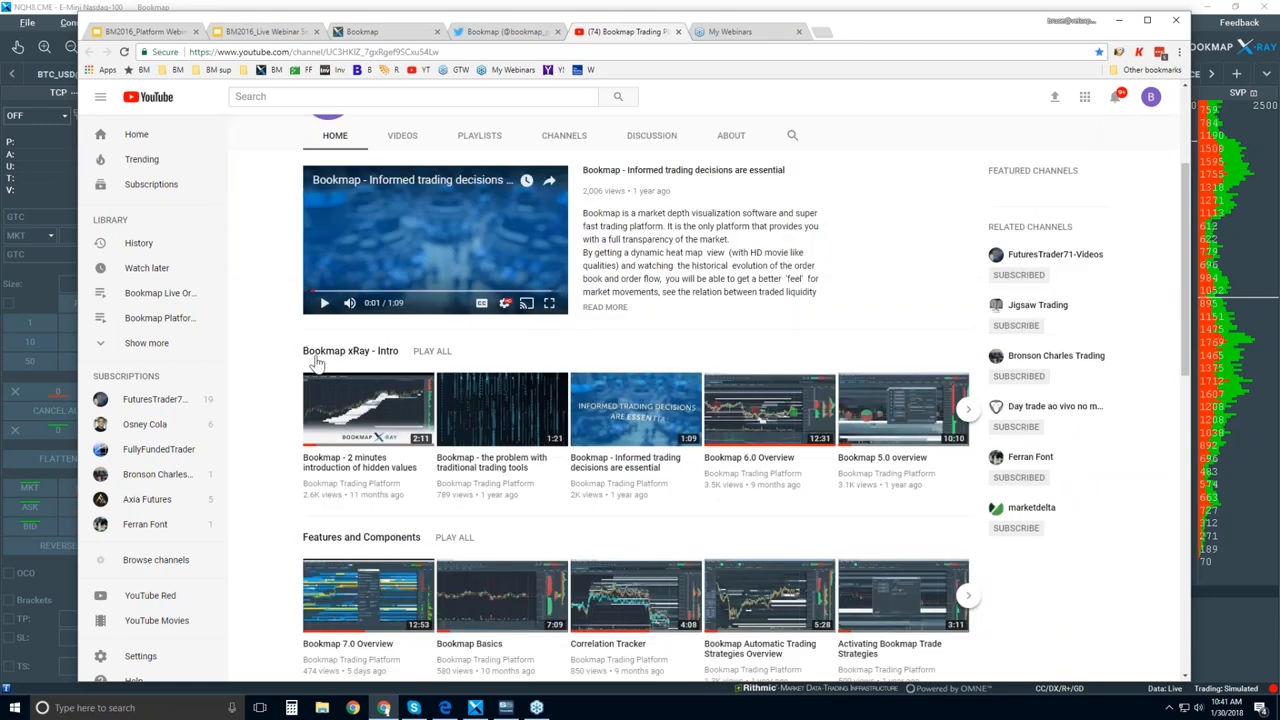
mouse_move(343, 356)
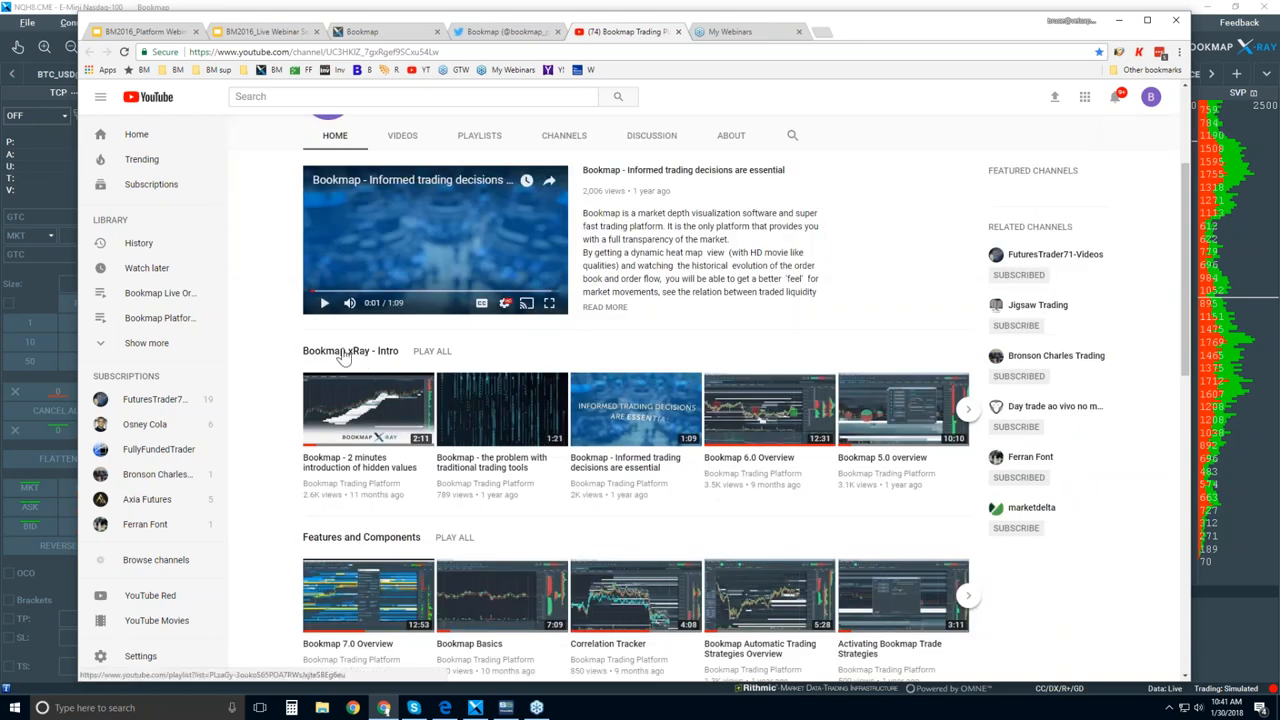
mouse_move(430, 488)
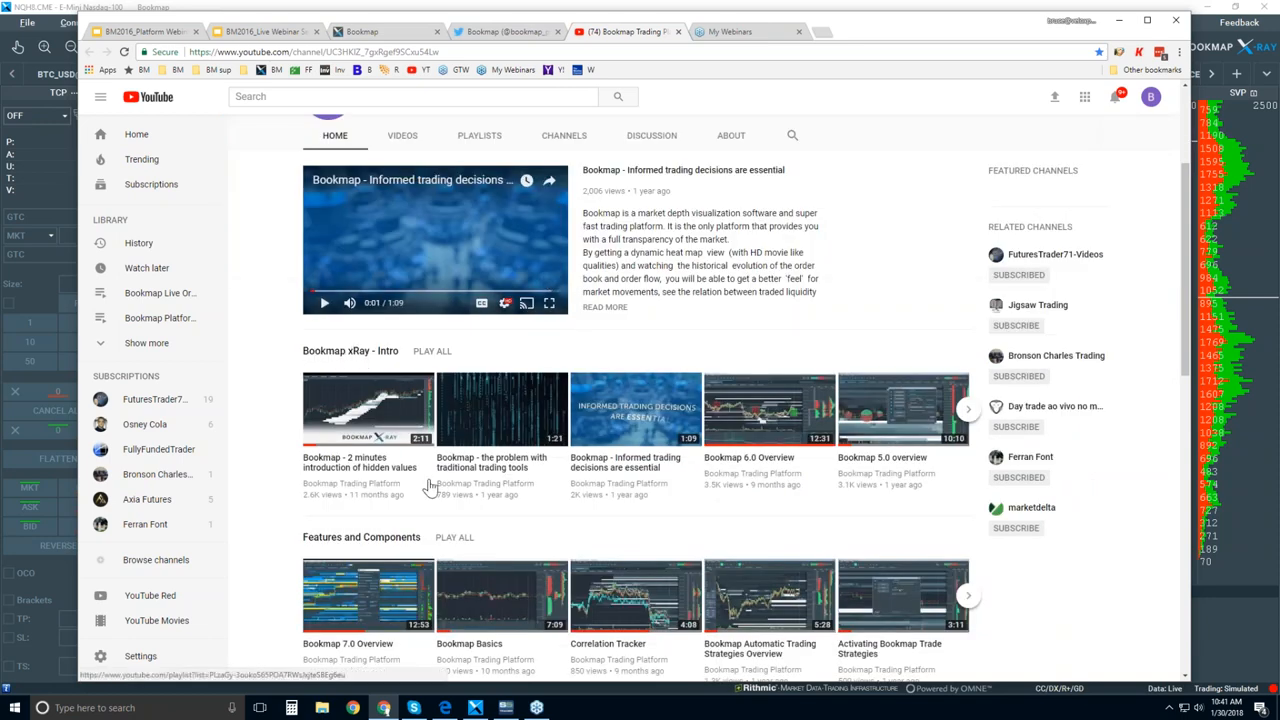
scroll(down, 3)
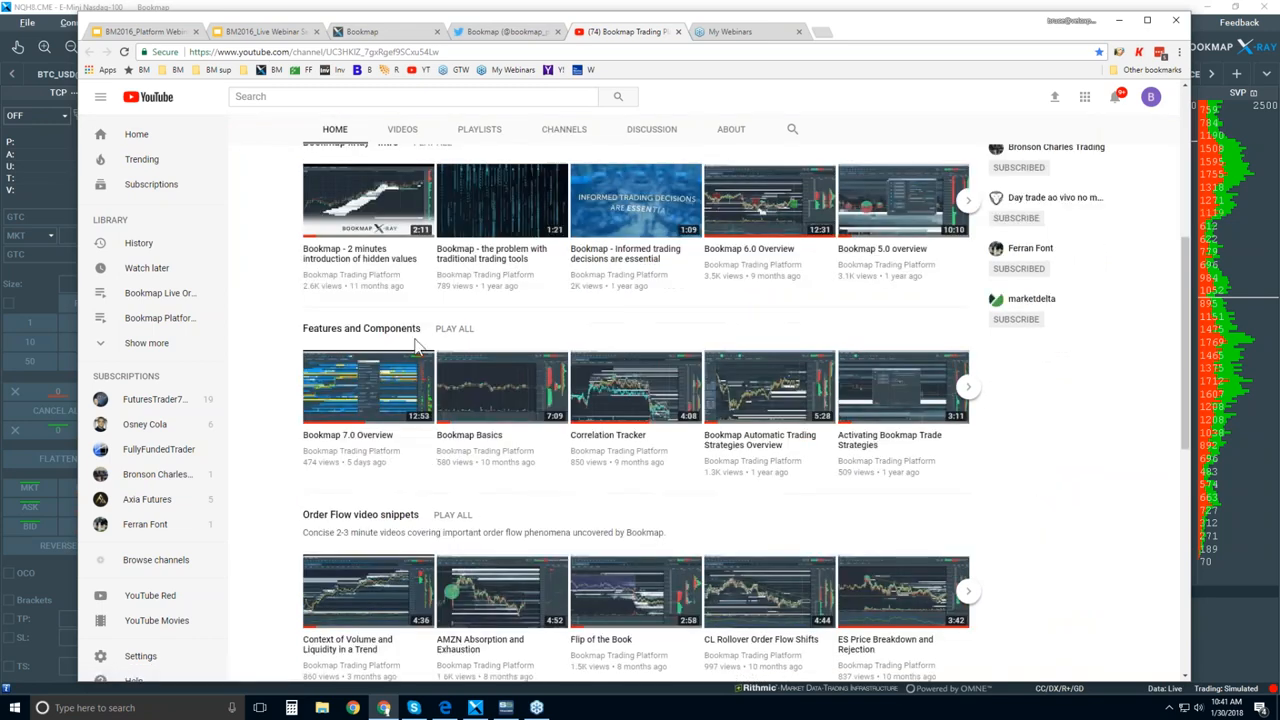
mouse_move(718, 372)
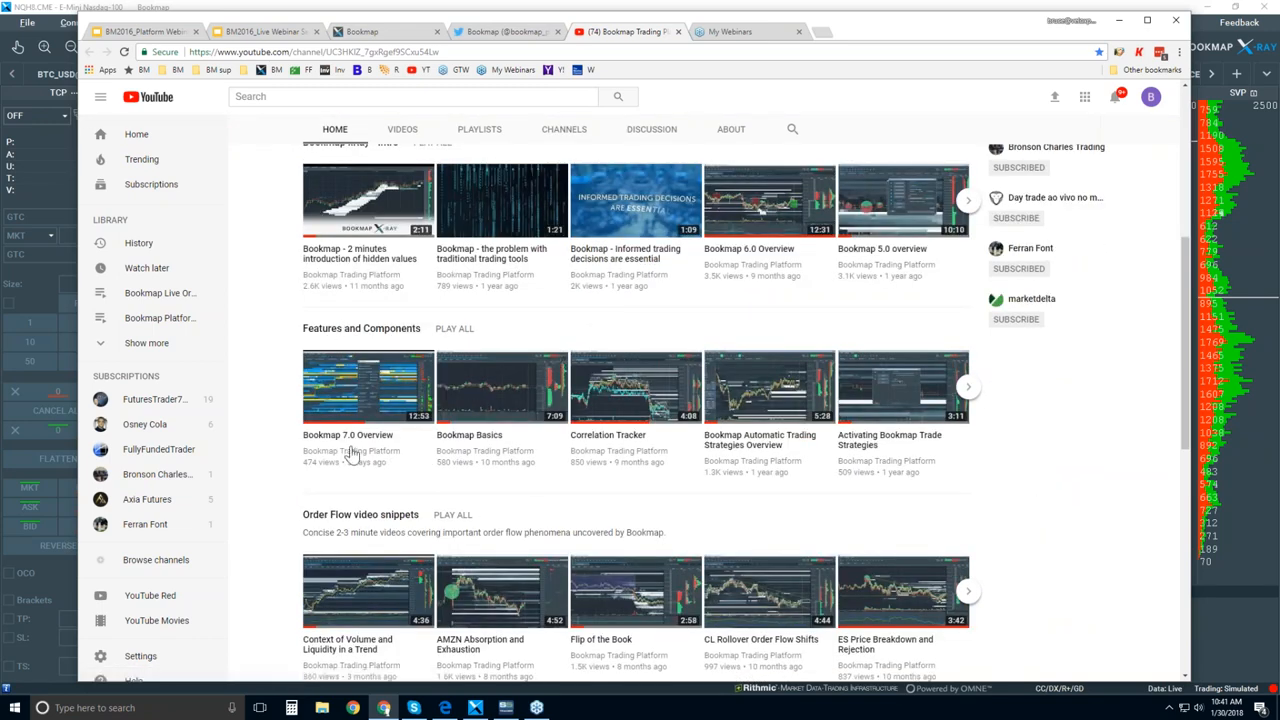
mouse_move(350, 450)
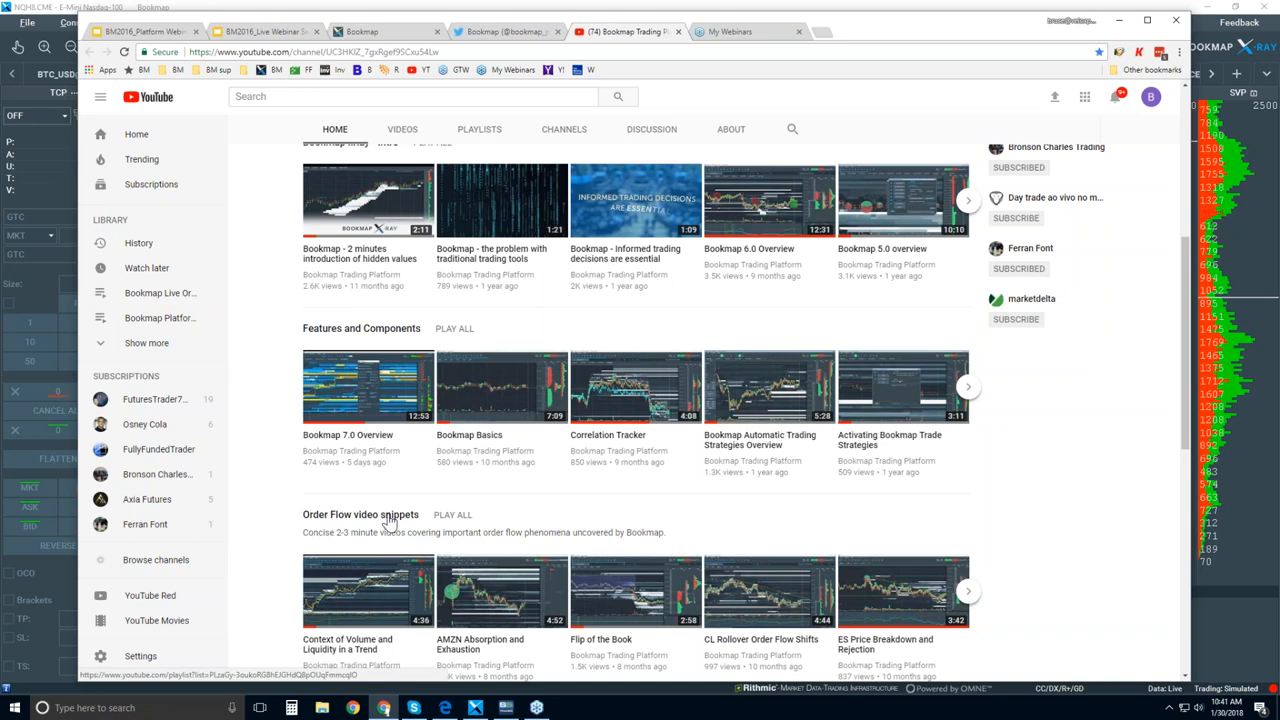
scroll(down, 3)
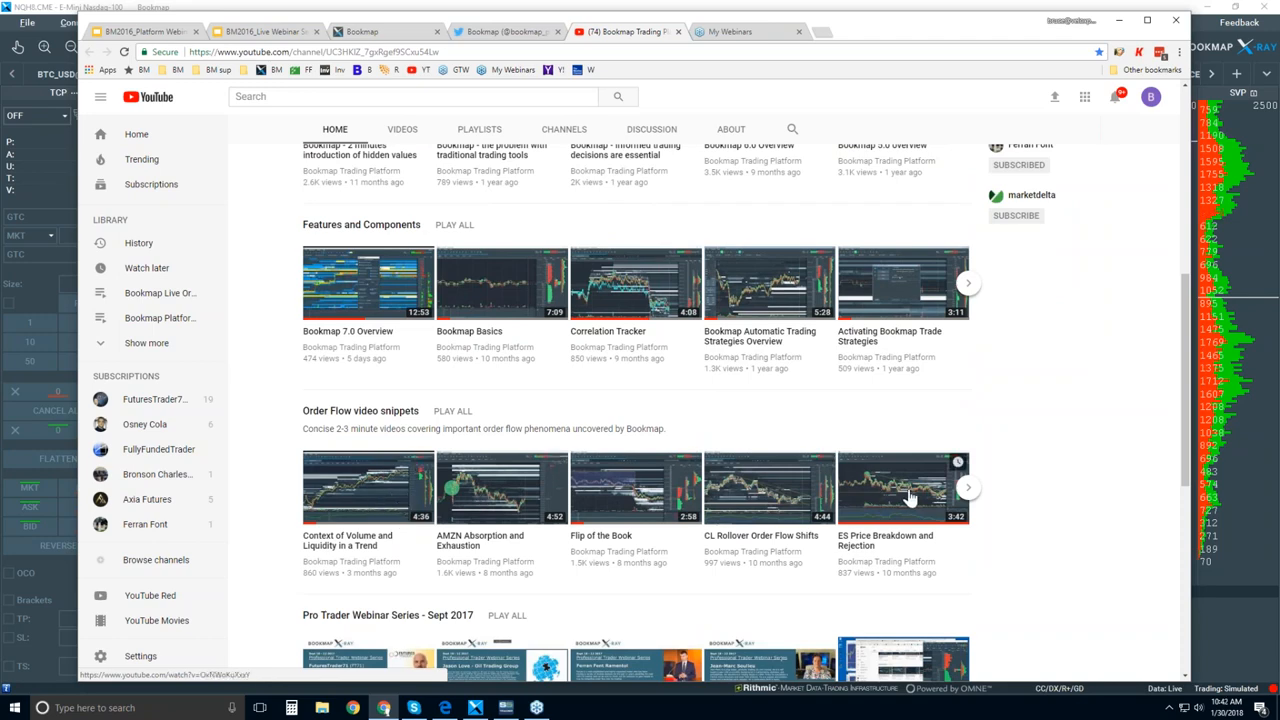
mouse_move(500, 492)
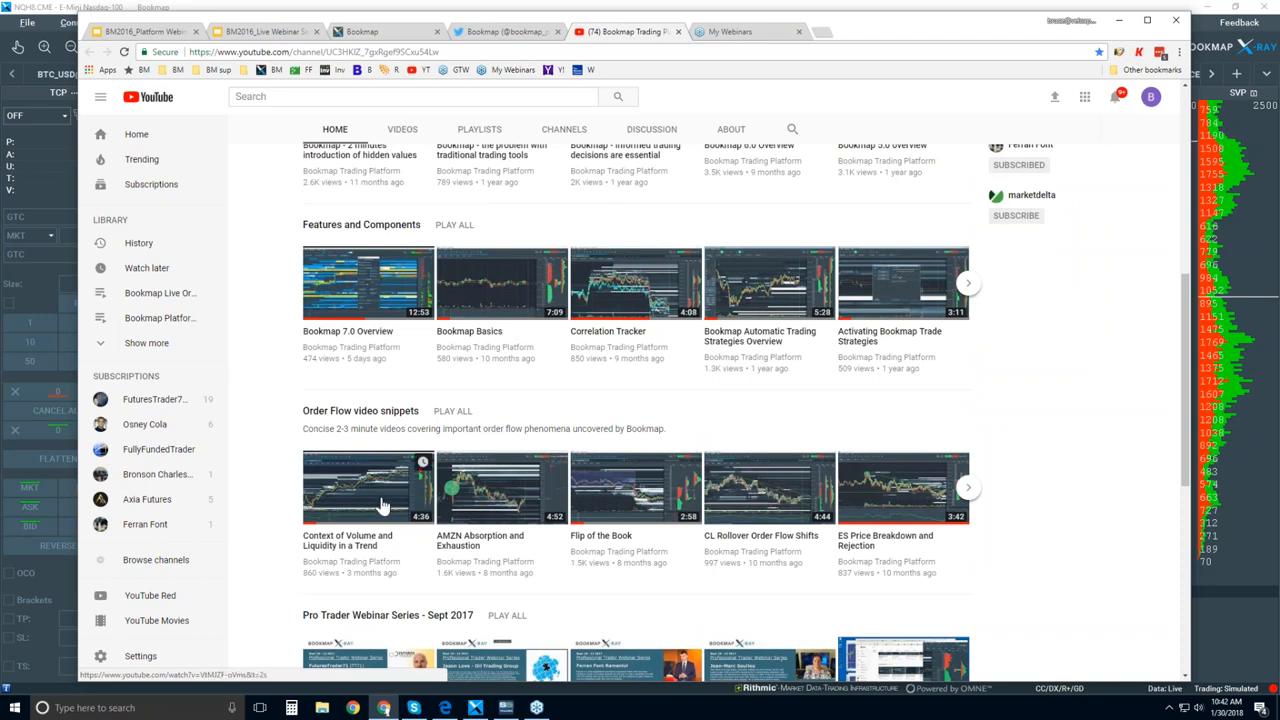
mouse_move(395, 505)
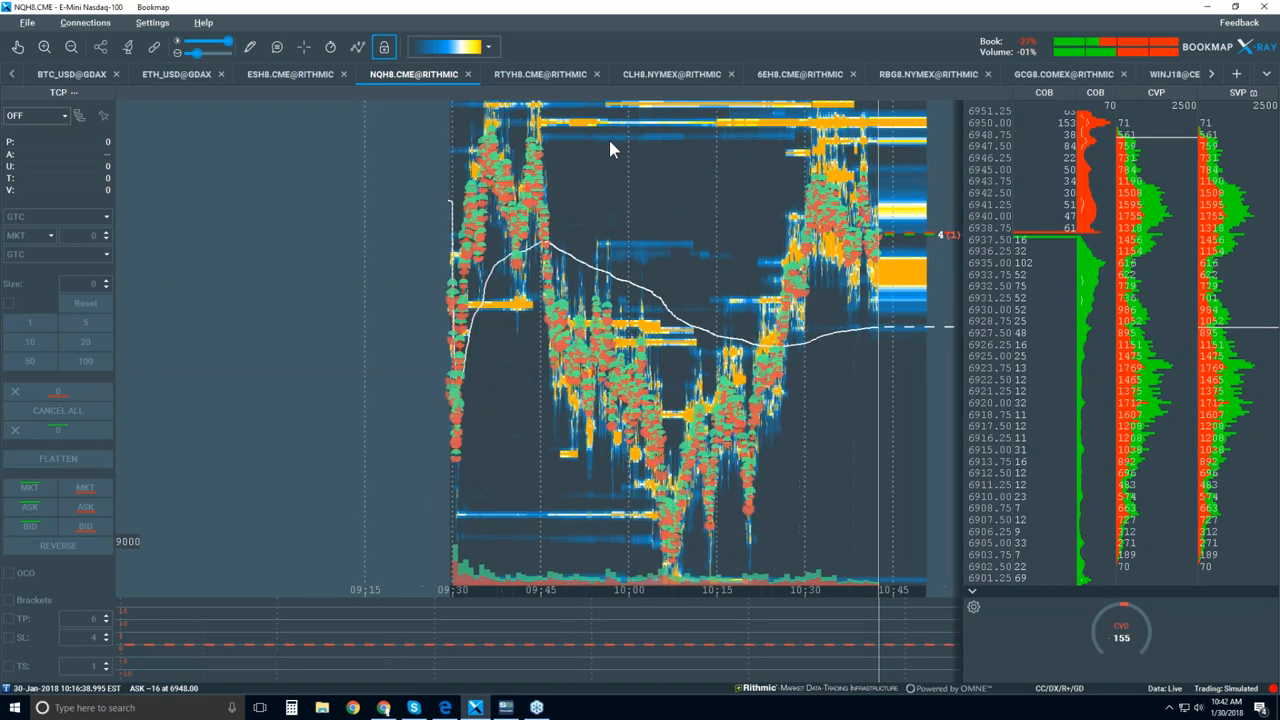
mouse_move(807, 404)
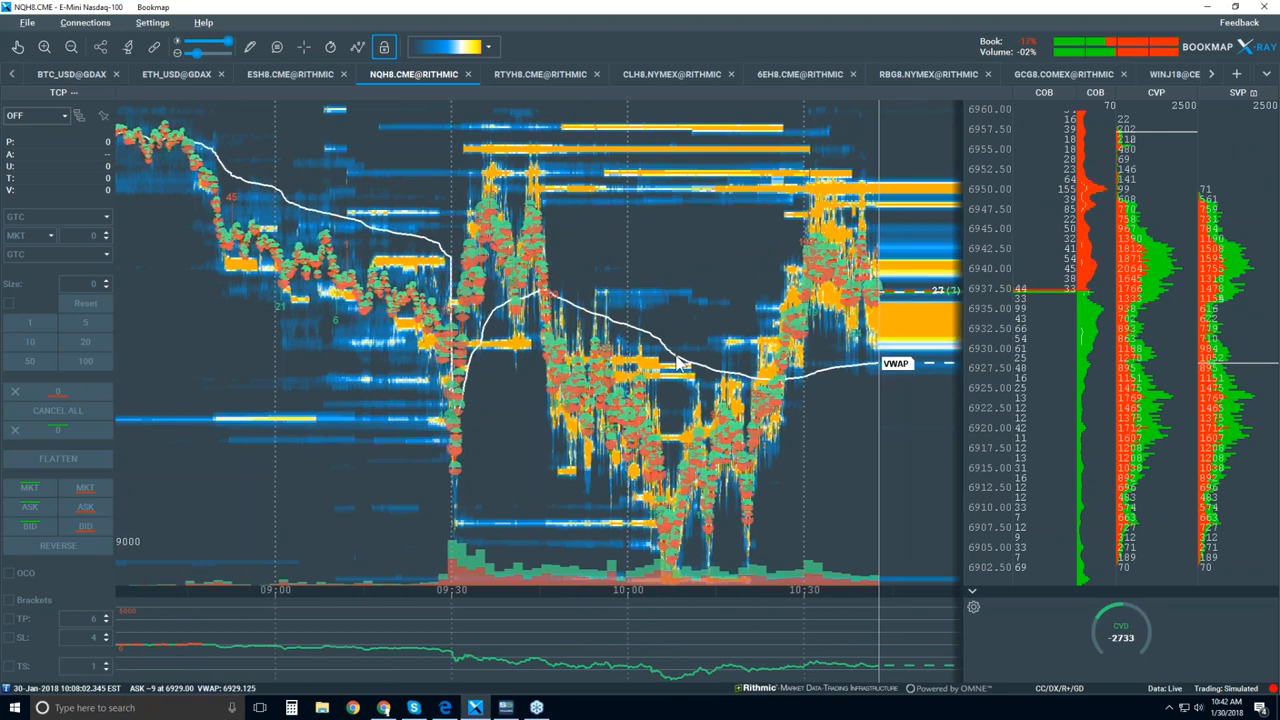
- Bring up the context menu on Bookmap's NQH8 chart
right_click(670, 360)
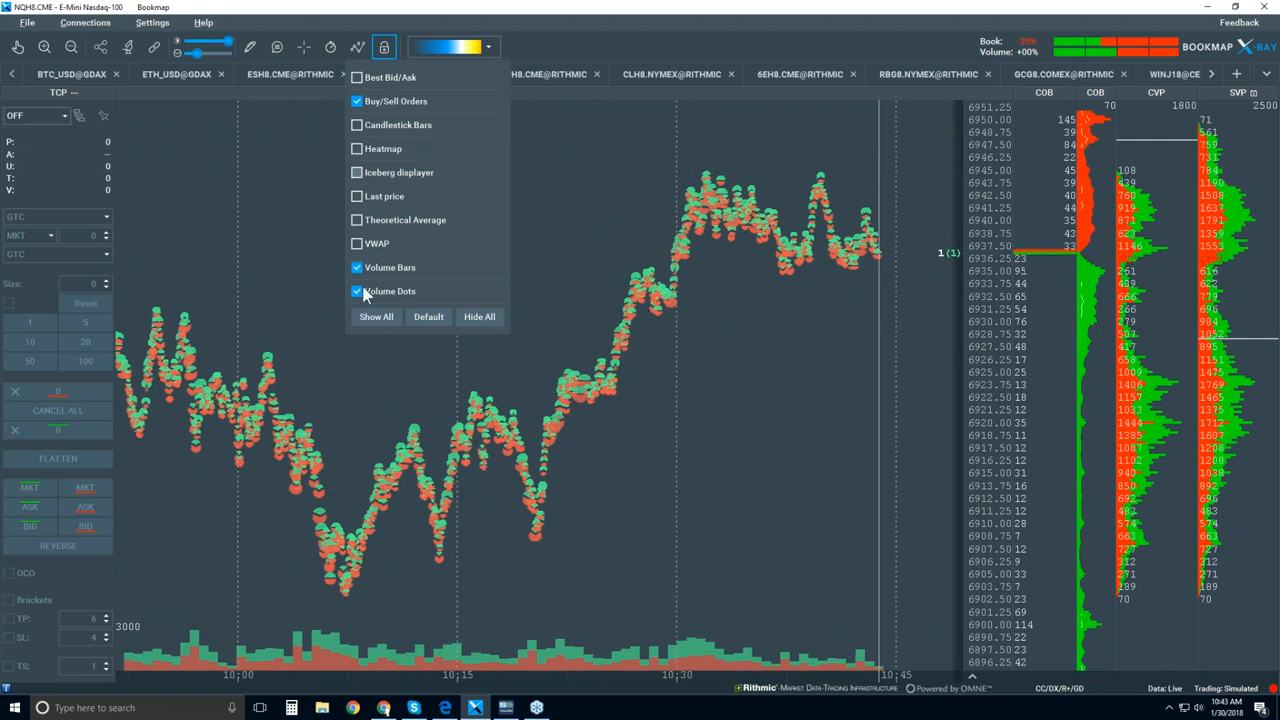
click(357, 291)
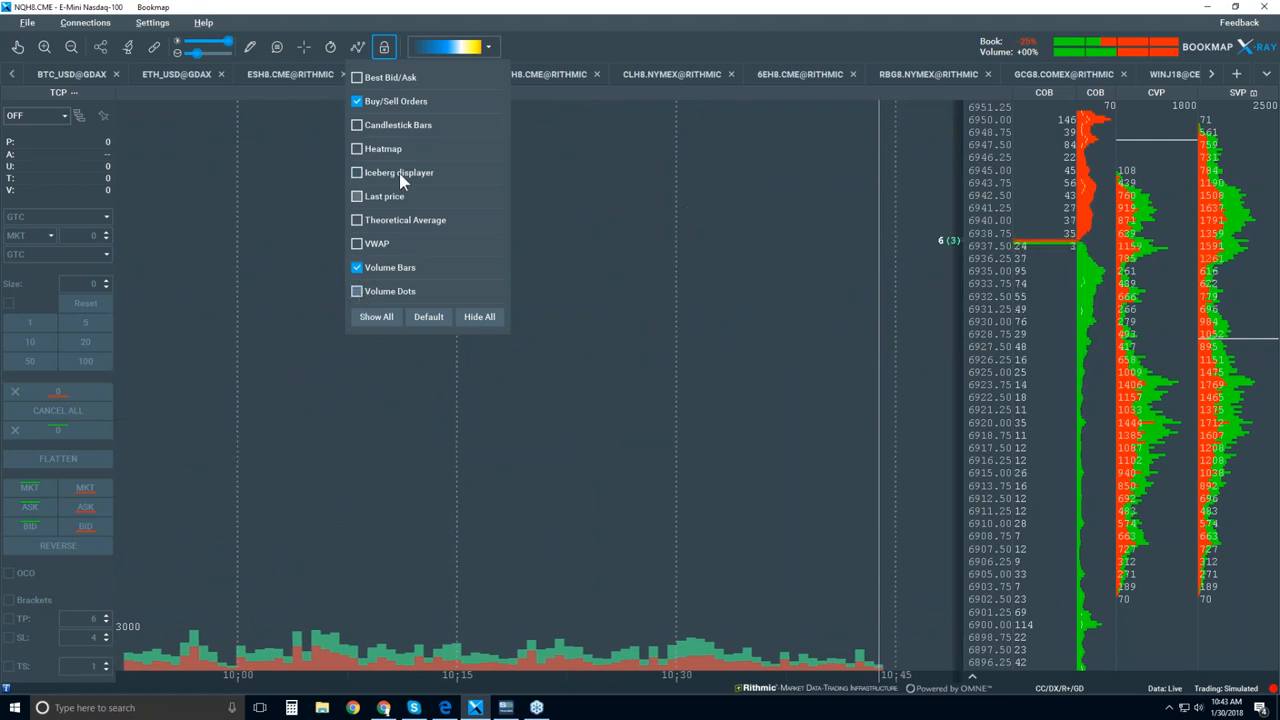
click(357, 124)
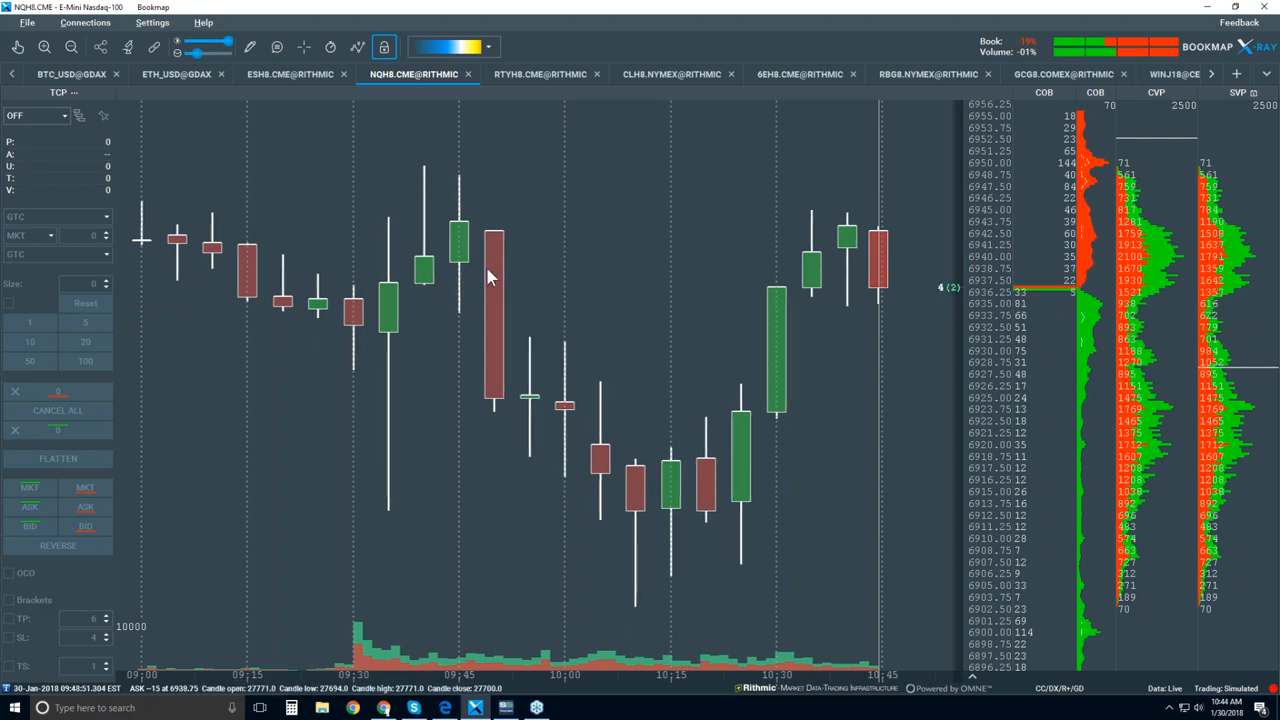
mouse_move(500, 360)
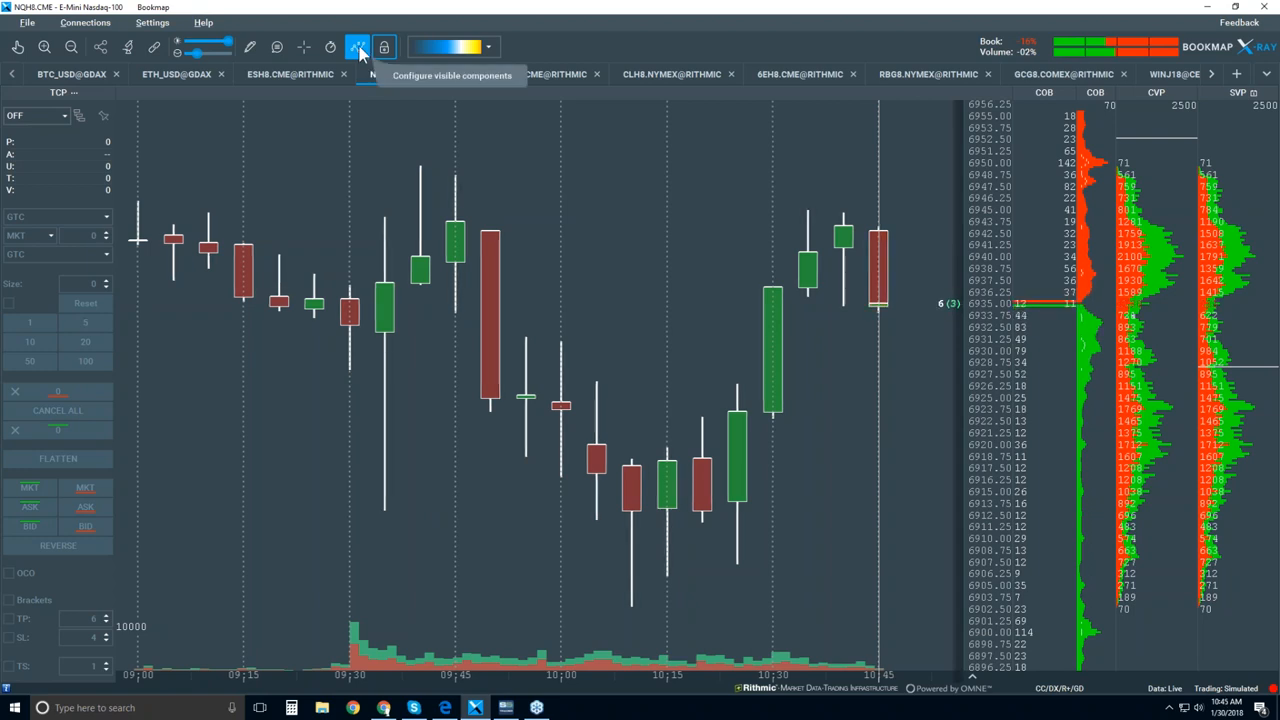
click(357, 47)
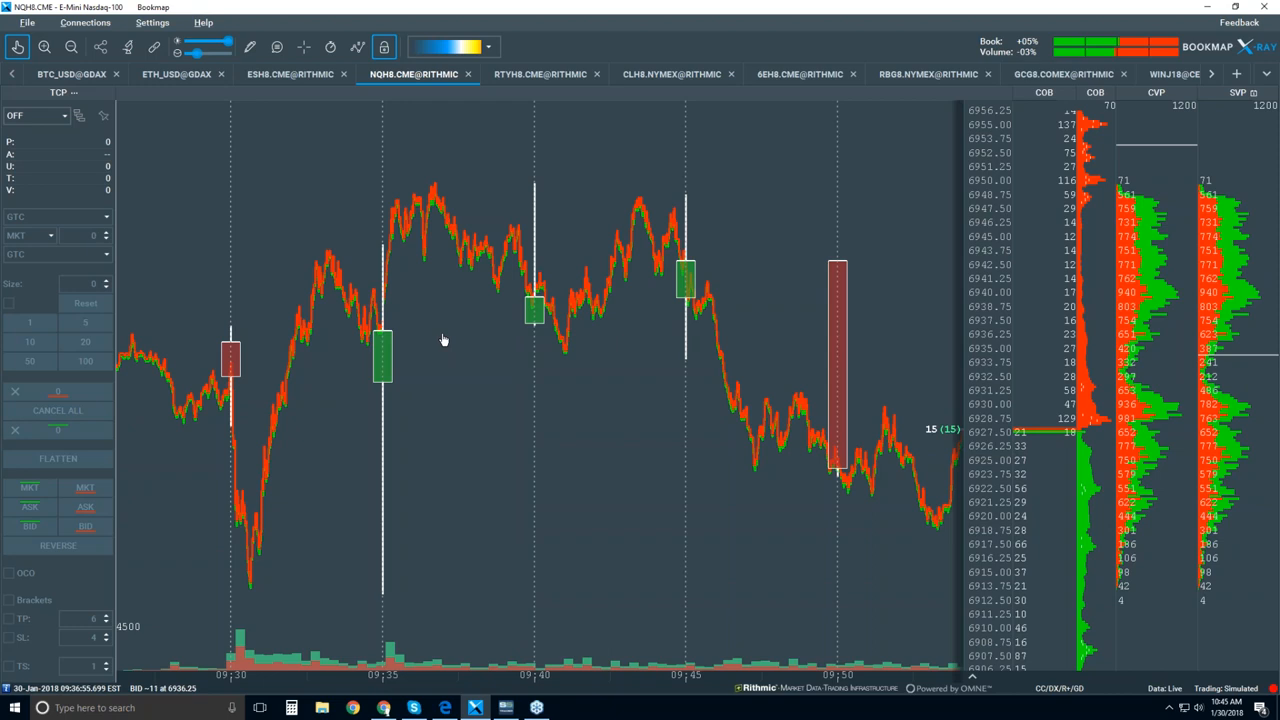
mouse_move(393, 278)
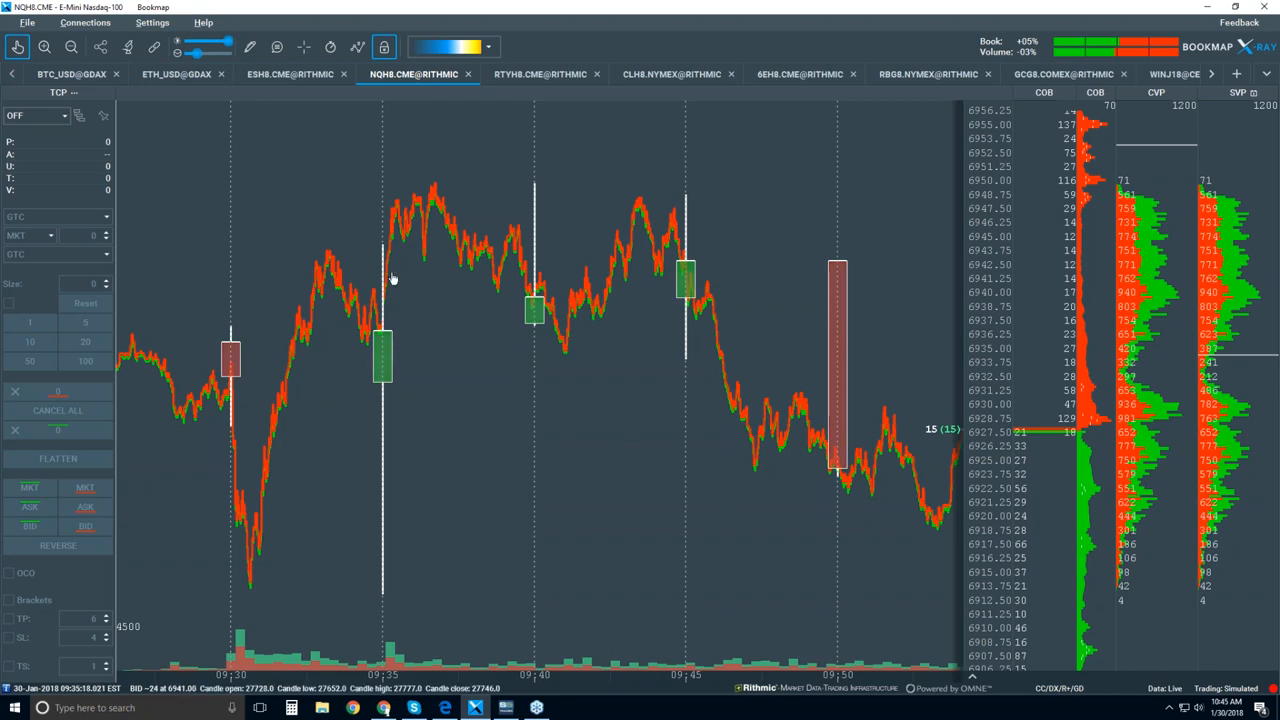
mouse_move(377, 320)
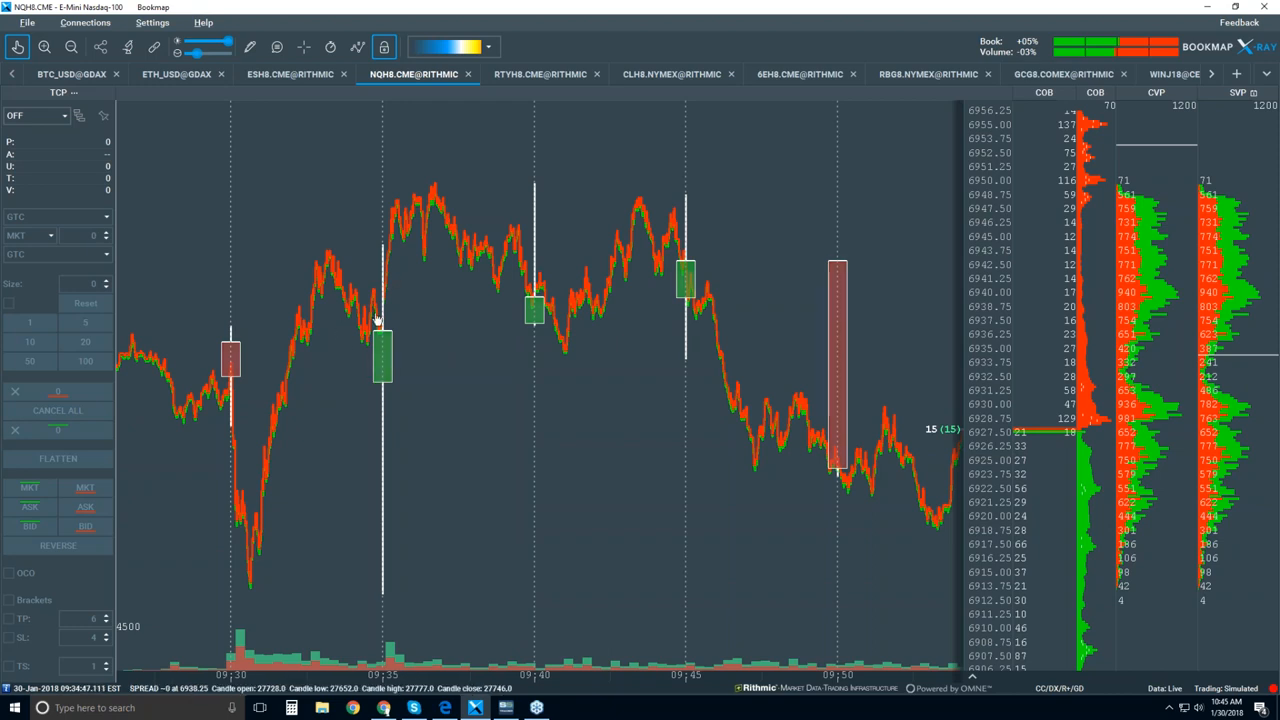
mouse_move(367, 363)
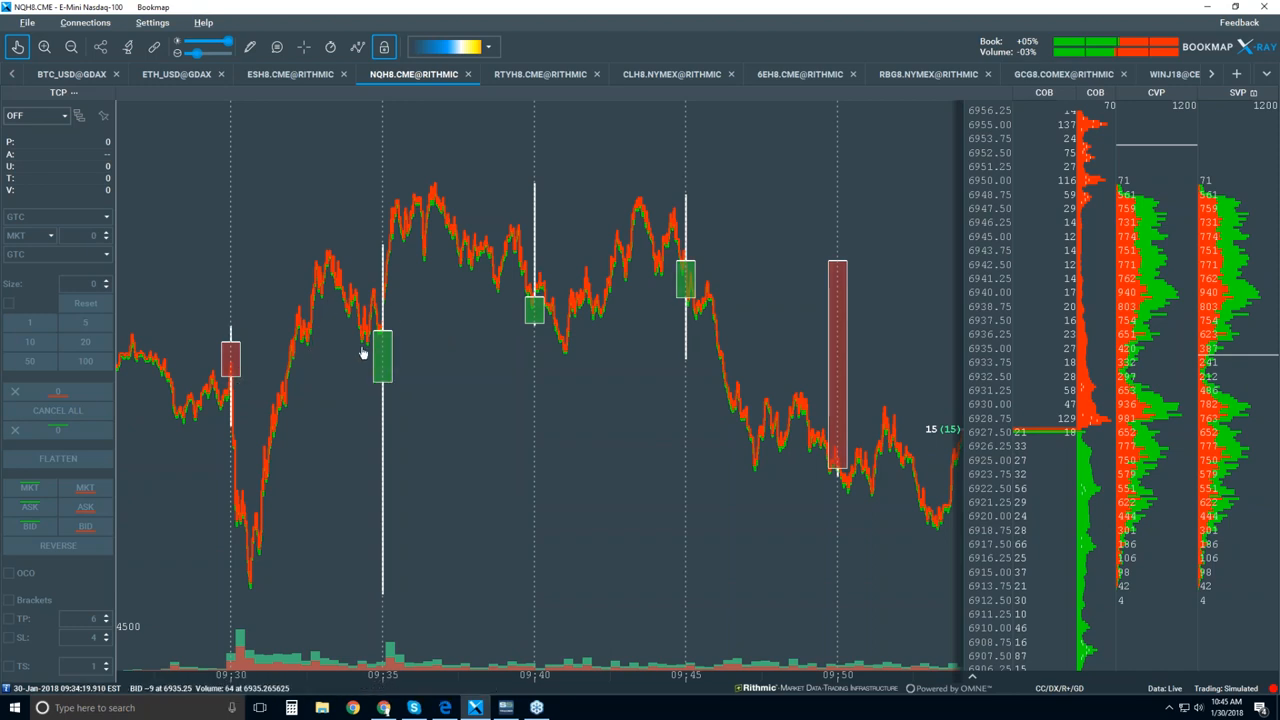
mouse_move(350, 360)
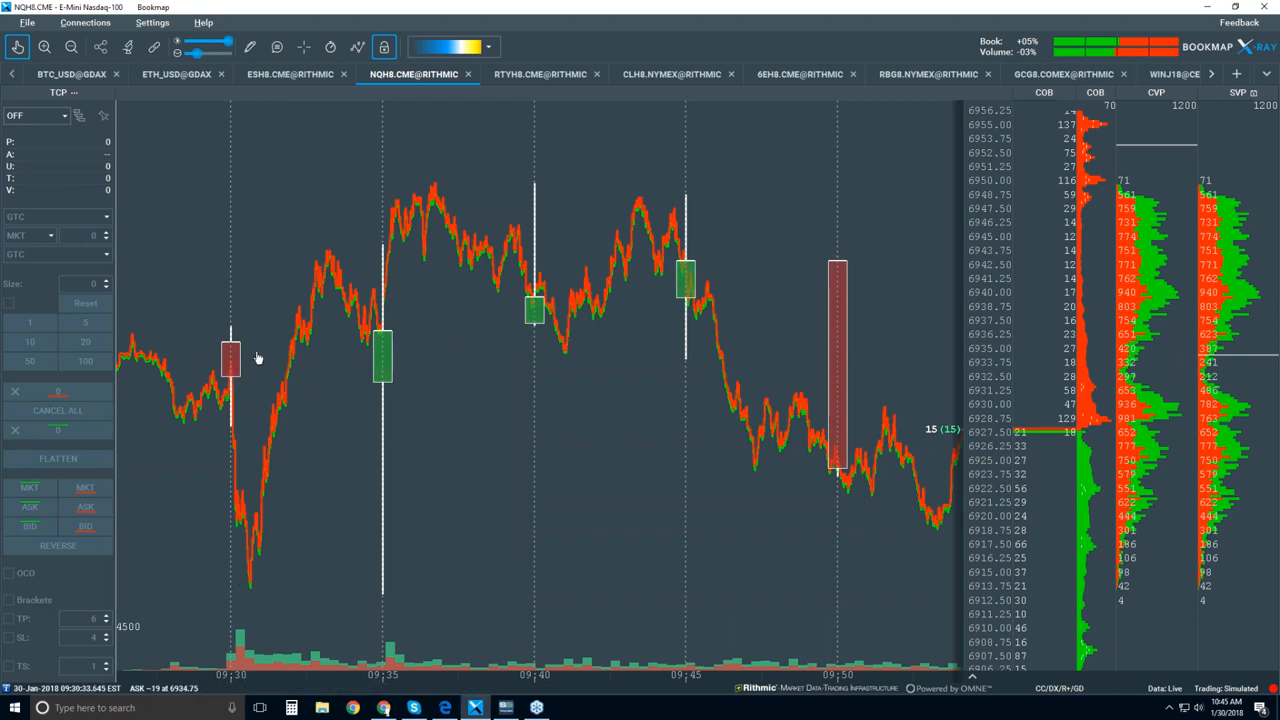
mouse_move(345, 365)
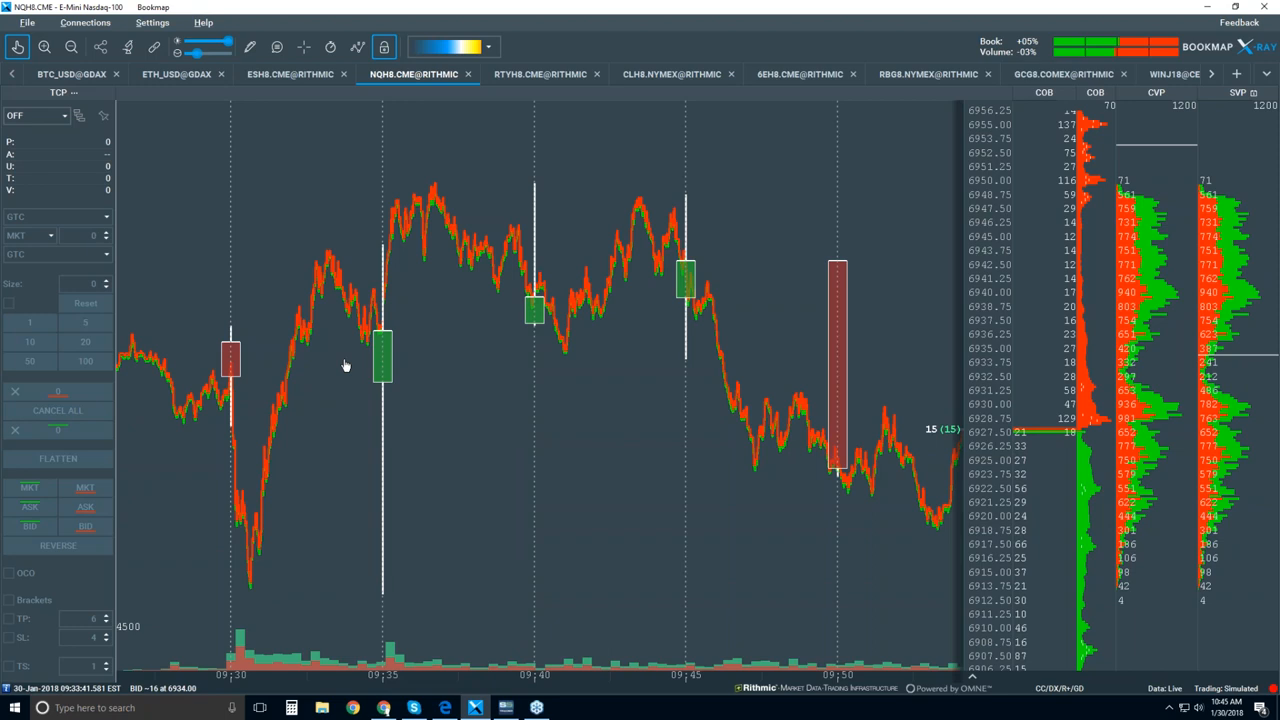
mouse_move(364, 352)
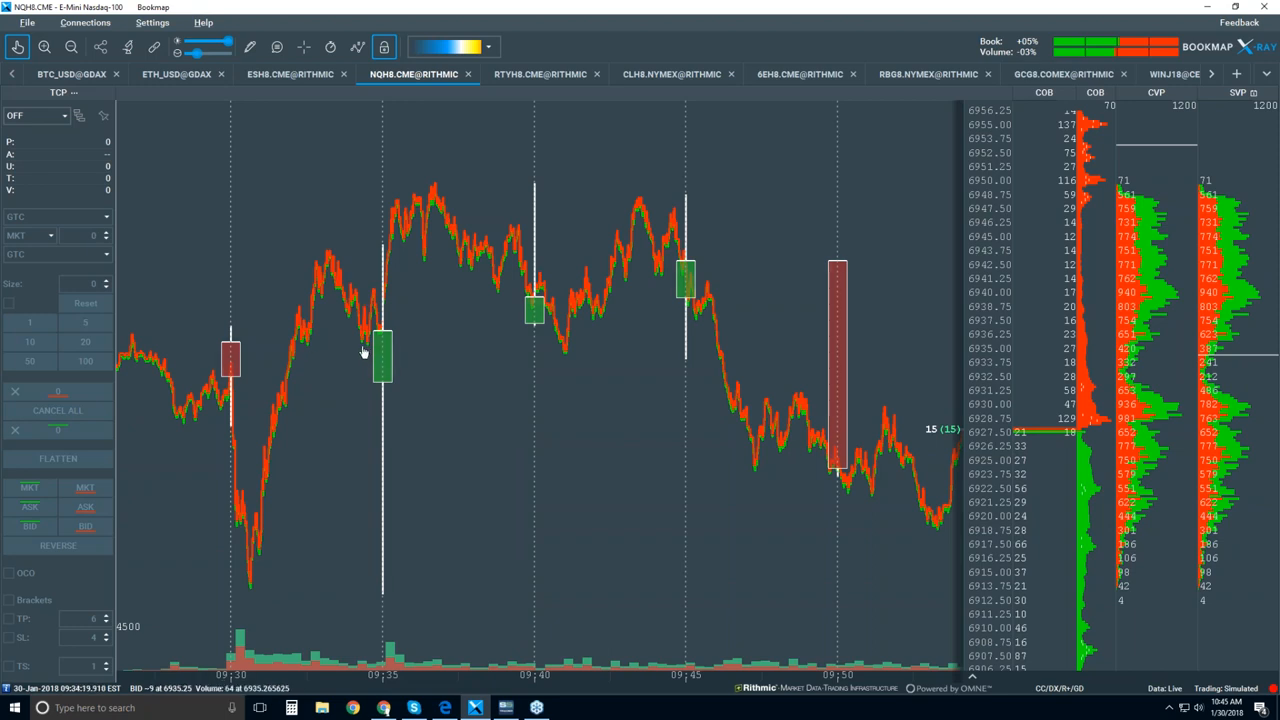
mouse_move(426, 221)
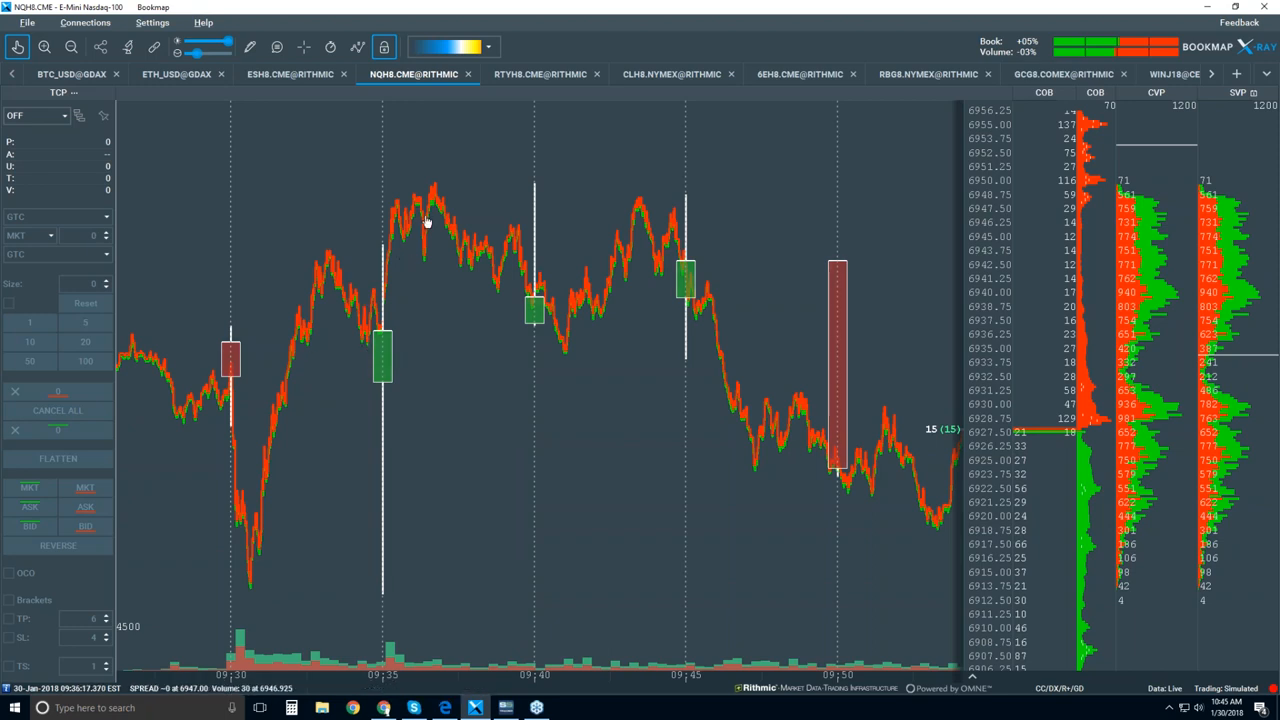
mouse_move(316, 330)
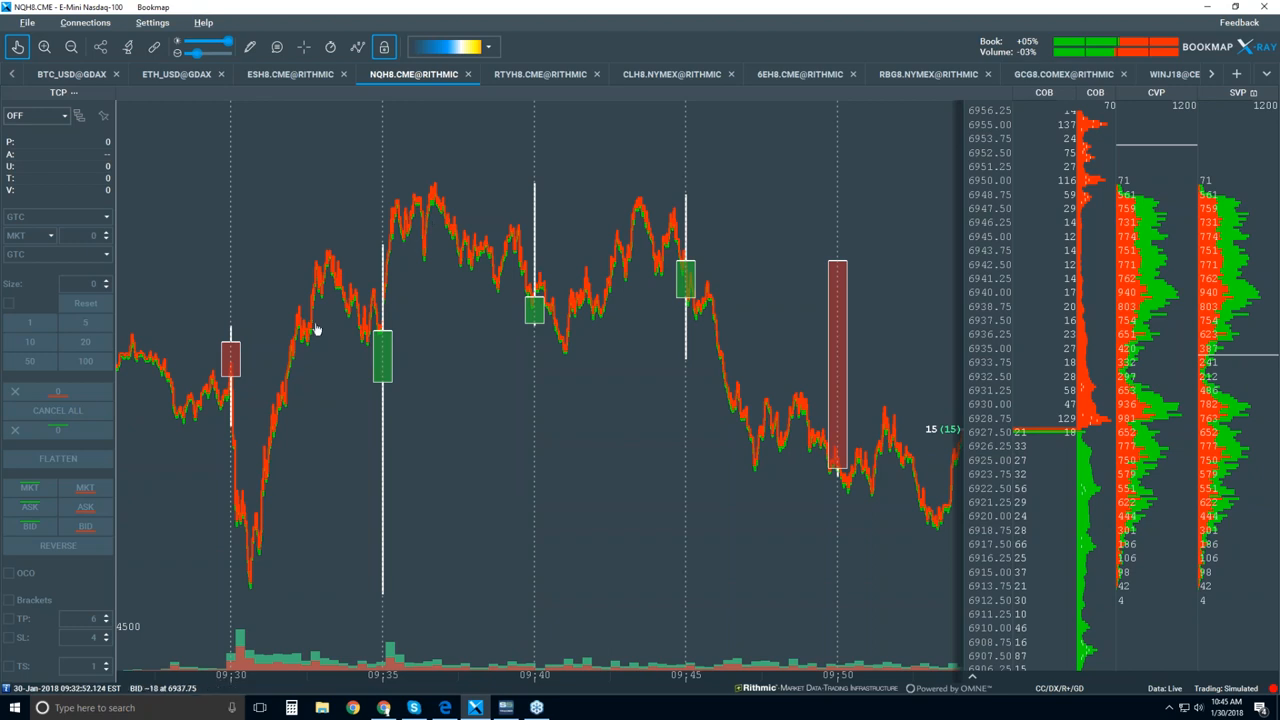
mouse_move(303, 340)
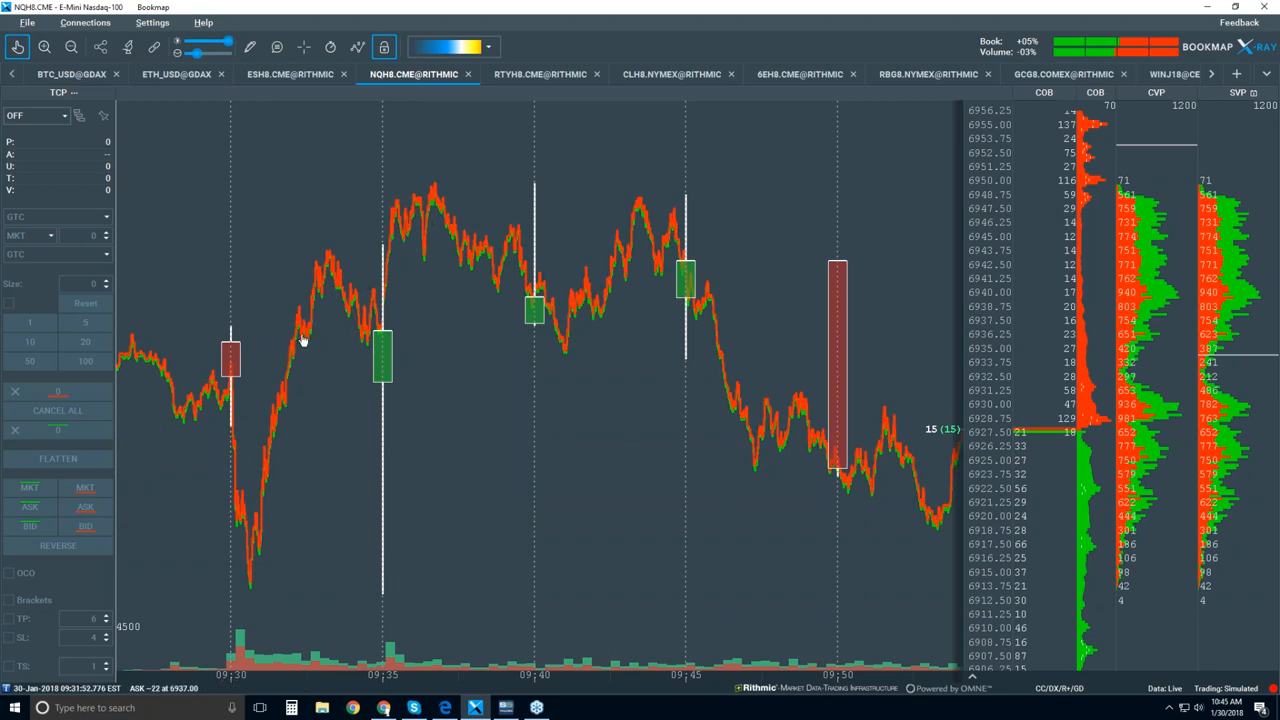
mouse_move(367, 347)
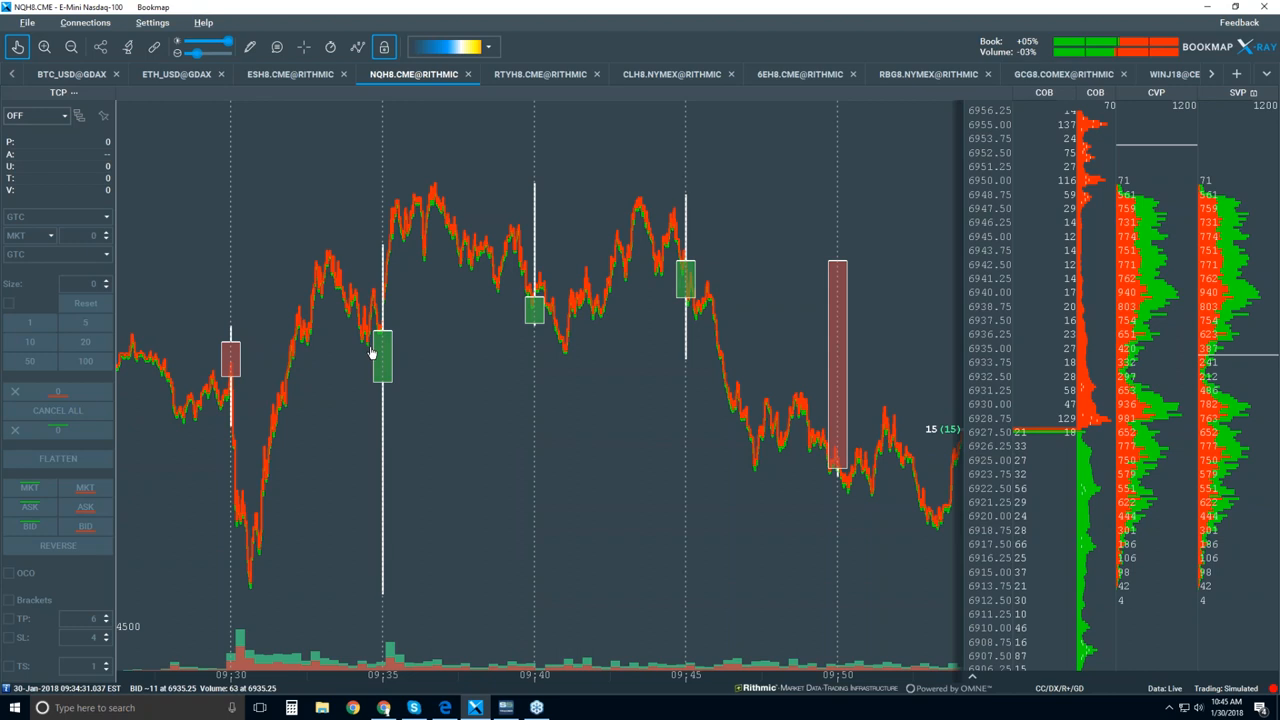
mouse_move(379, 353)
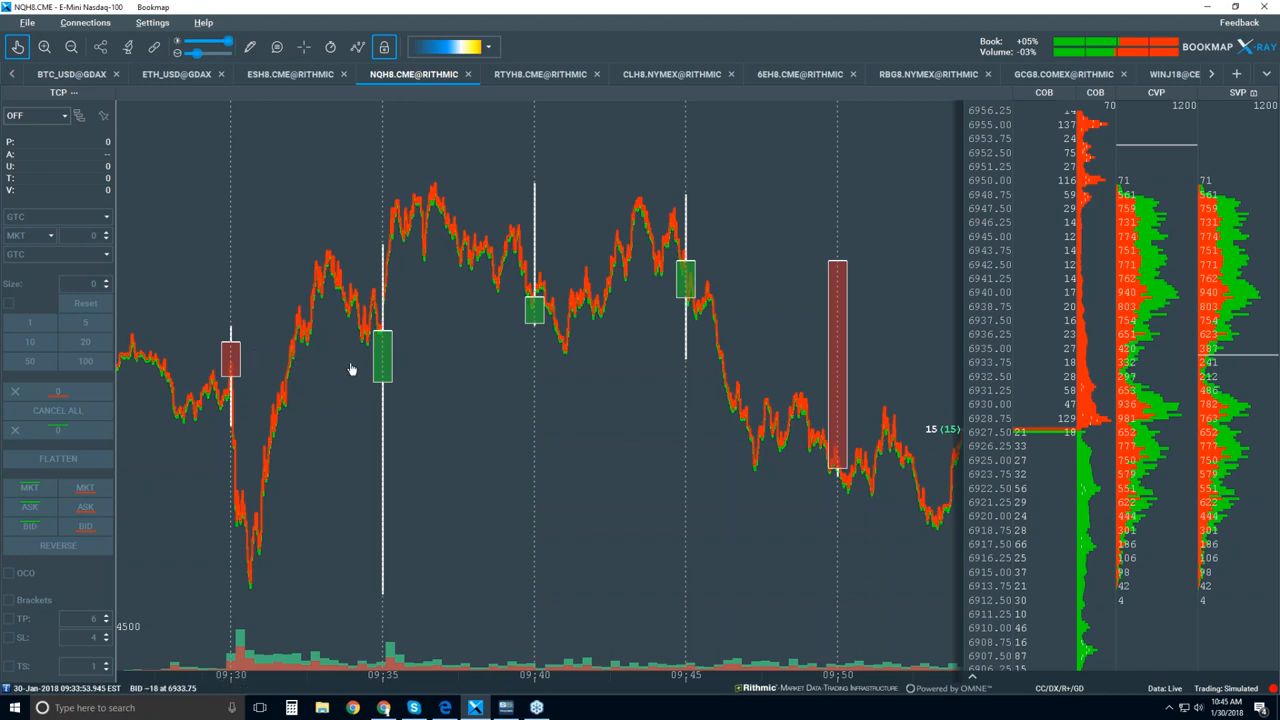
- Show the drawing tool menu with line, ray, rectangle, ellipse and text options
click(250, 47)
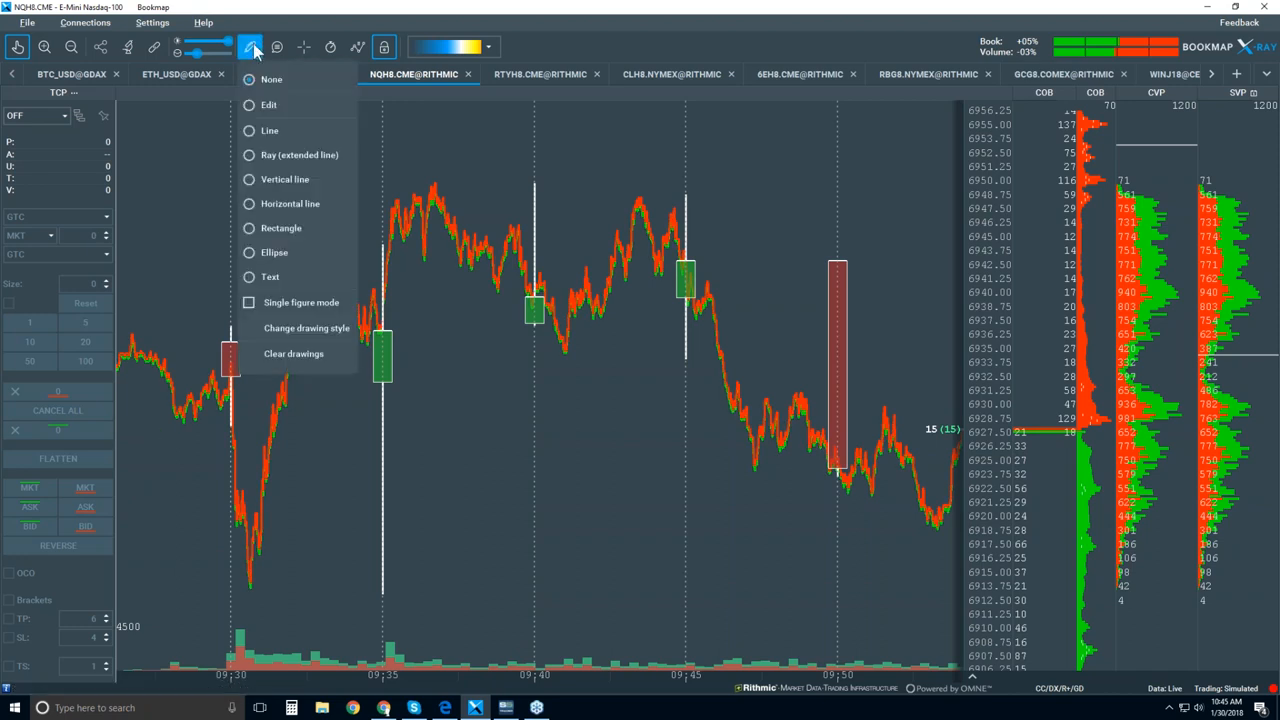
- Draw a horizontal line at about 6934 and scroll the chart forward past 10:05
click(250, 47)
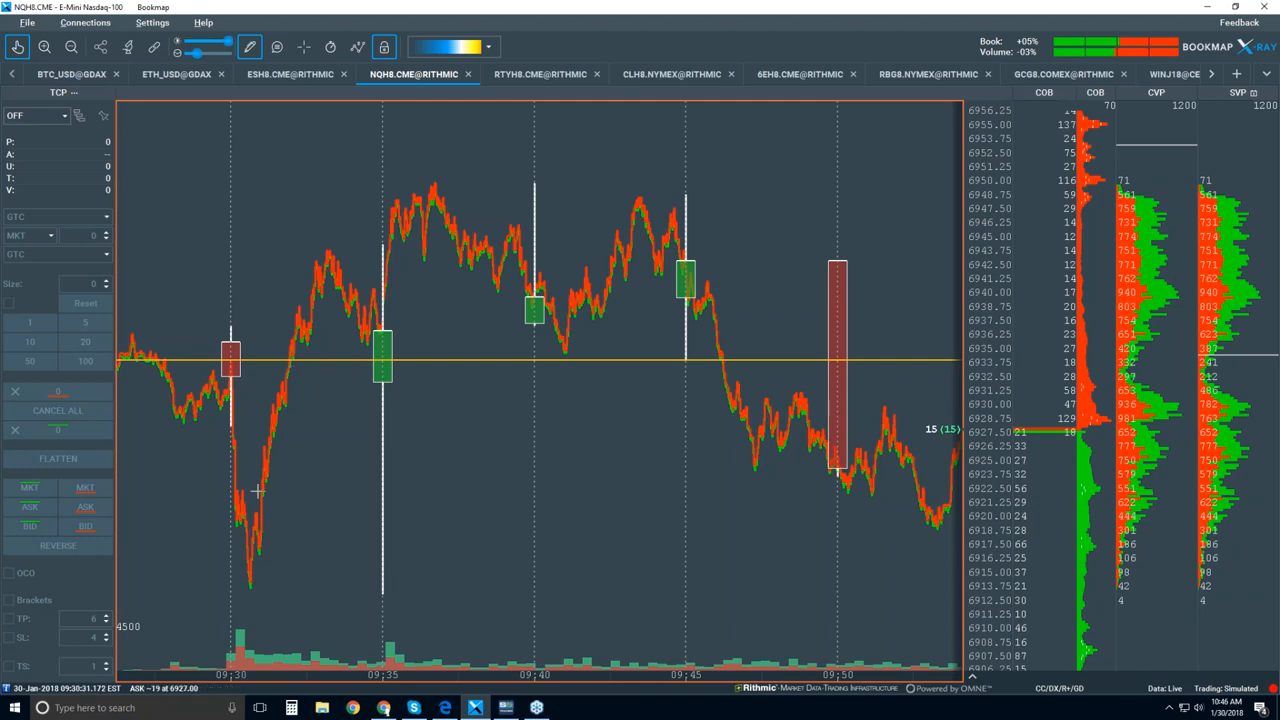
mouse_move(327, 358)
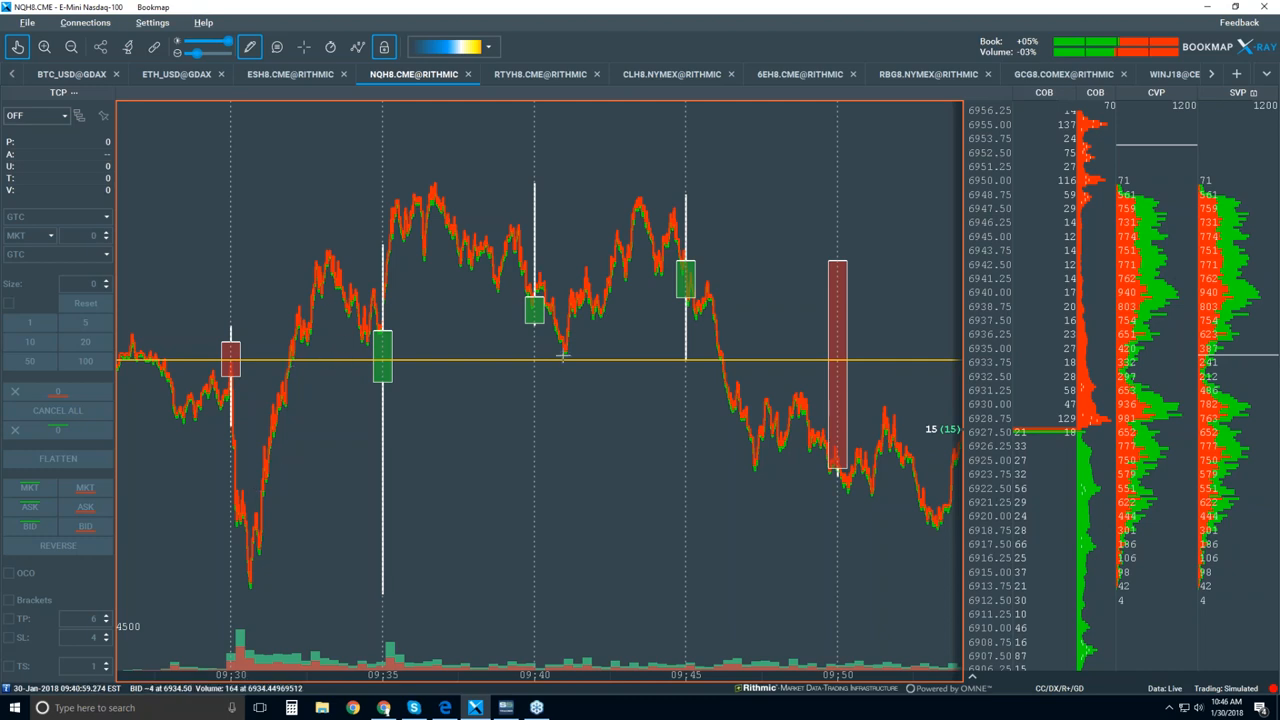
mouse_move(744, 406)
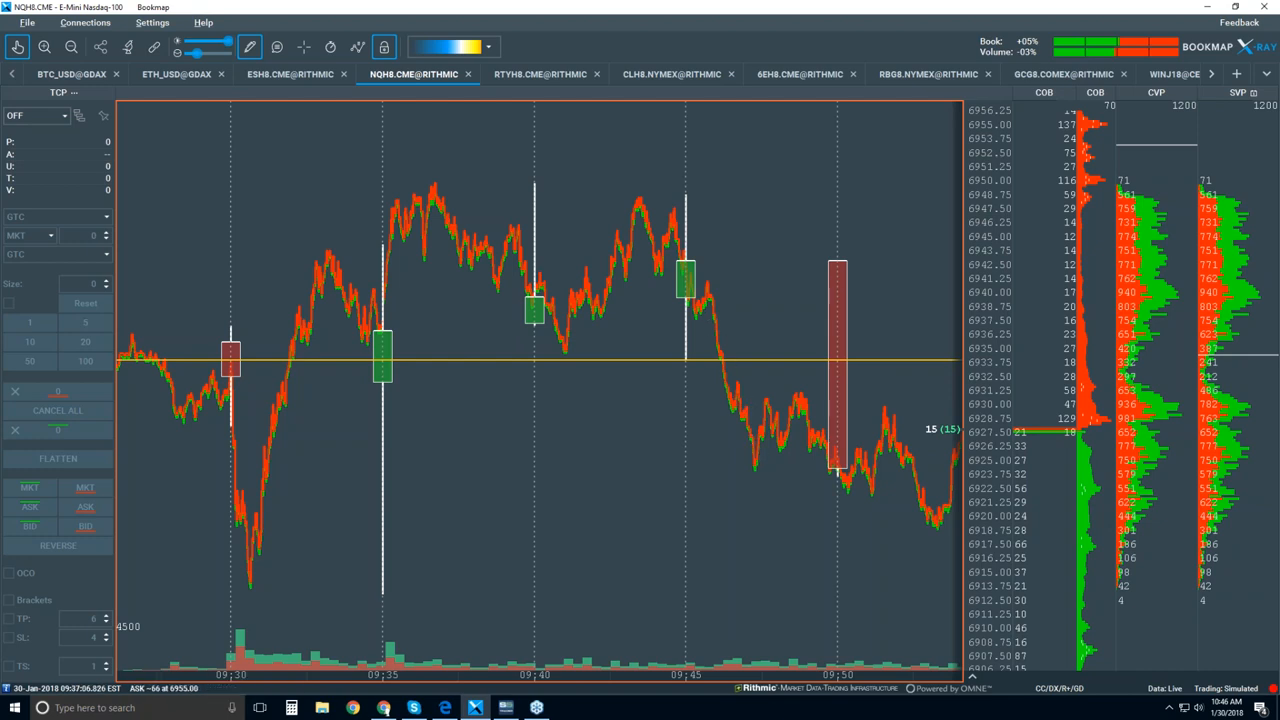
mouse_move(249, 47)
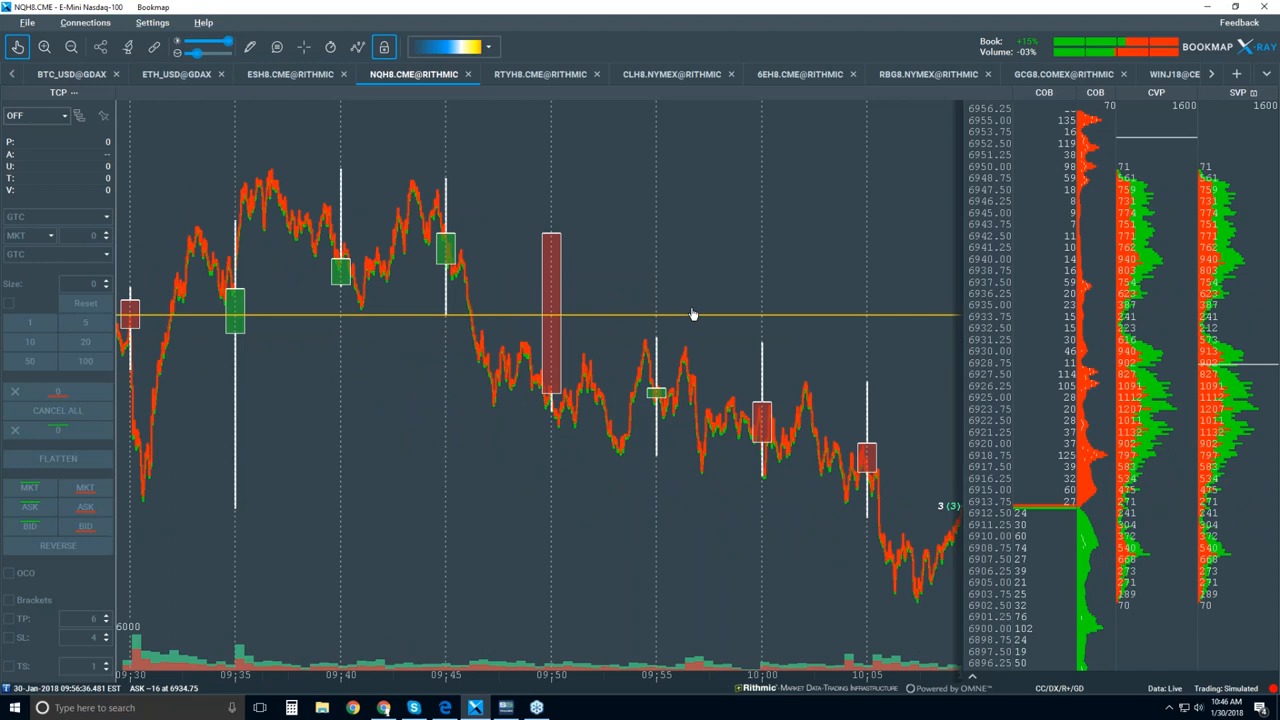
mouse_move(377, 258)
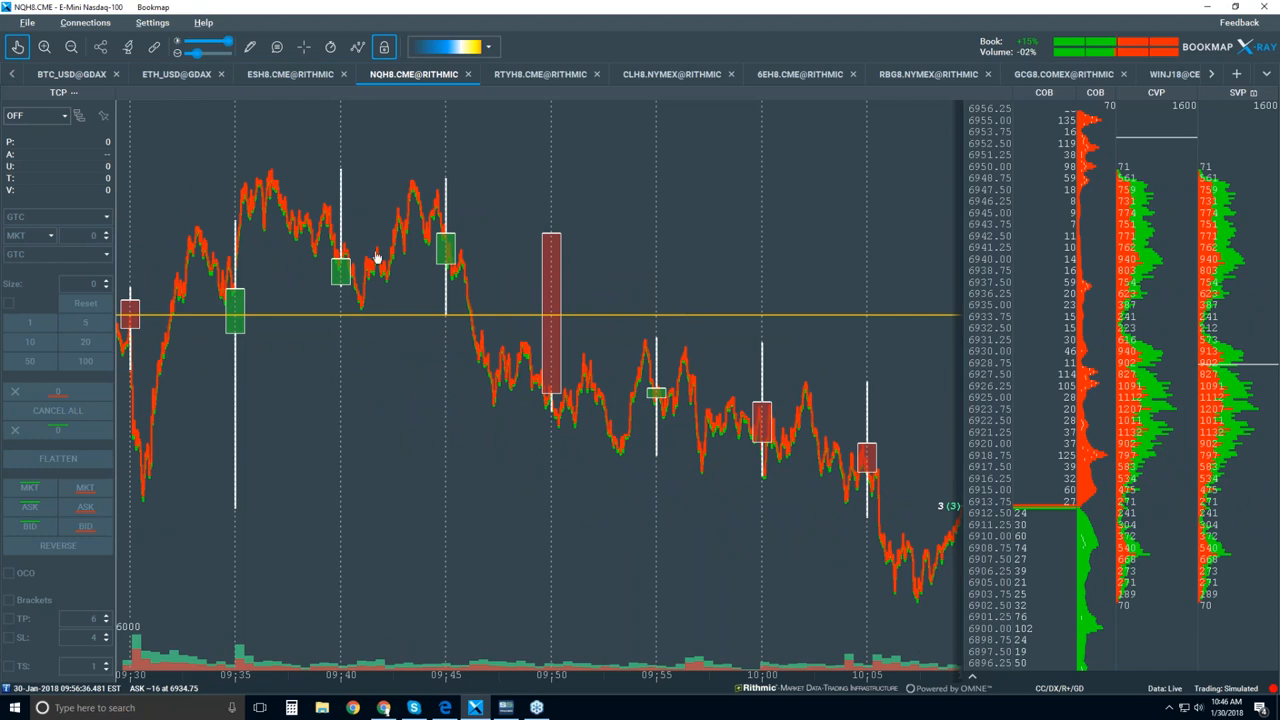
scroll(right, 3)
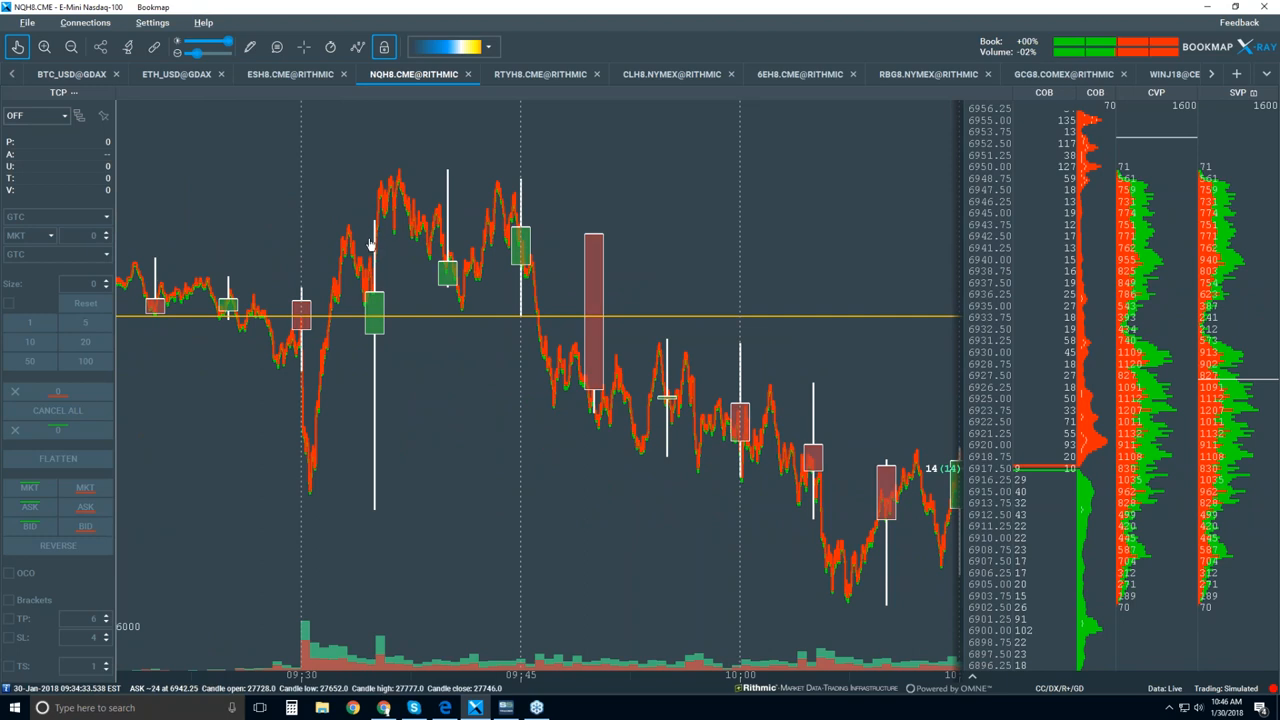
- Turn on Volume Dots from the visible components list on the NQH8 chart
click(357, 47)
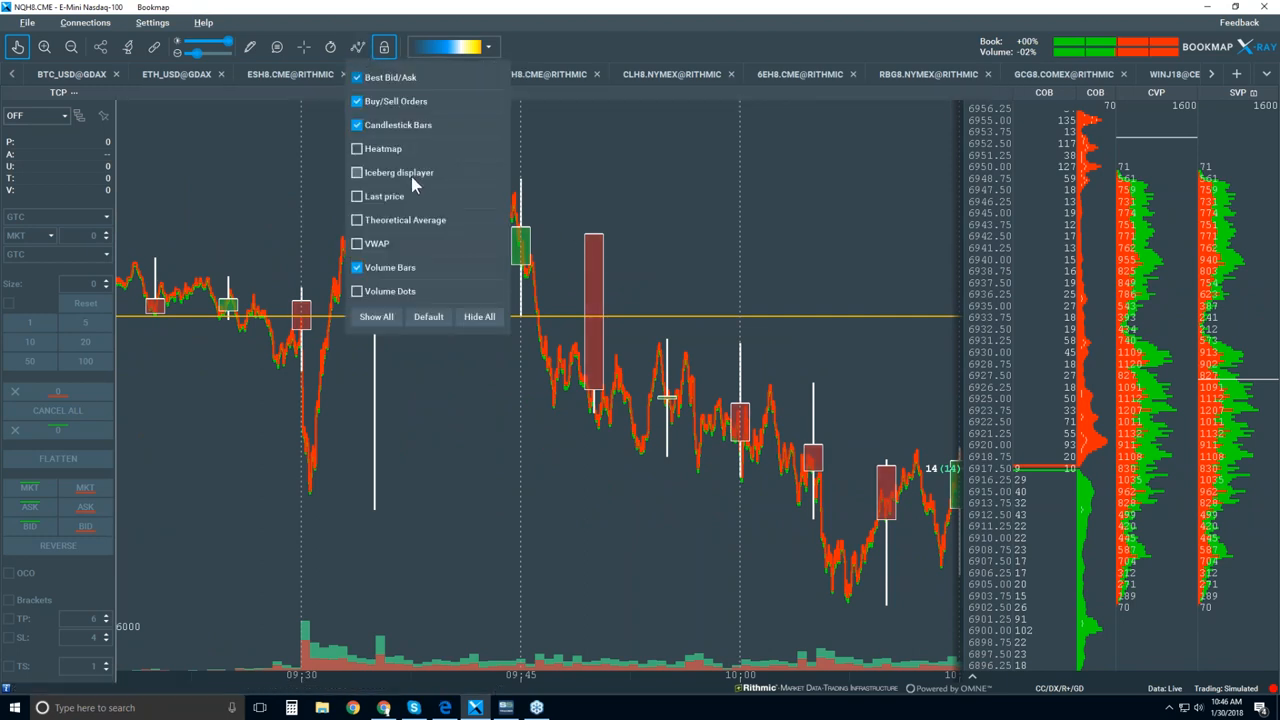
click(357, 291)
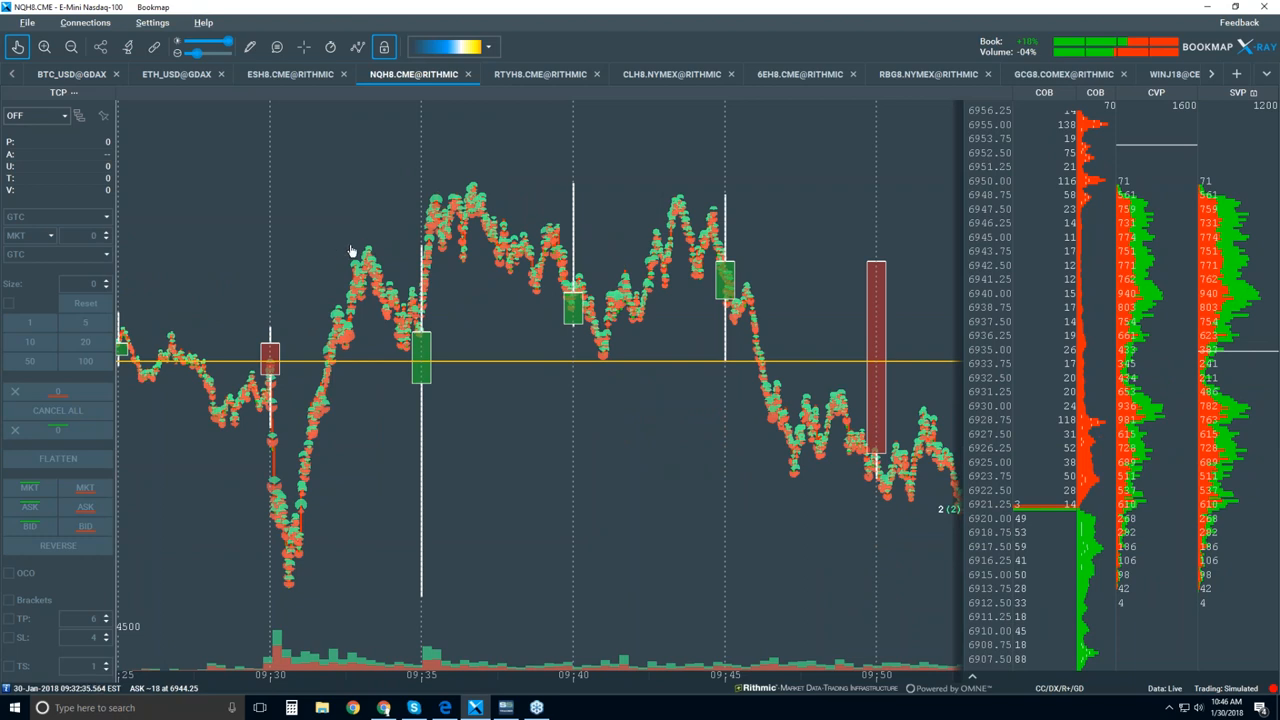
mouse_move(680, 176)
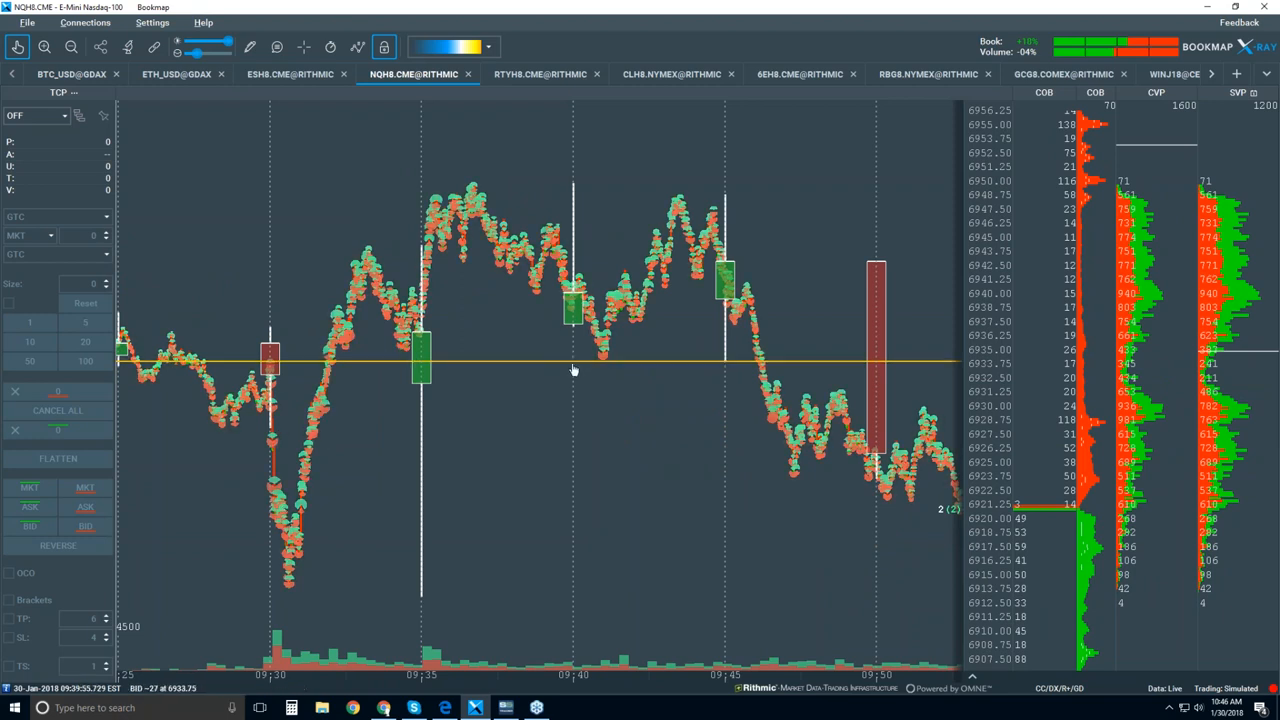
mouse_move(276, 418)
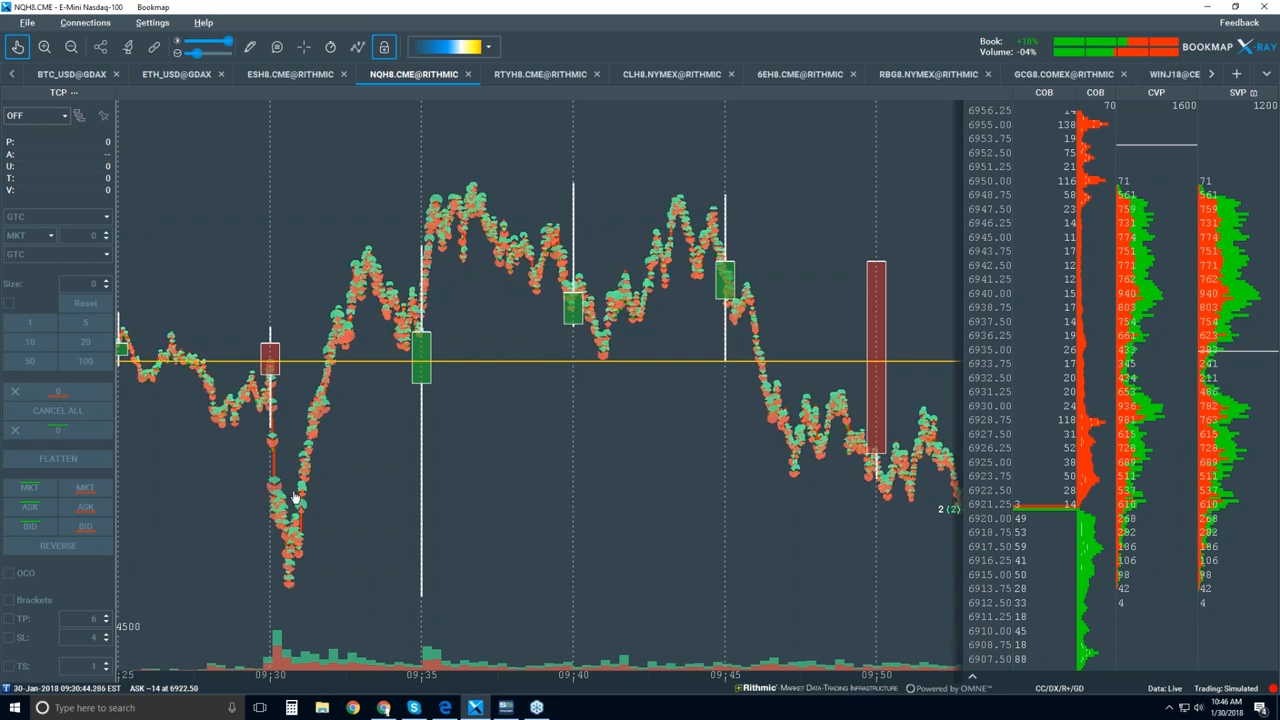
mouse_move(280, 367)
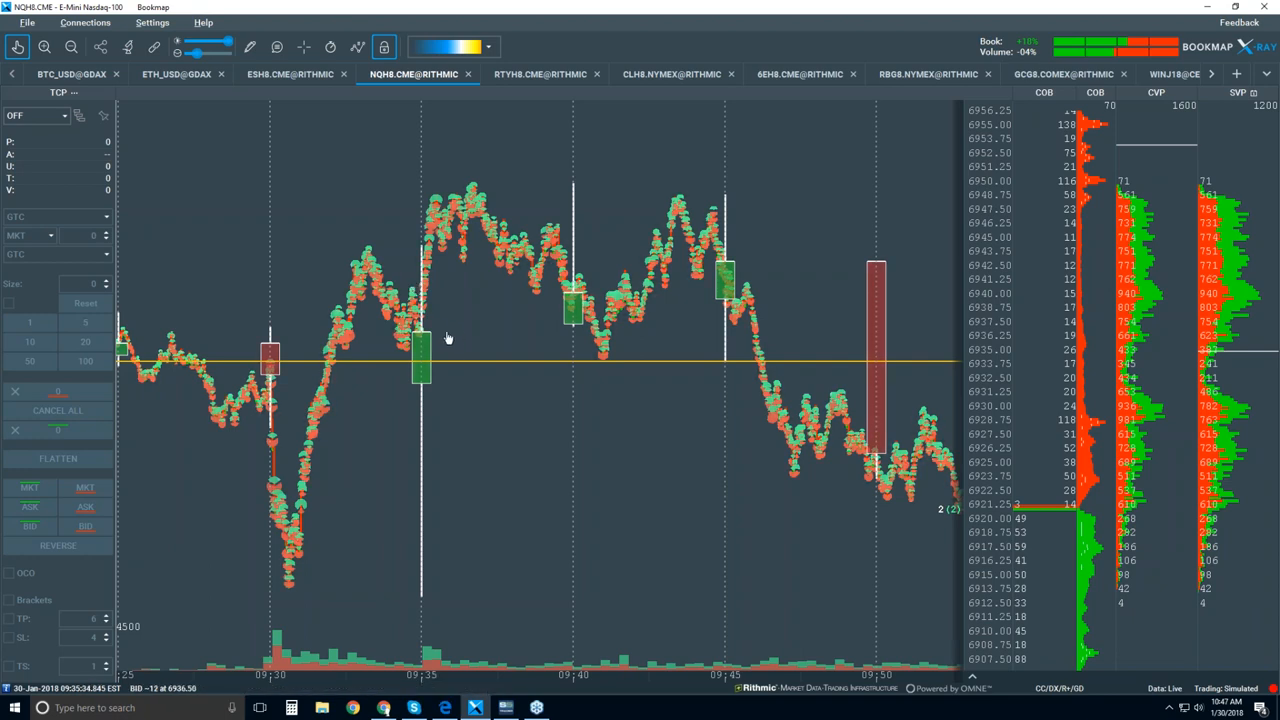
mouse_move(414, 186)
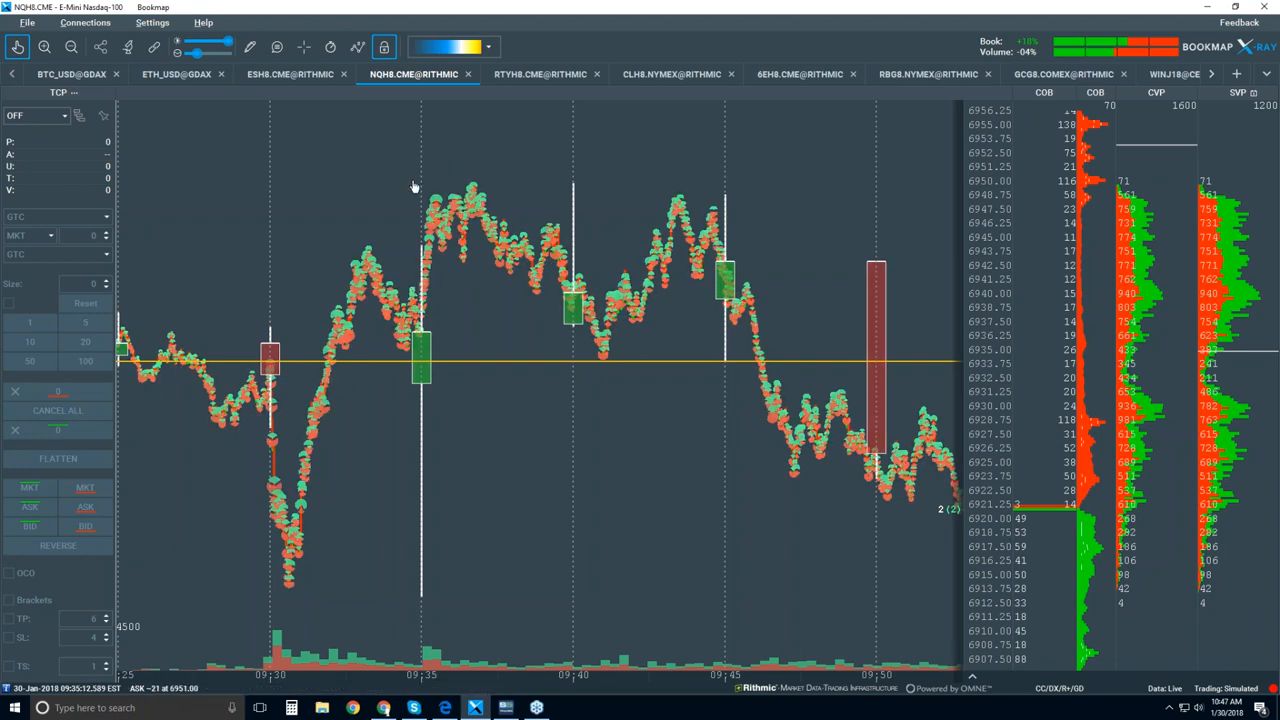
mouse_move(420, 222)
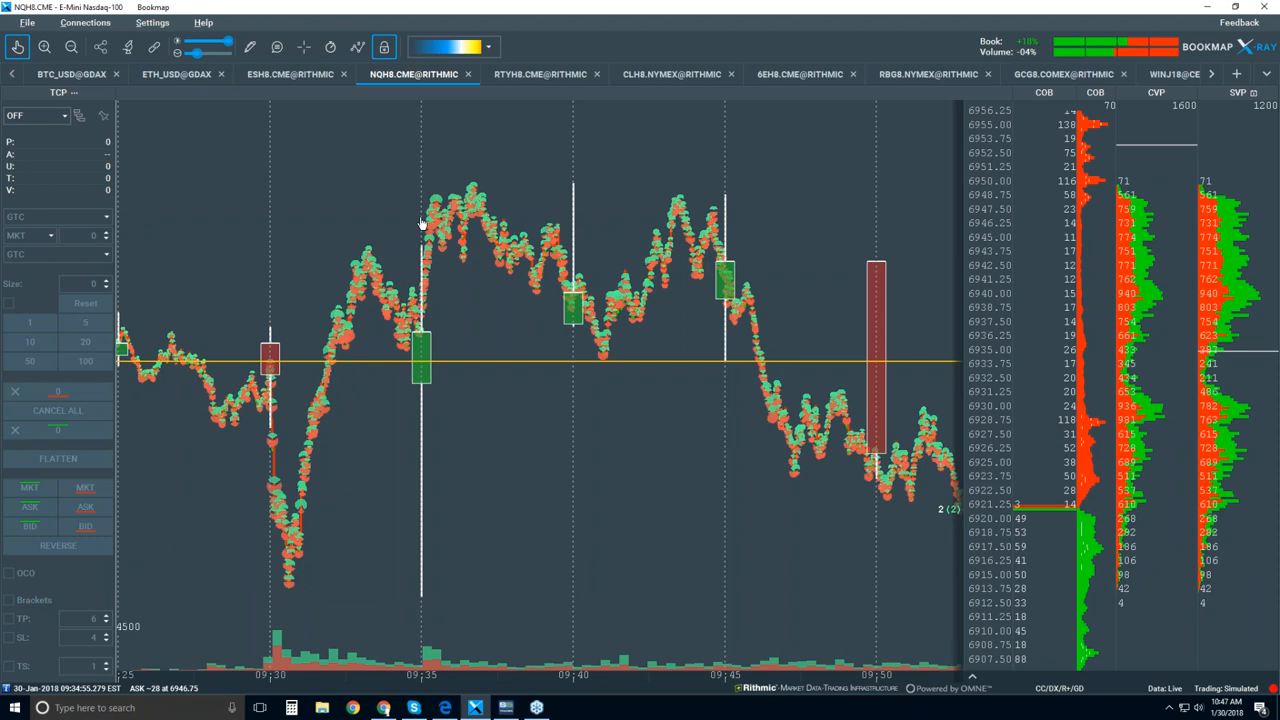
mouse_move(578, 195)
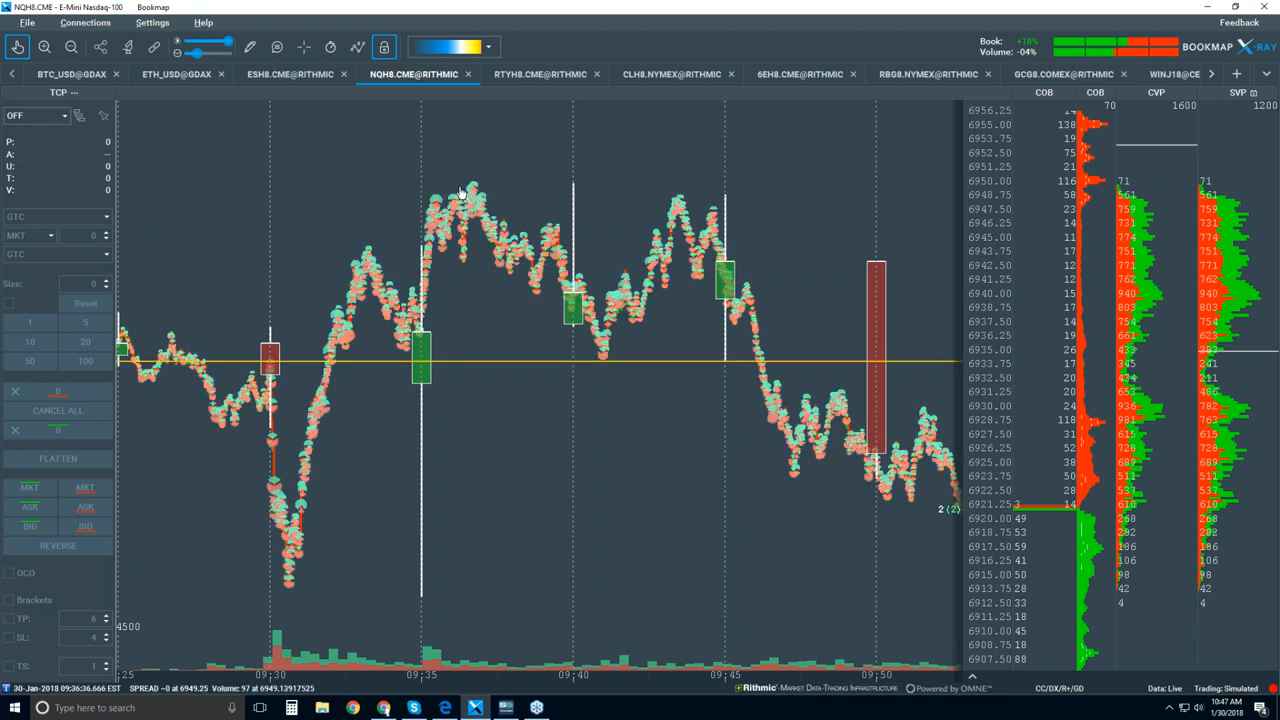
mouse_move(517, 197)
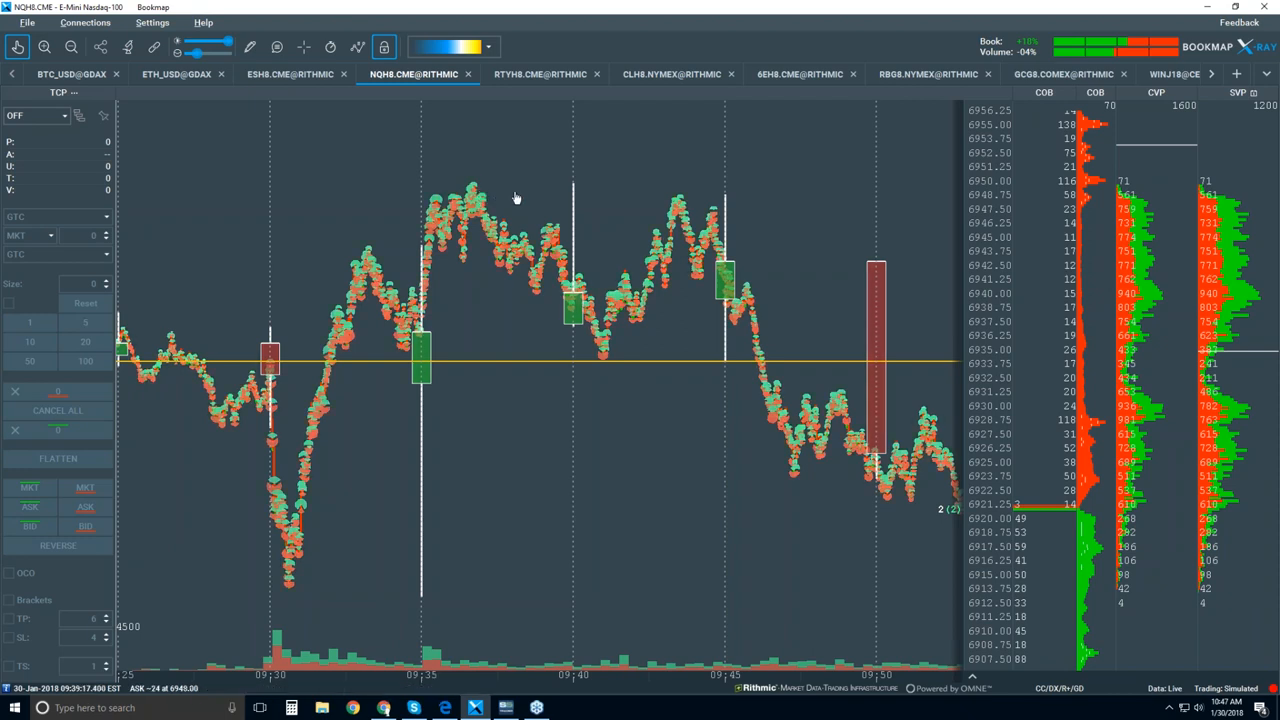
mouse_move(528, 205)
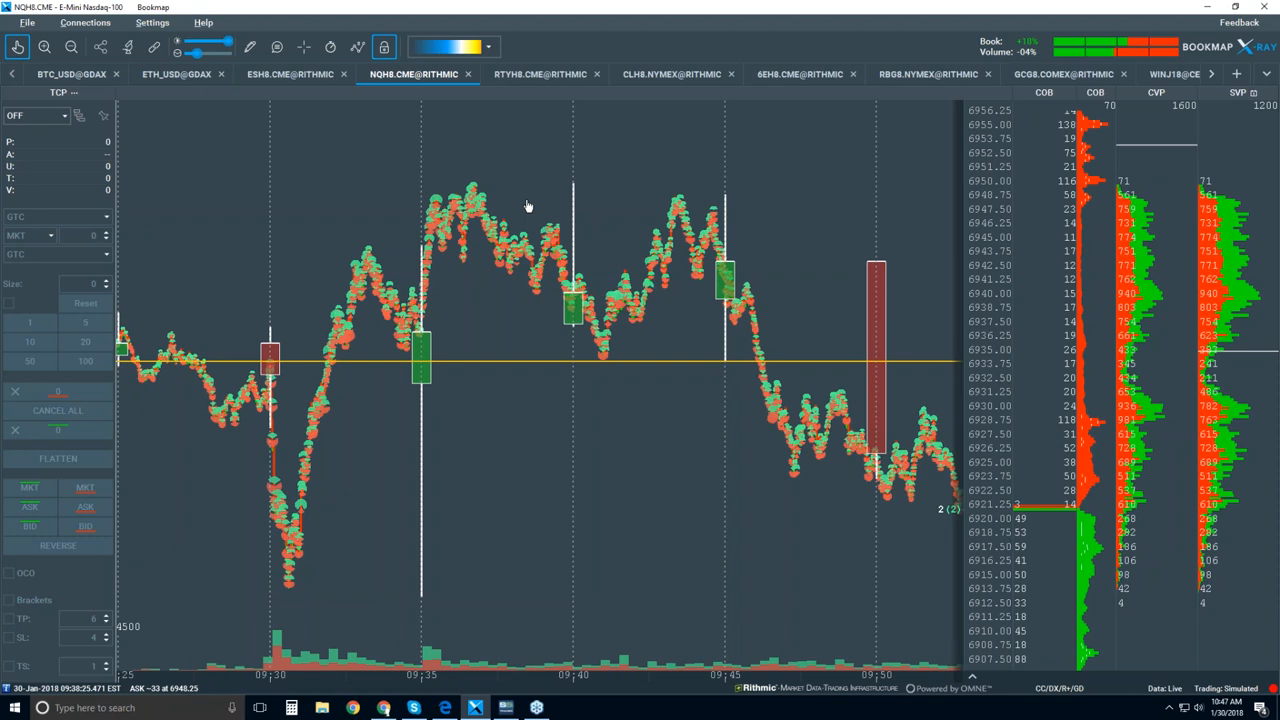
mouse_move(462, 190)
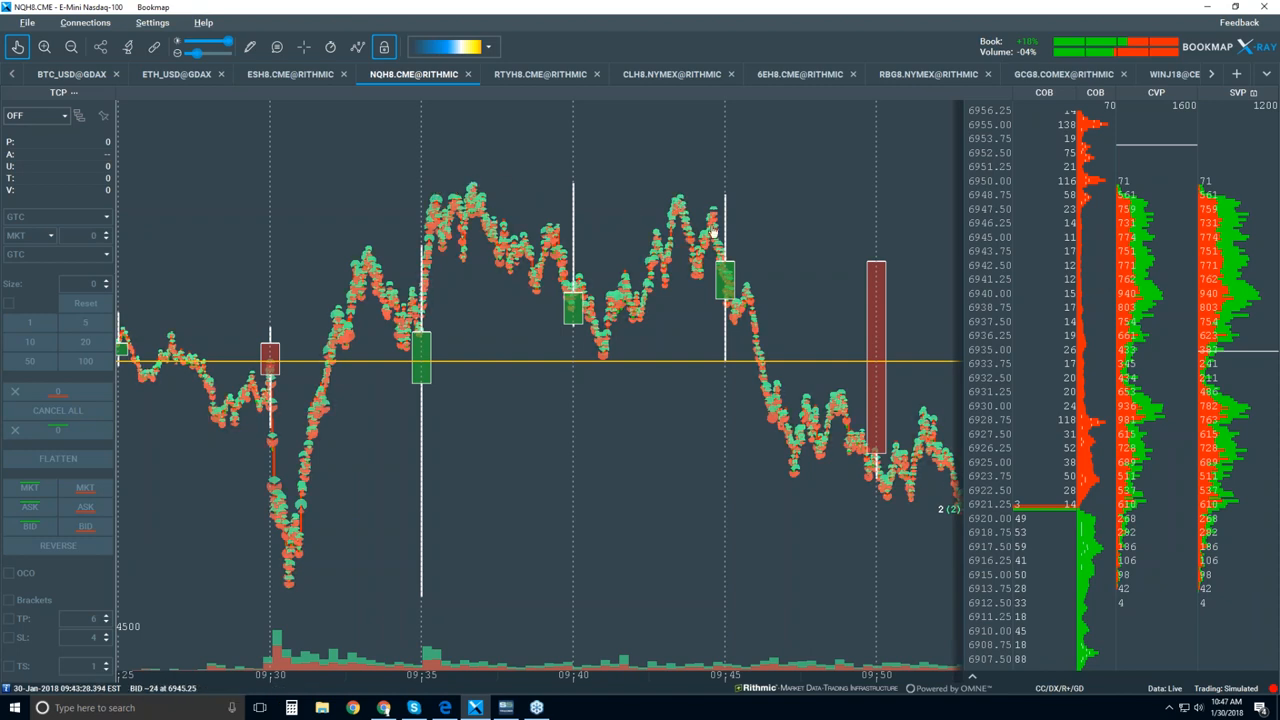
mouse_move(448, 193)
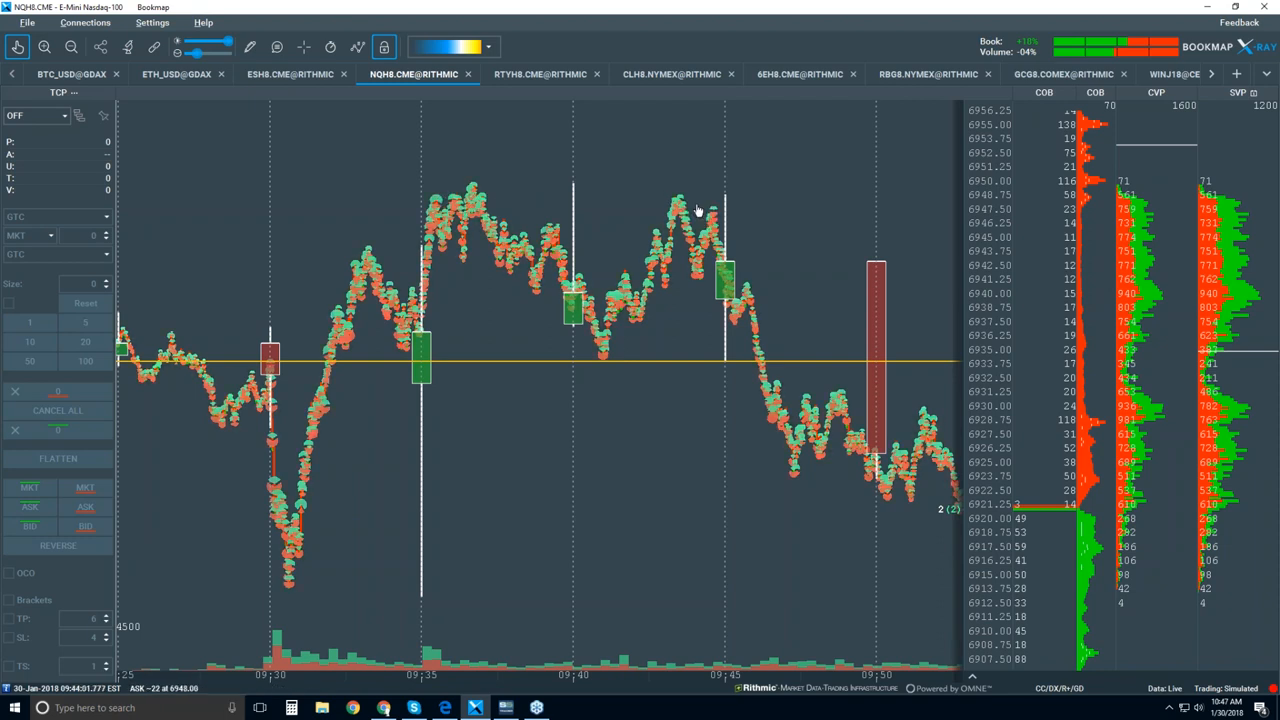
mouse_move(700, 200)
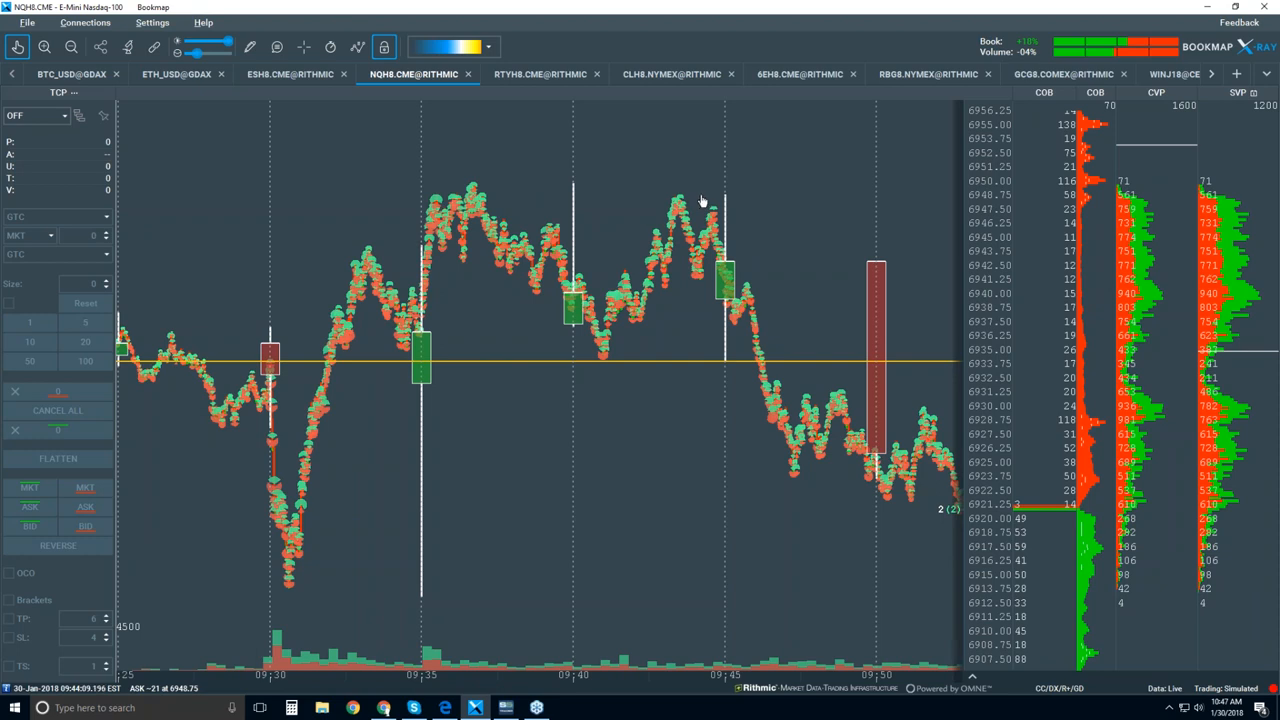
mouse_move(686, 198)
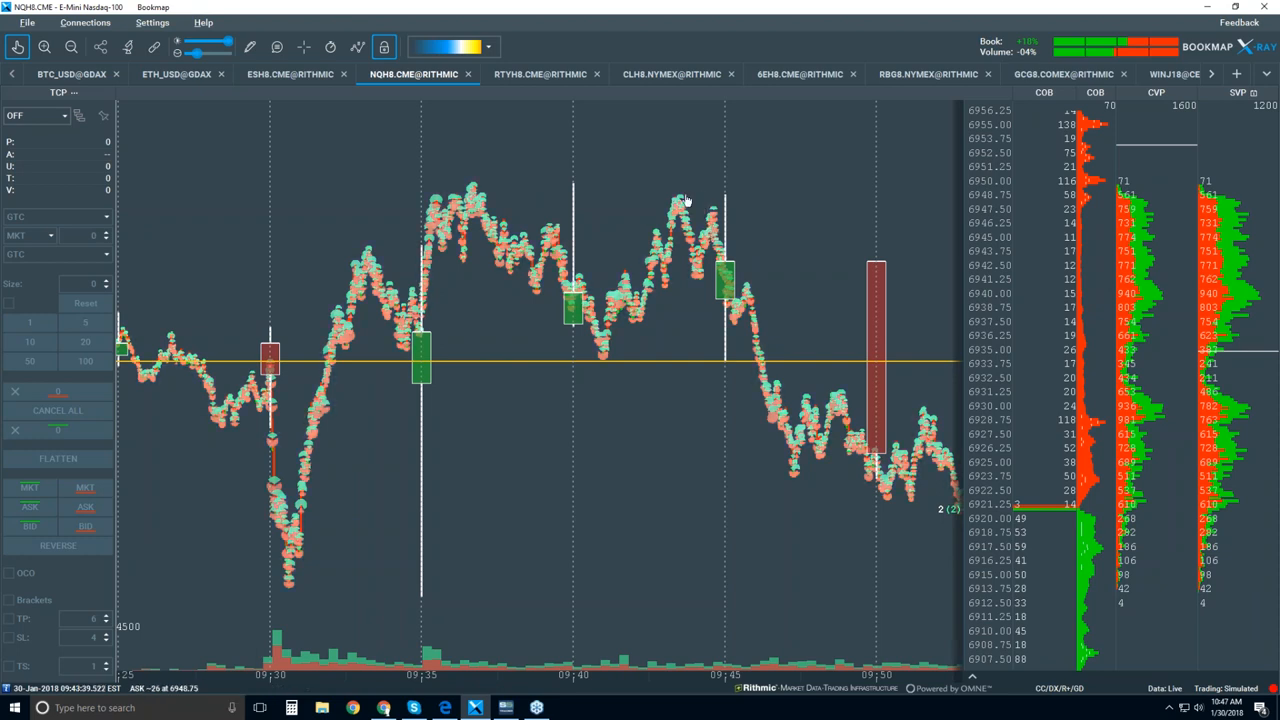
mouse_move(480, 218)
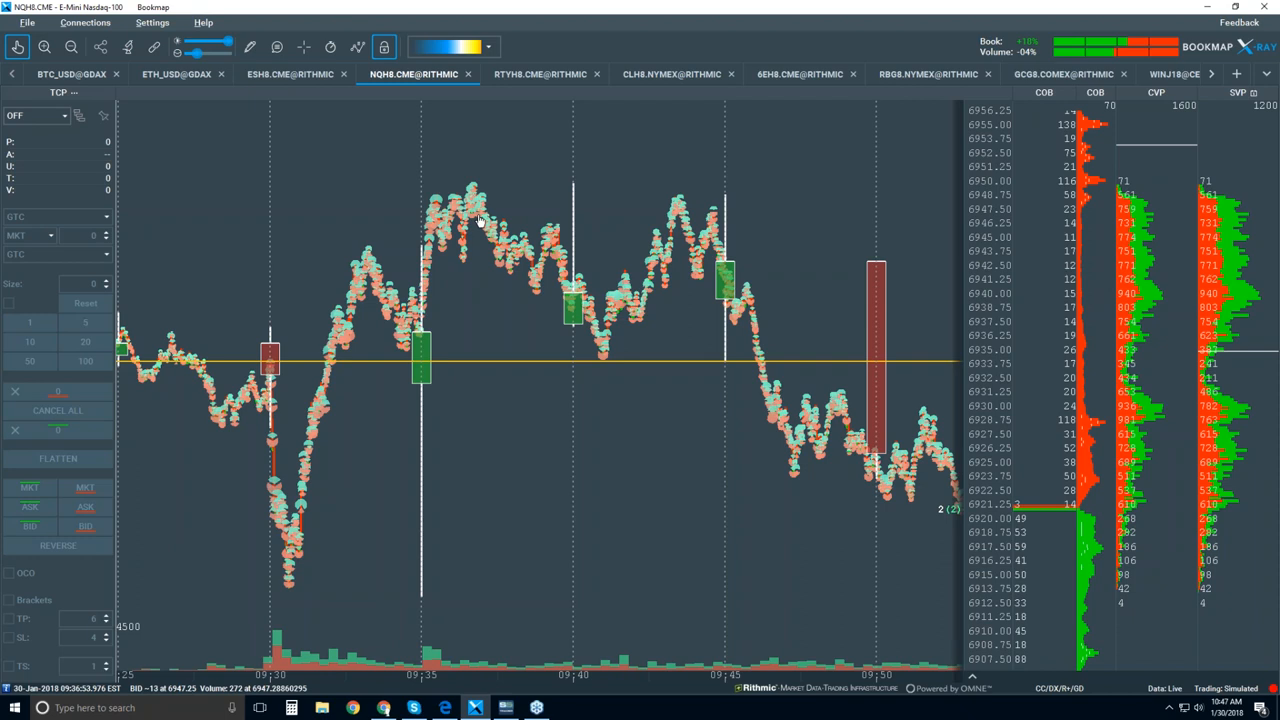
mouse_move(597, 263)
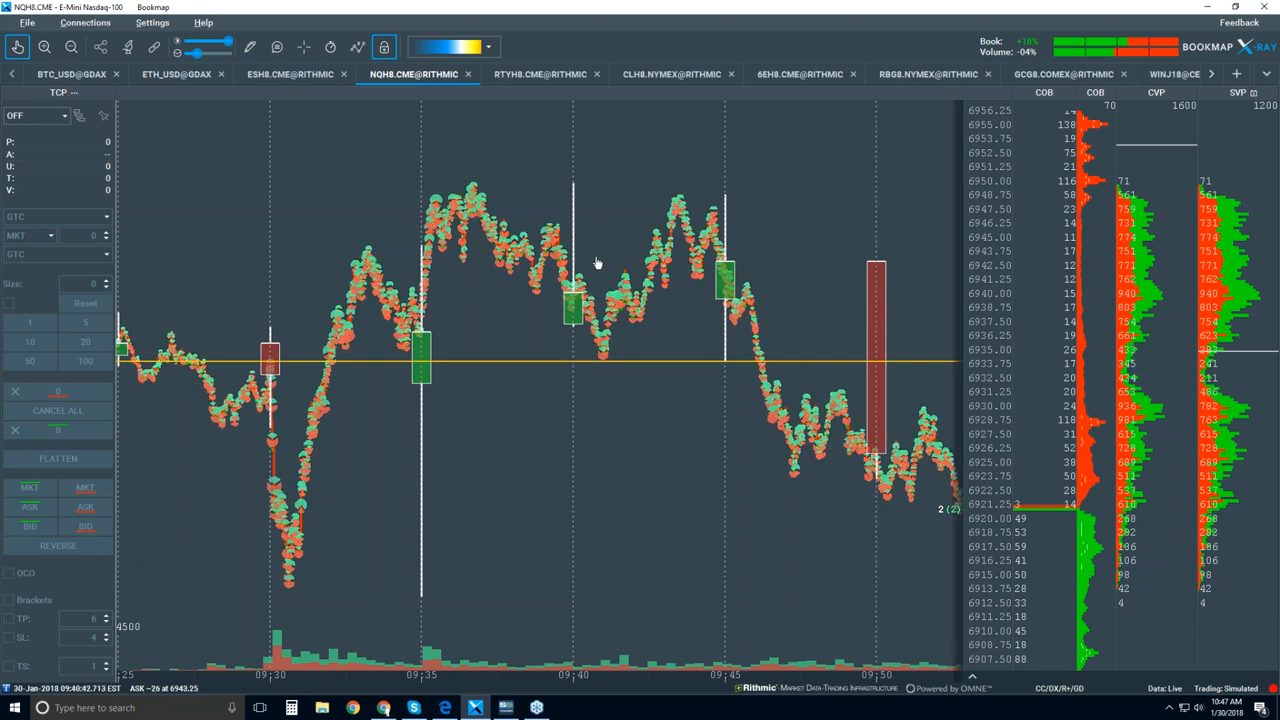
mouse_move(705, 210)
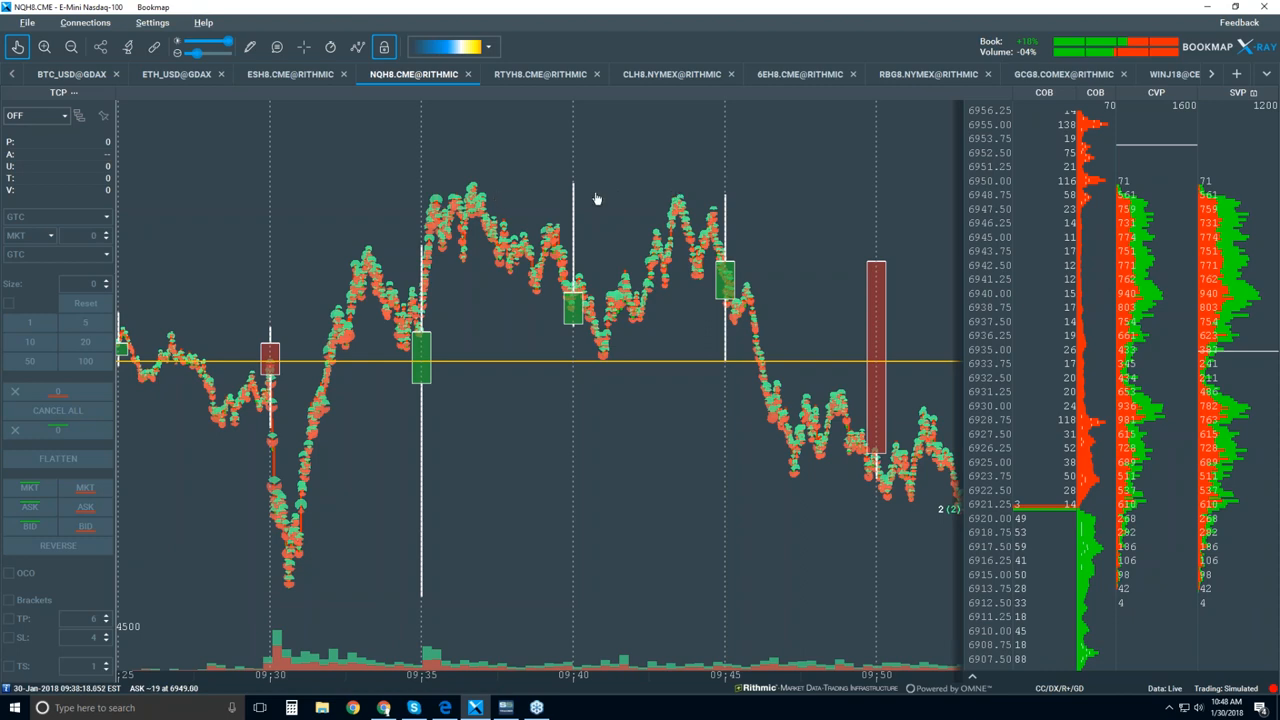
mouse_move(668, 199)
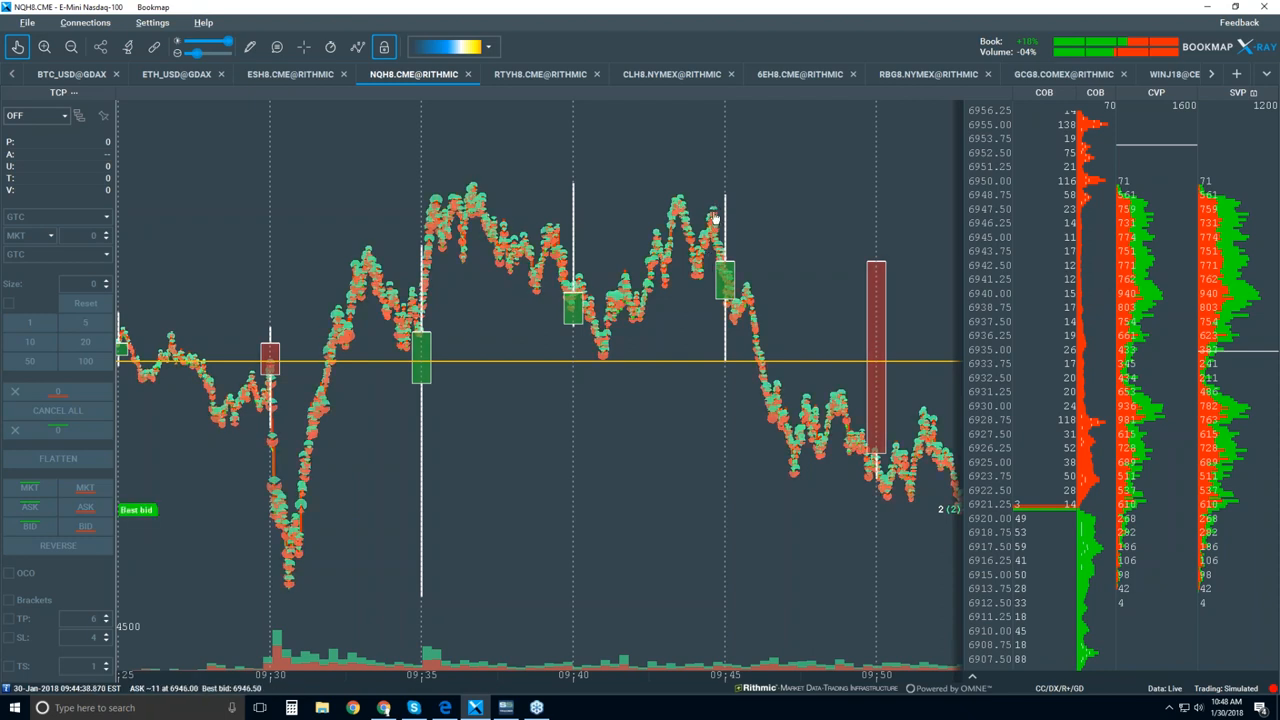
mouse_move(685, 207)
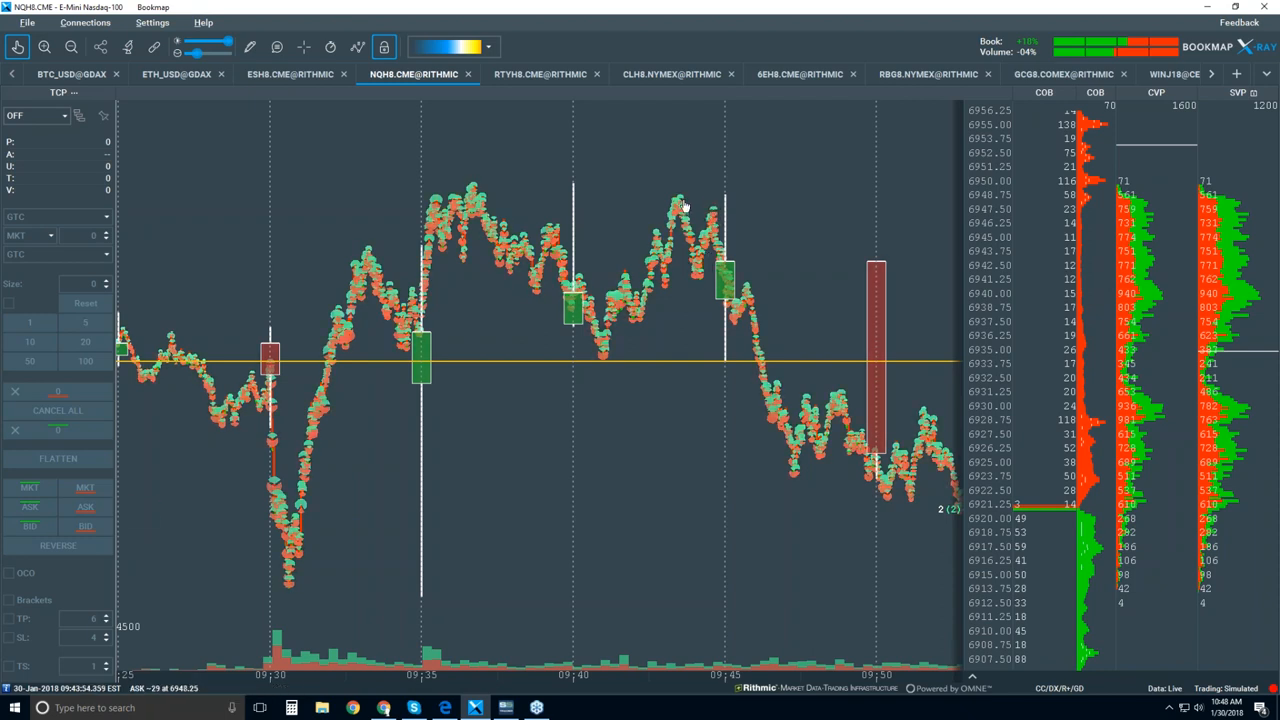
mouse_move(710, 213)
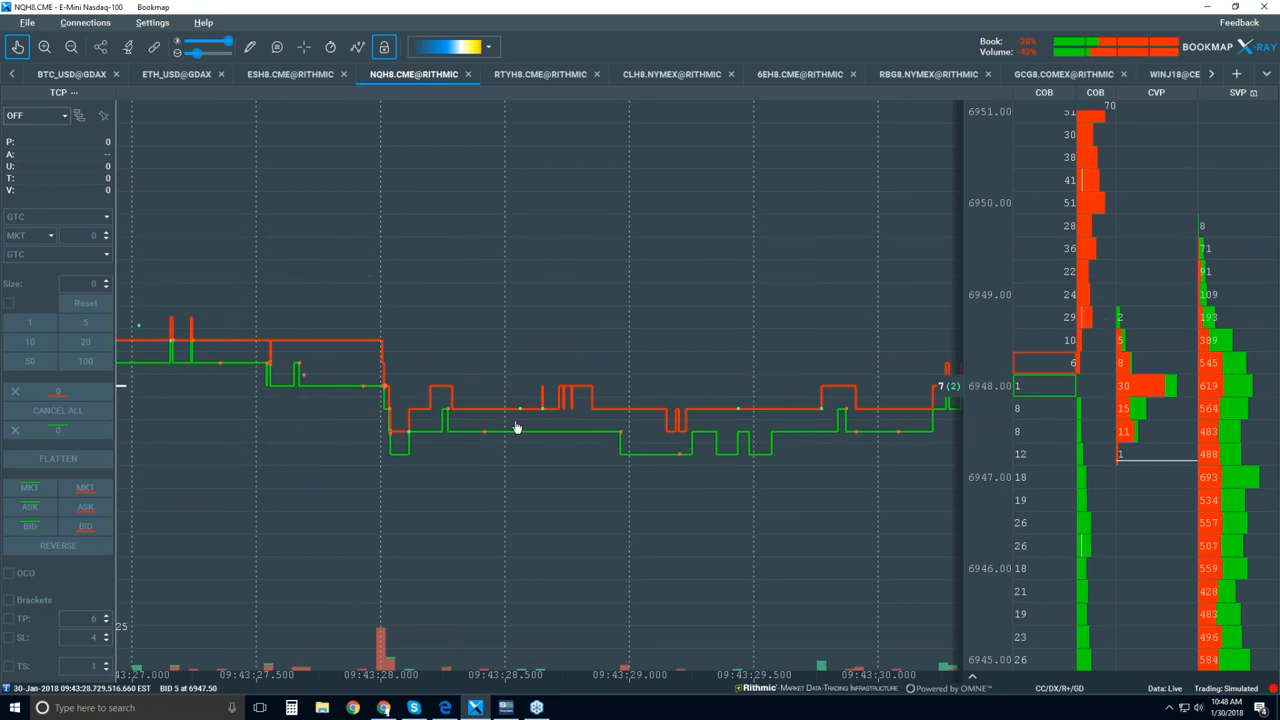
mouse_move(497, 440)
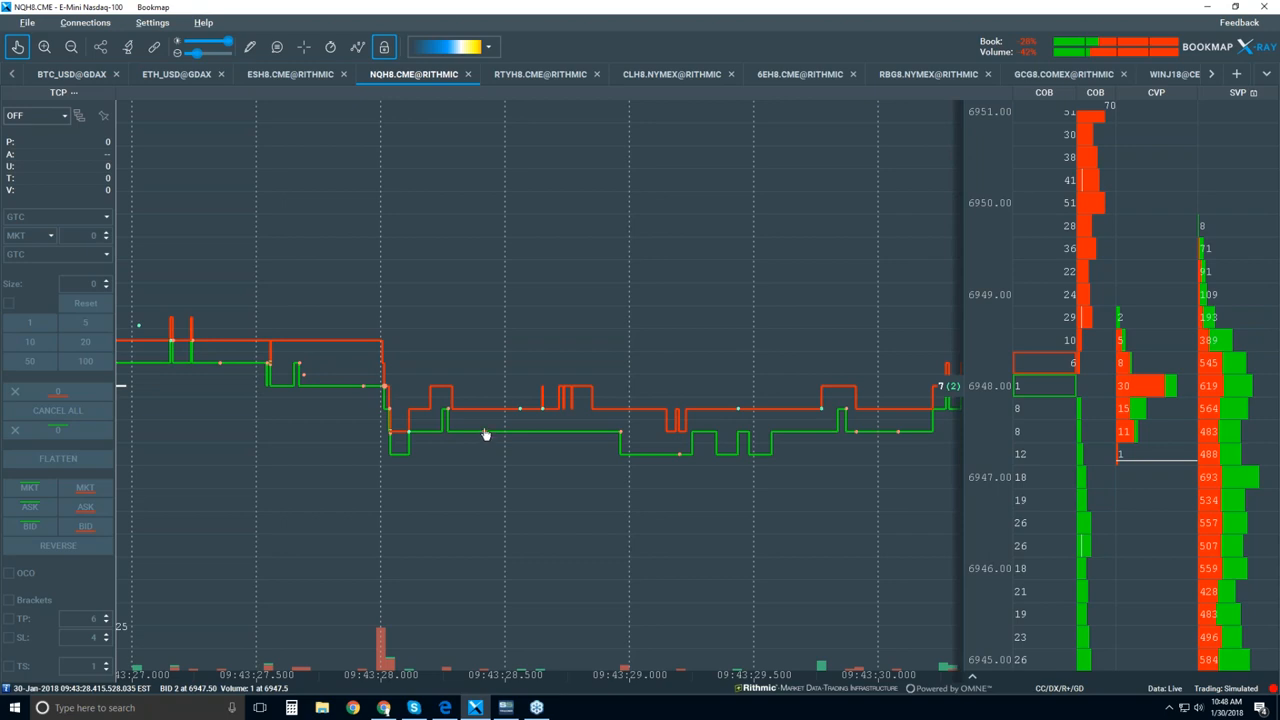
mouse_move(488, 448)
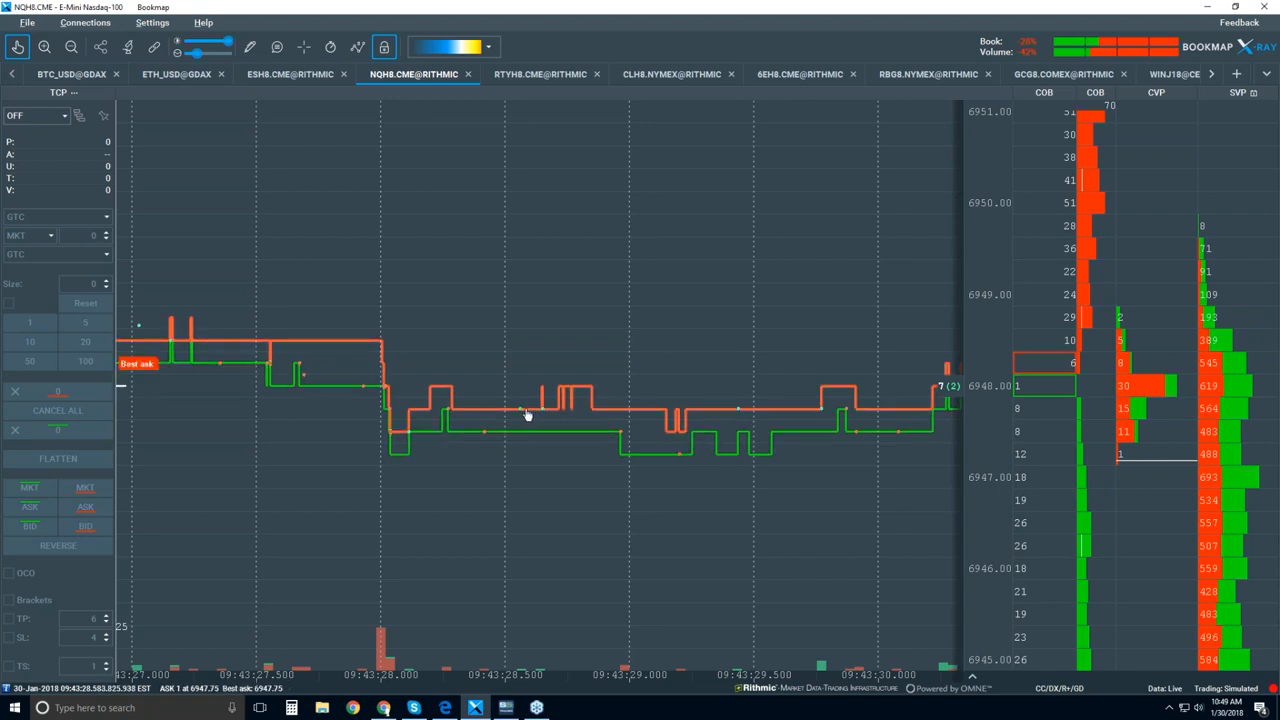
mouse_move(609, 399)
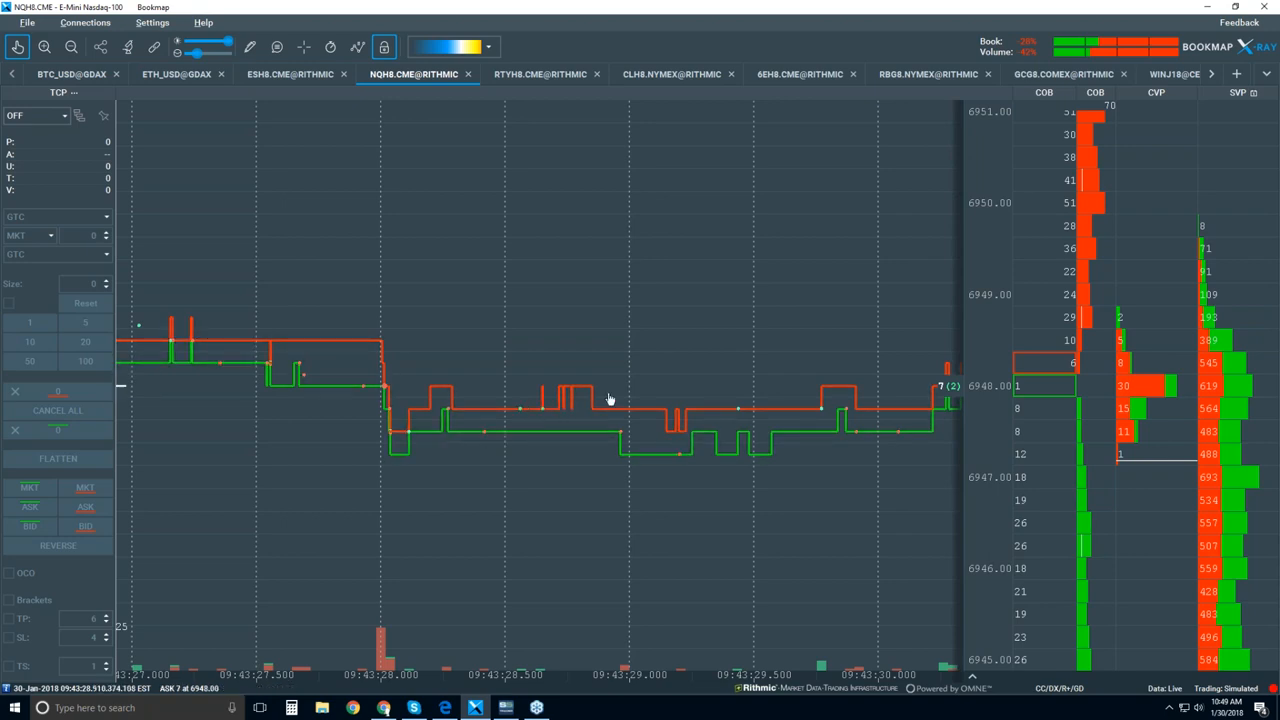
mouse_move(540, 420)
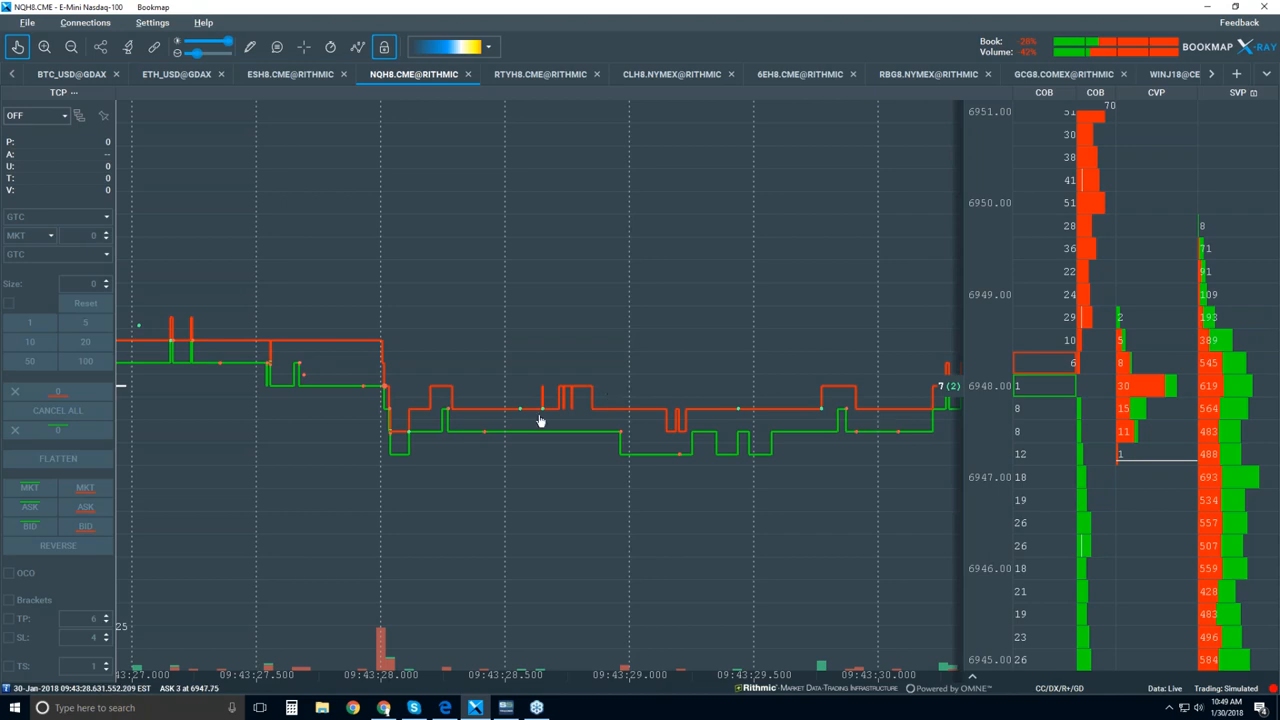
mouse_move(583, 428)
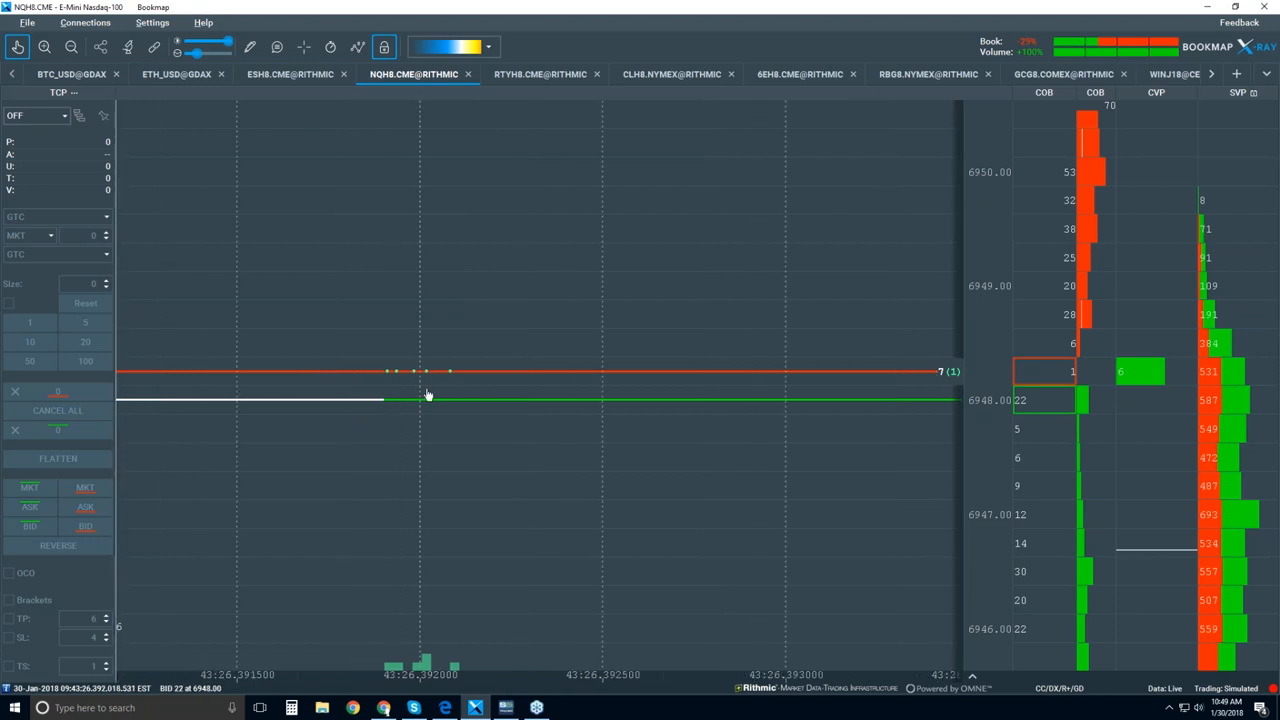
mouse_move(460, 382)
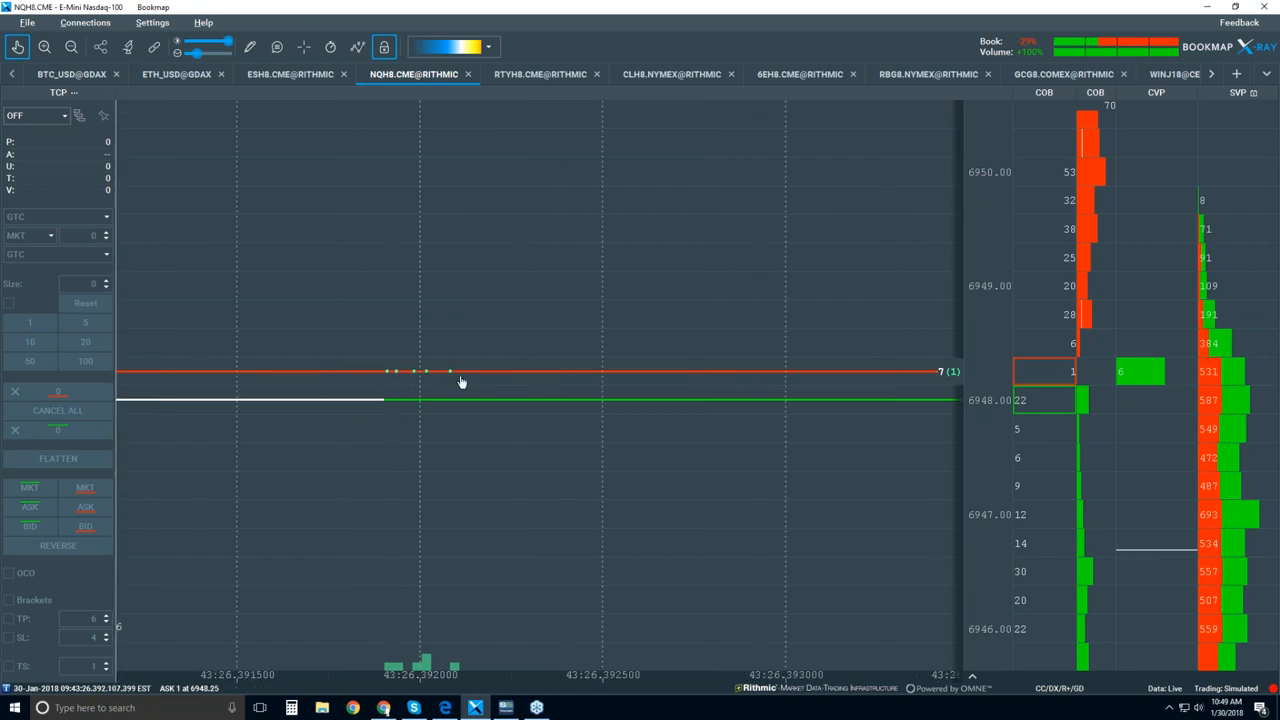
mouse_move(418, 380)
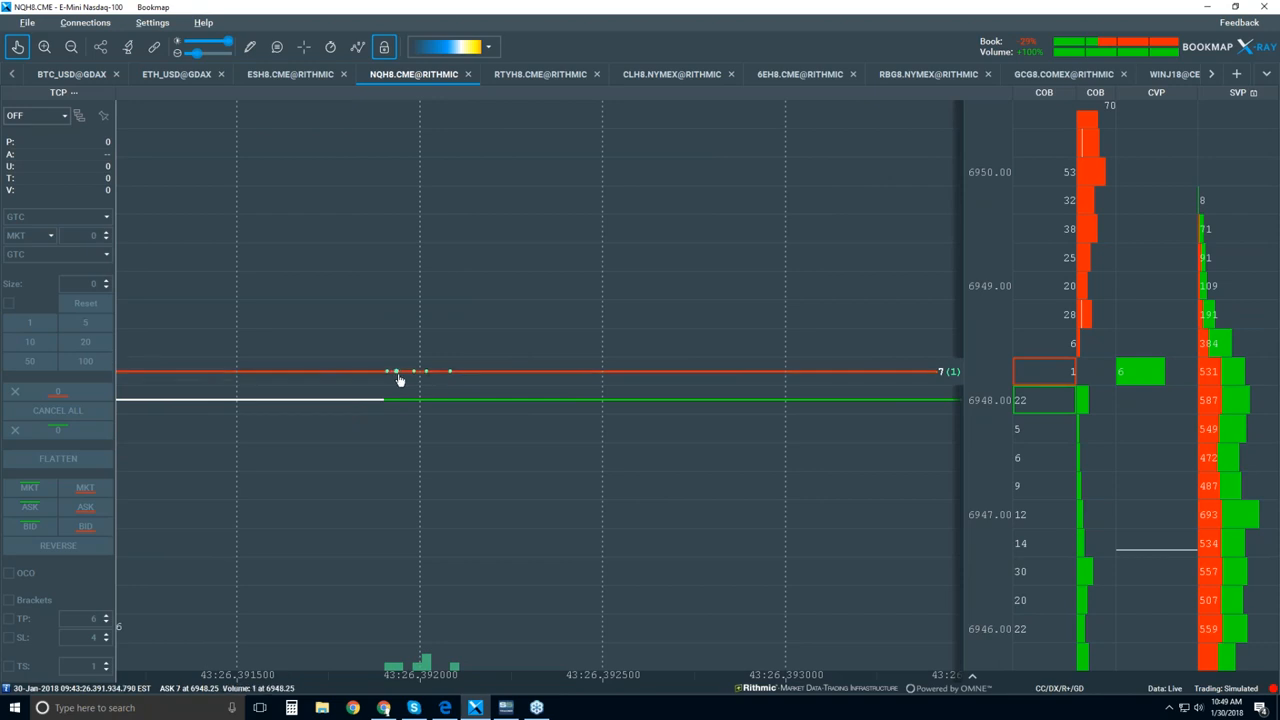
mouse_move(420, 380)
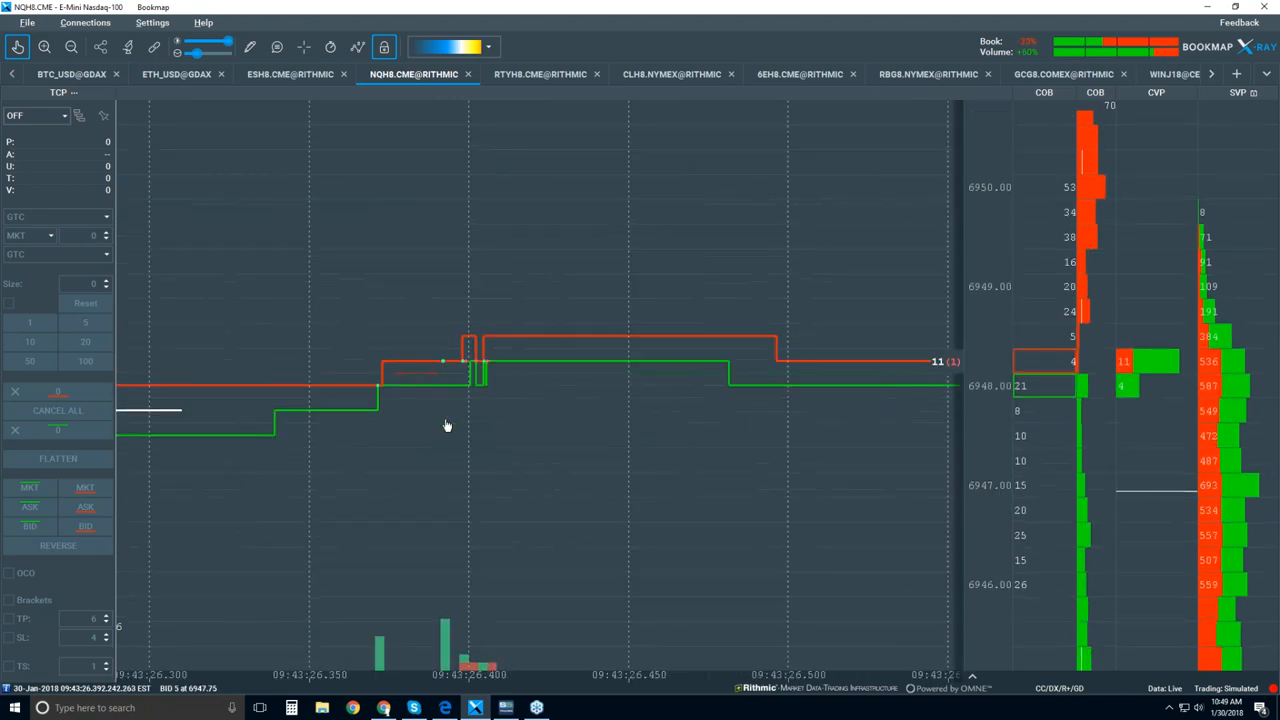
mouse_move(445, 378)
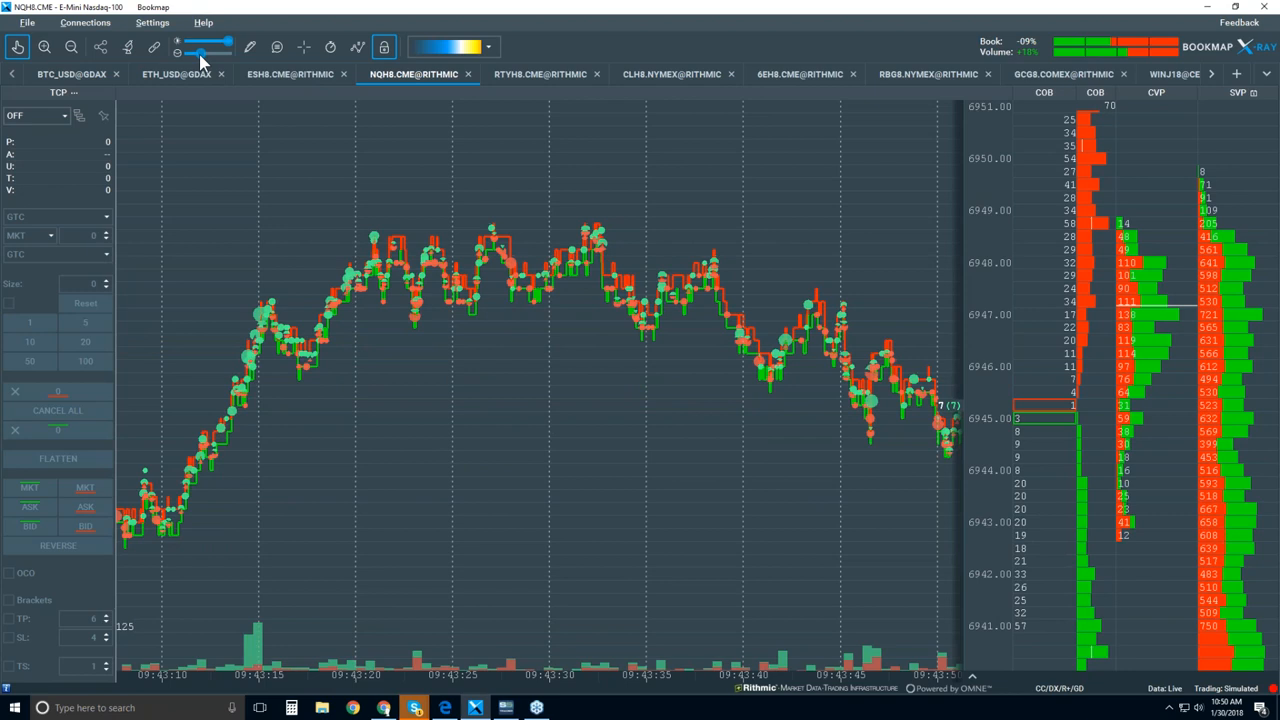
mouse_move(607, 254)
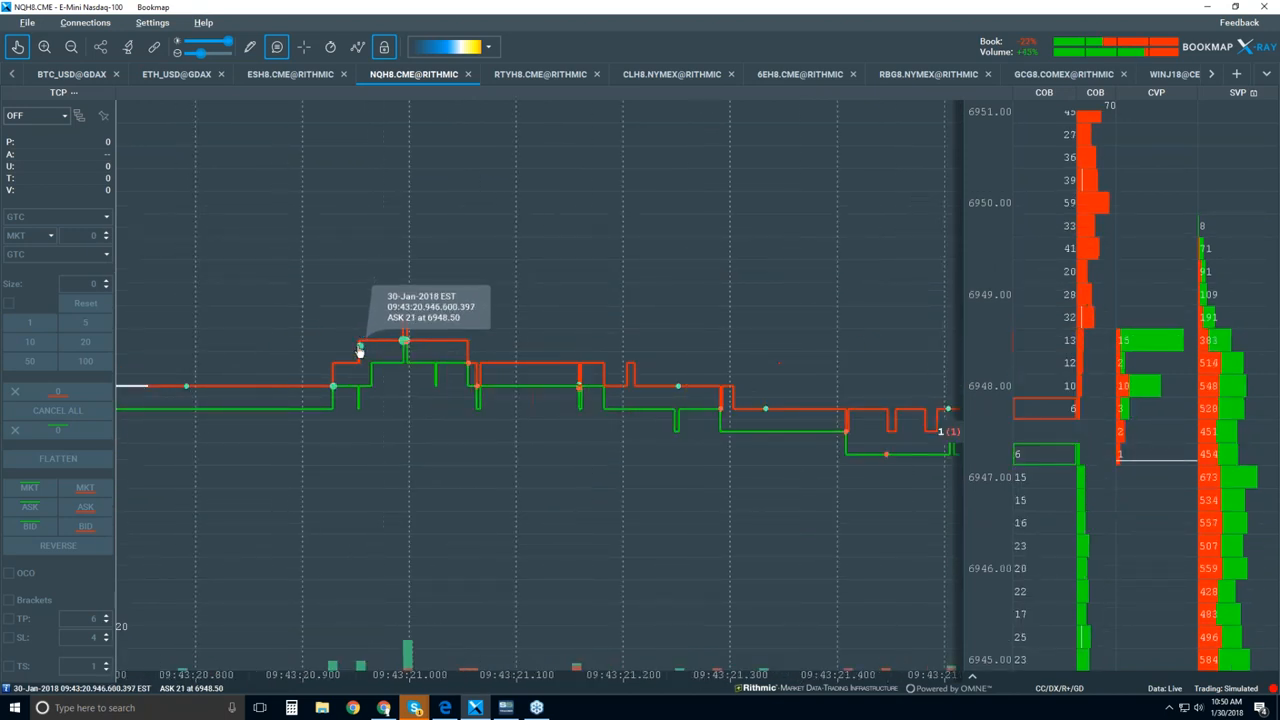
mouse_move(403, 350)
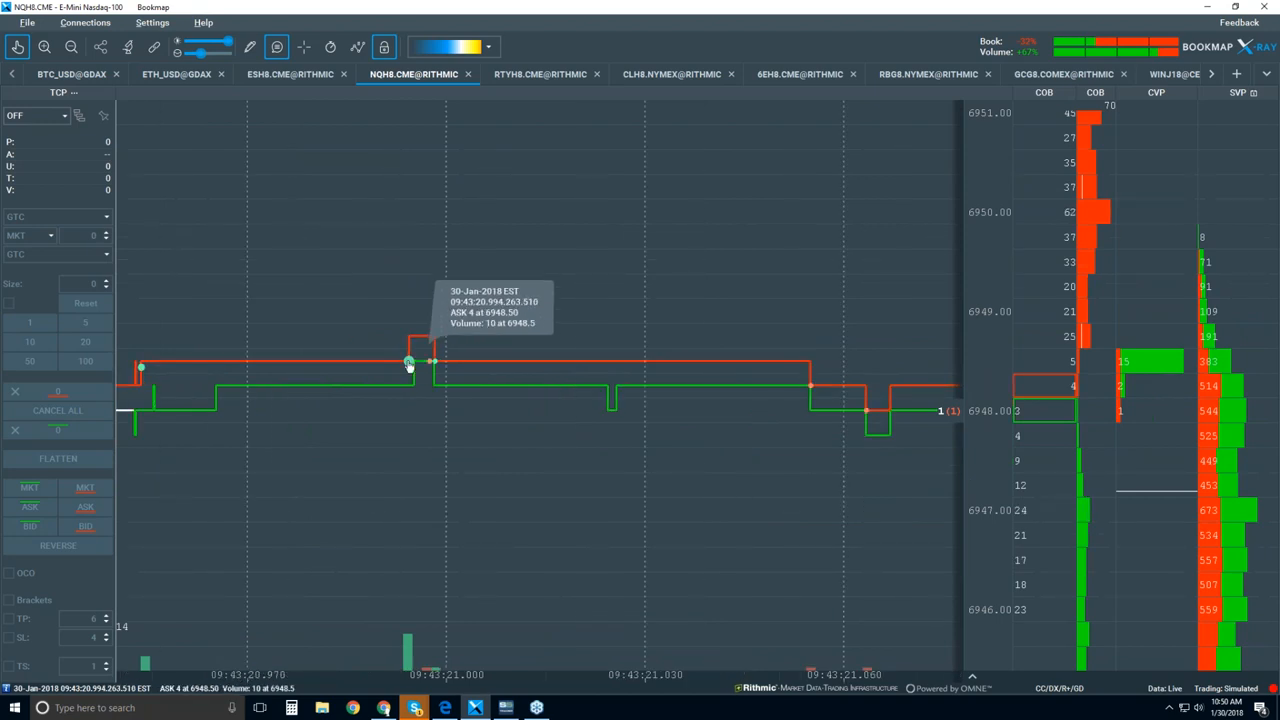
mouse_move(437, 367)
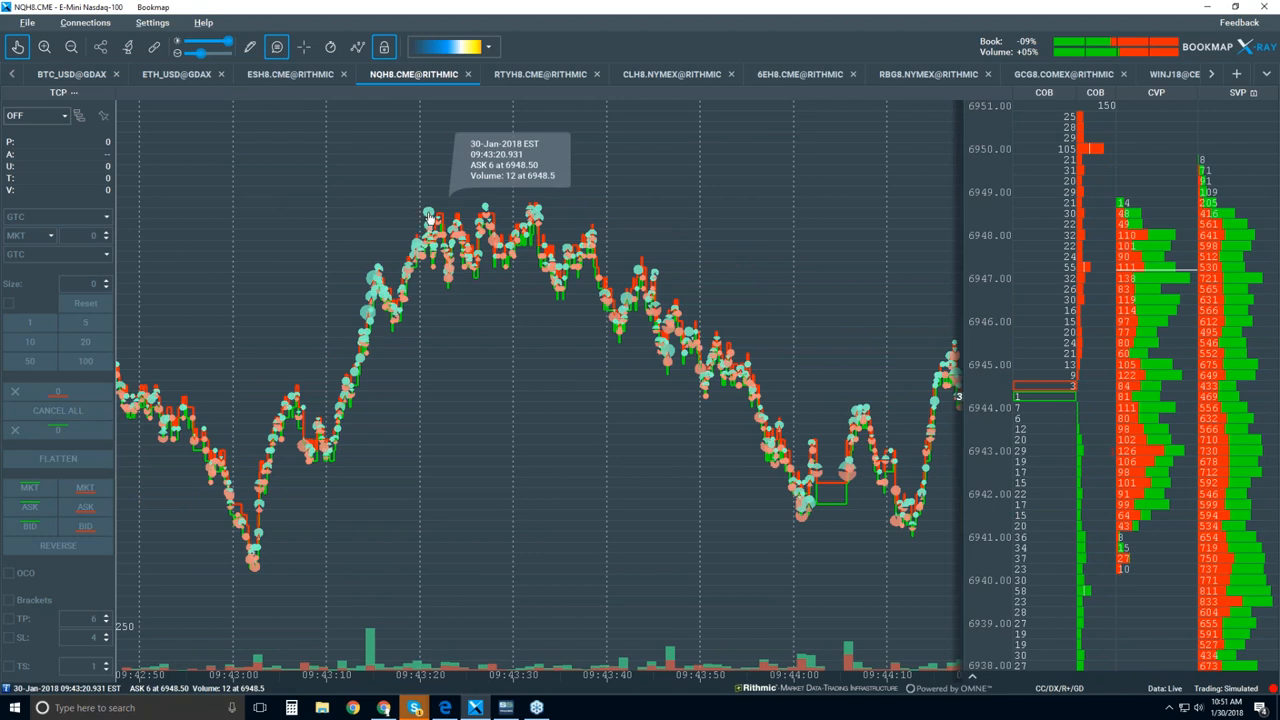
mouse_move(375, 285)
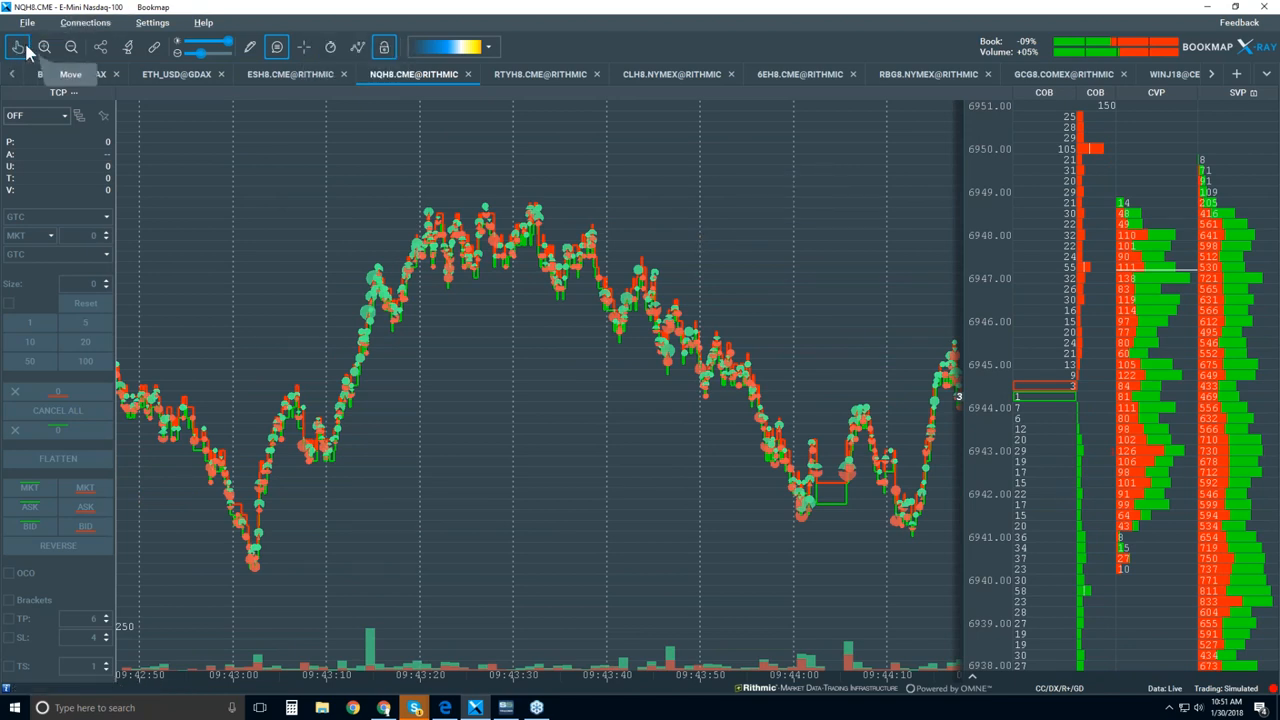
- Use two toolbar buttons, including visible components, while the chart spans 10:43 to 10:52
click(17, 47)
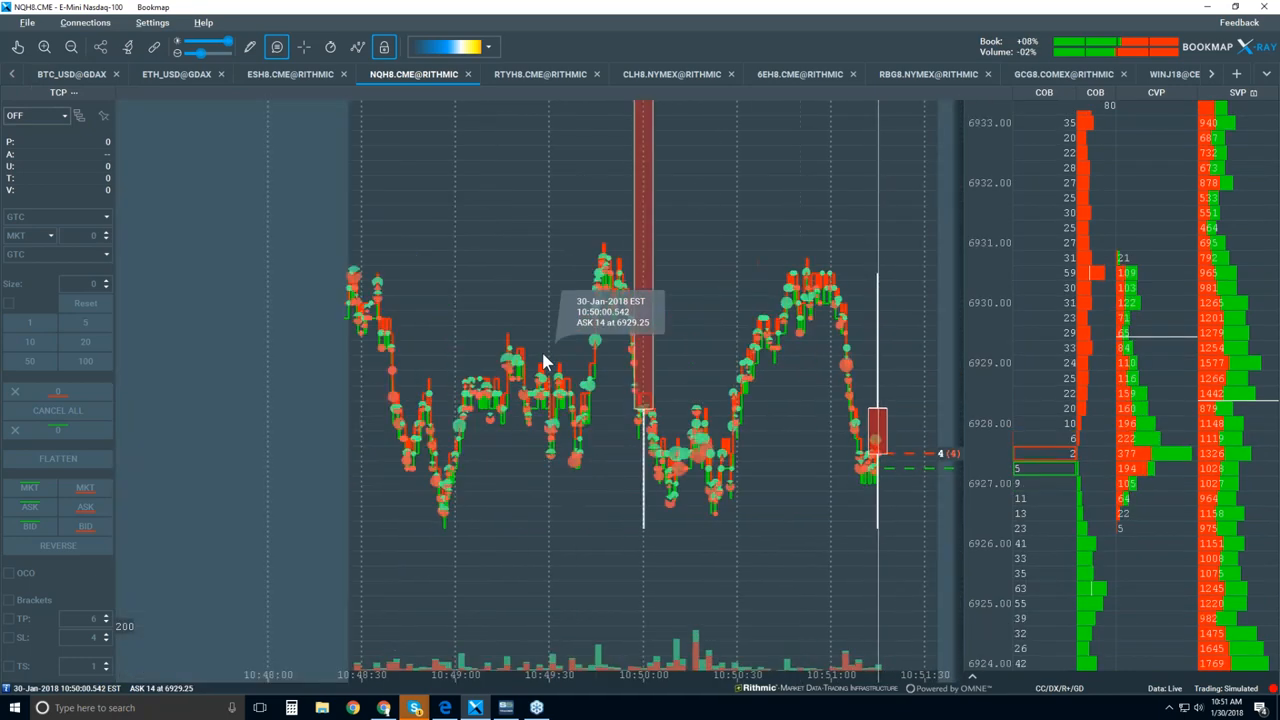
click(357, 47)
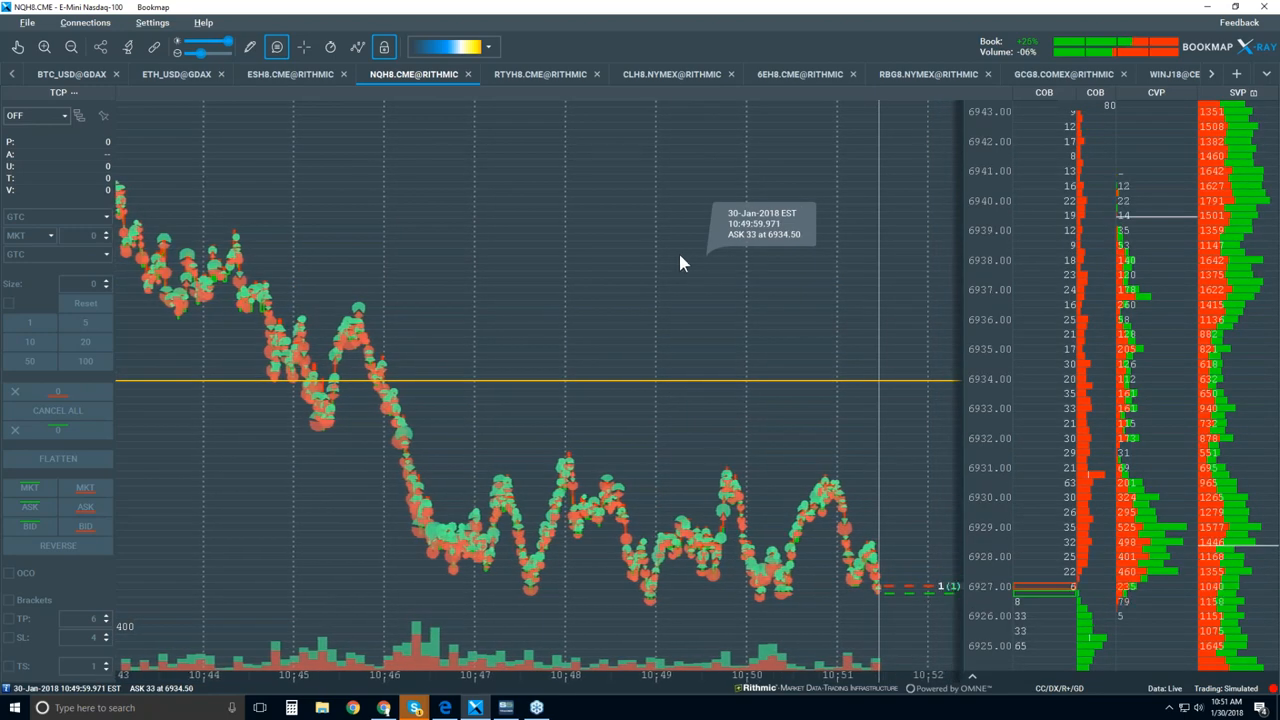
- Remove the 6934 horizontal line through Clear drawings and confirm Remove
right_click(680, 263)
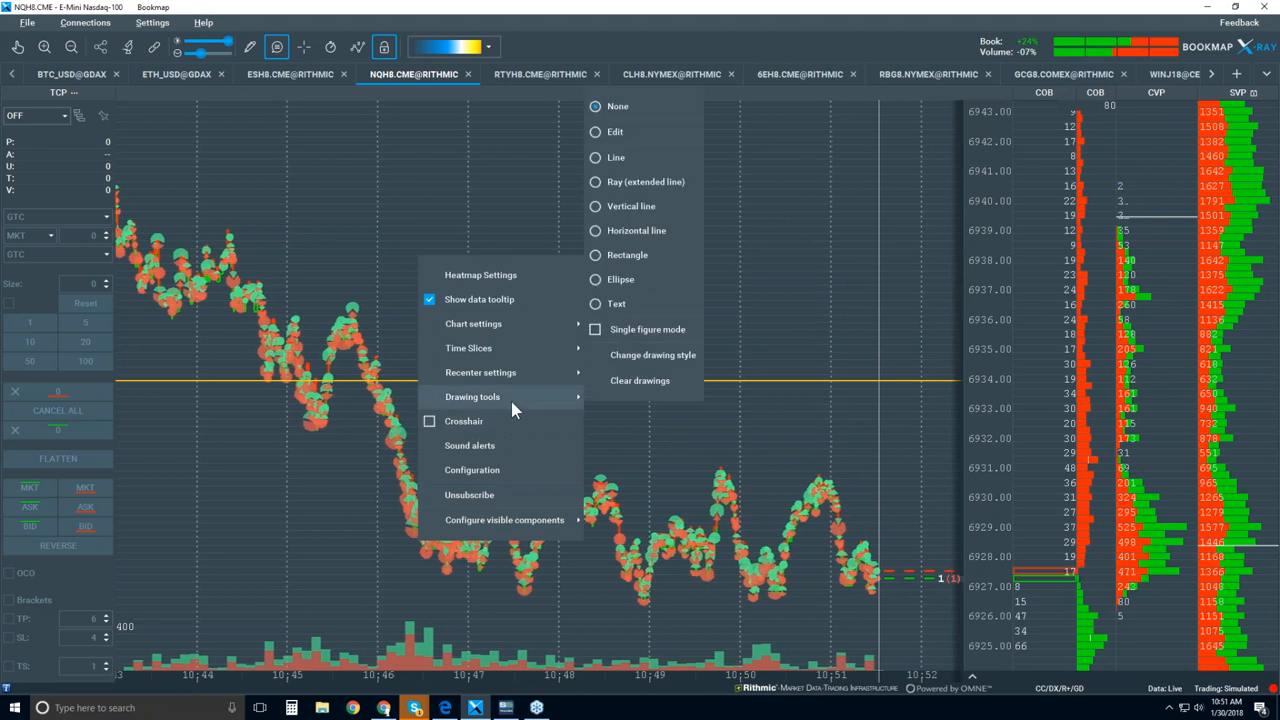
click(639, 380)
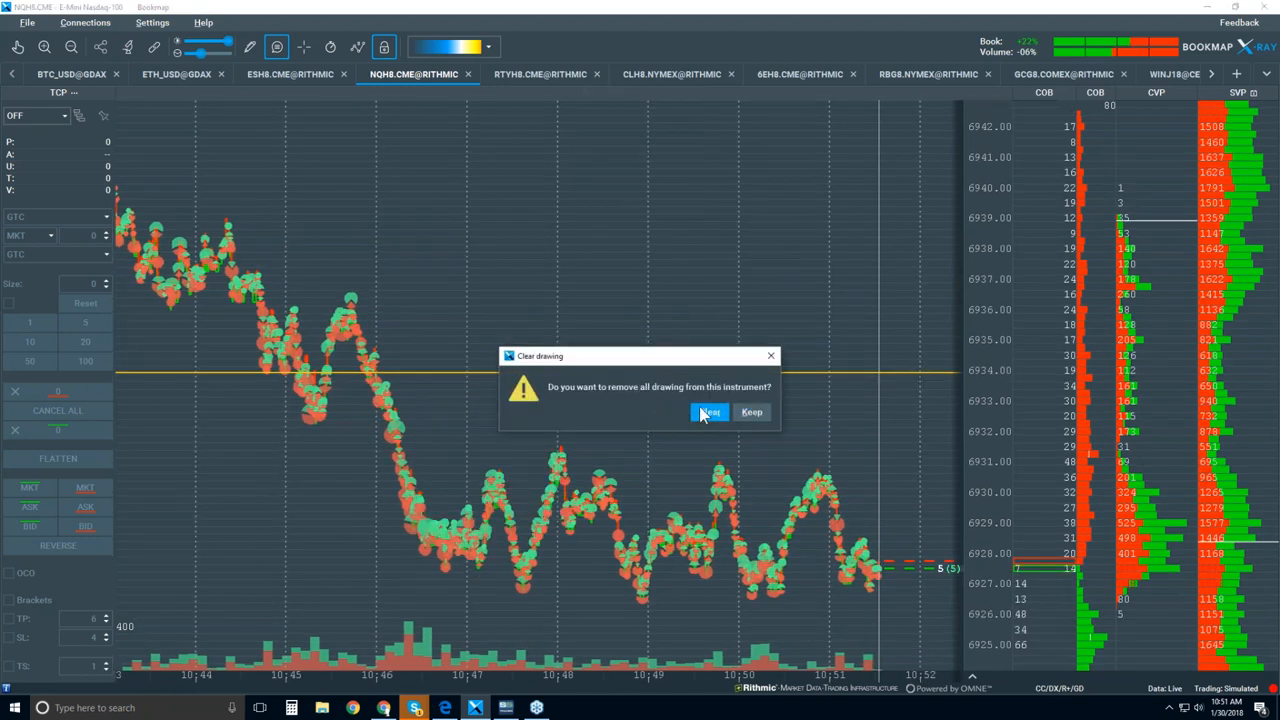
click(708, 412)
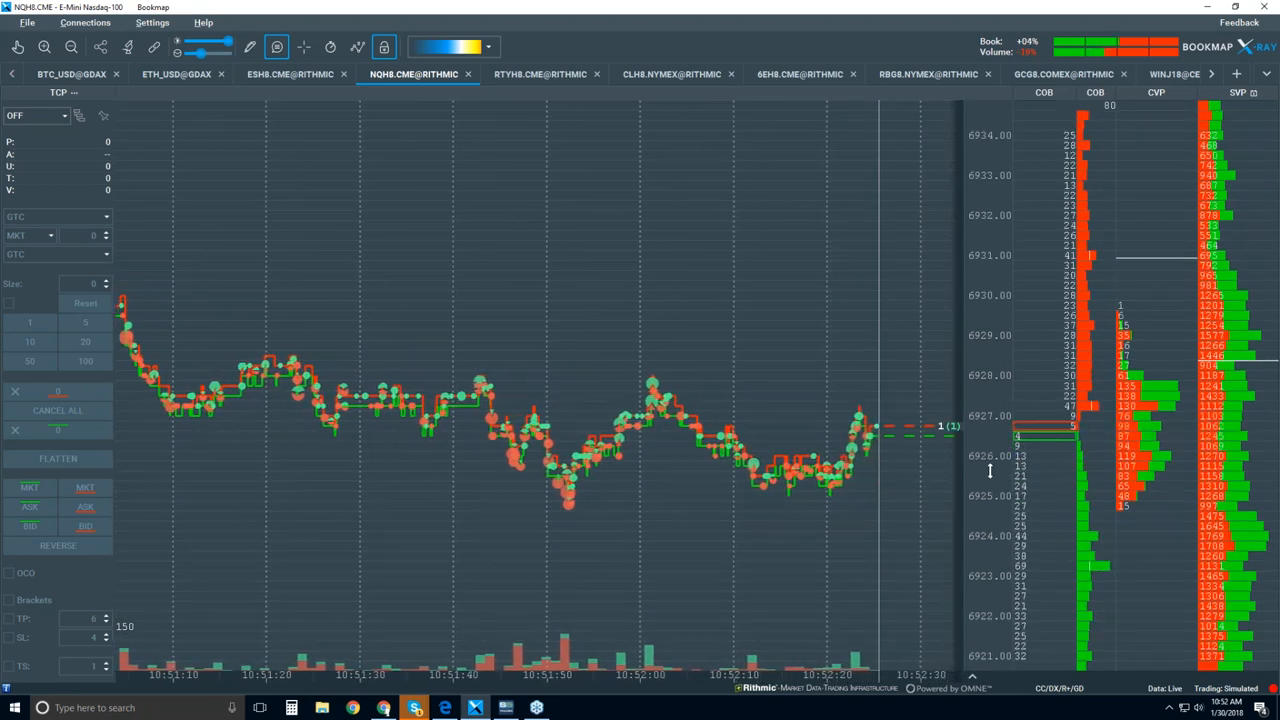
- Tick Heatmap in the visible components dropdown to show liquidity on the NQH8 chart
click(357, 47)
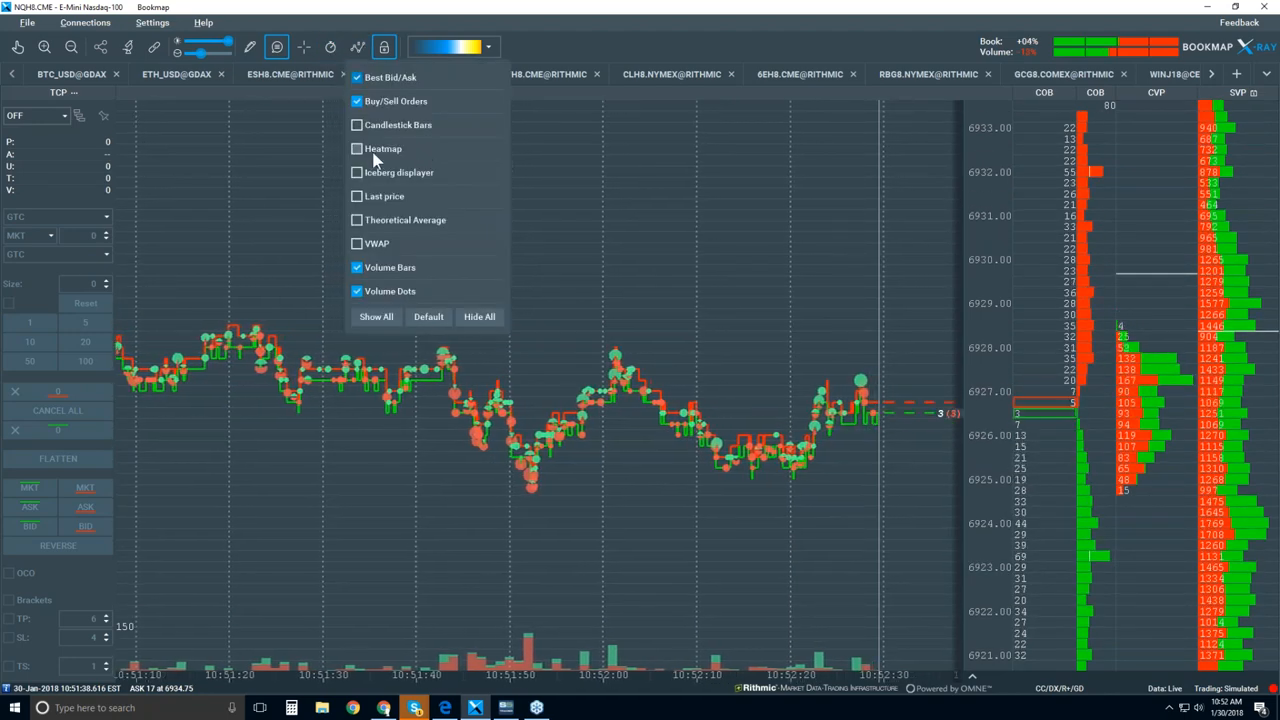
click(357, 148)
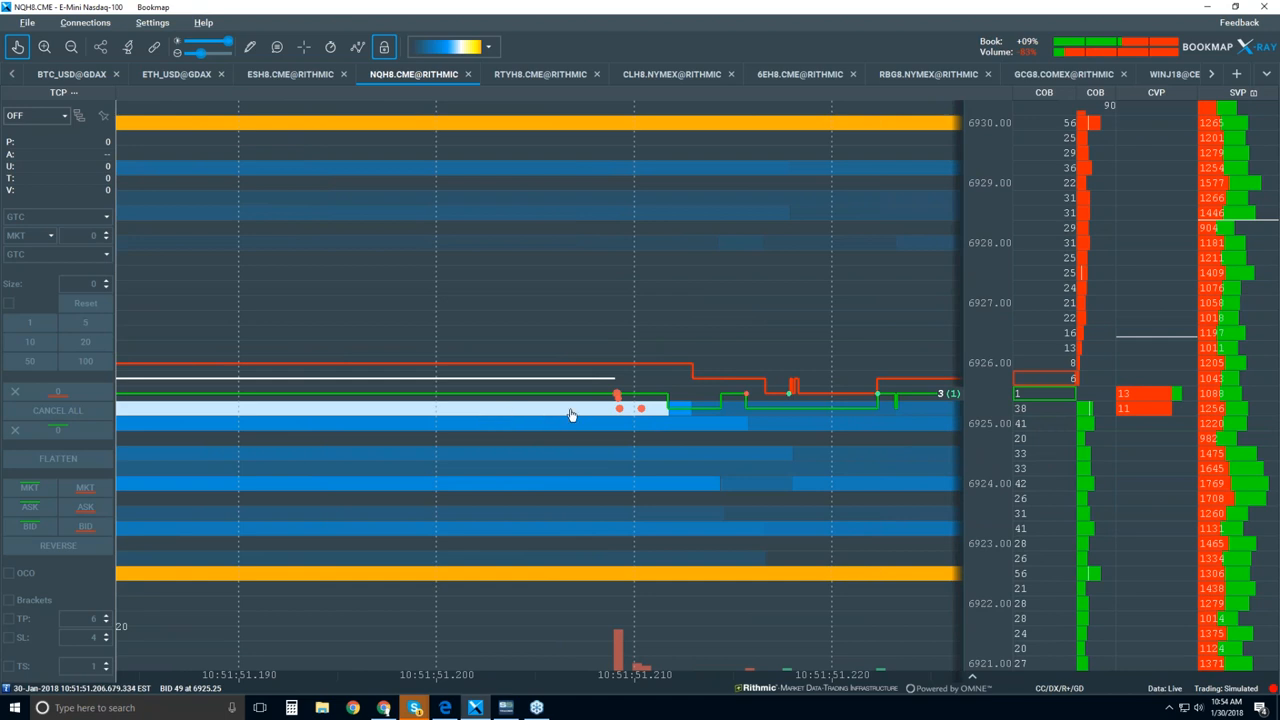
mouse_move(658, 417)
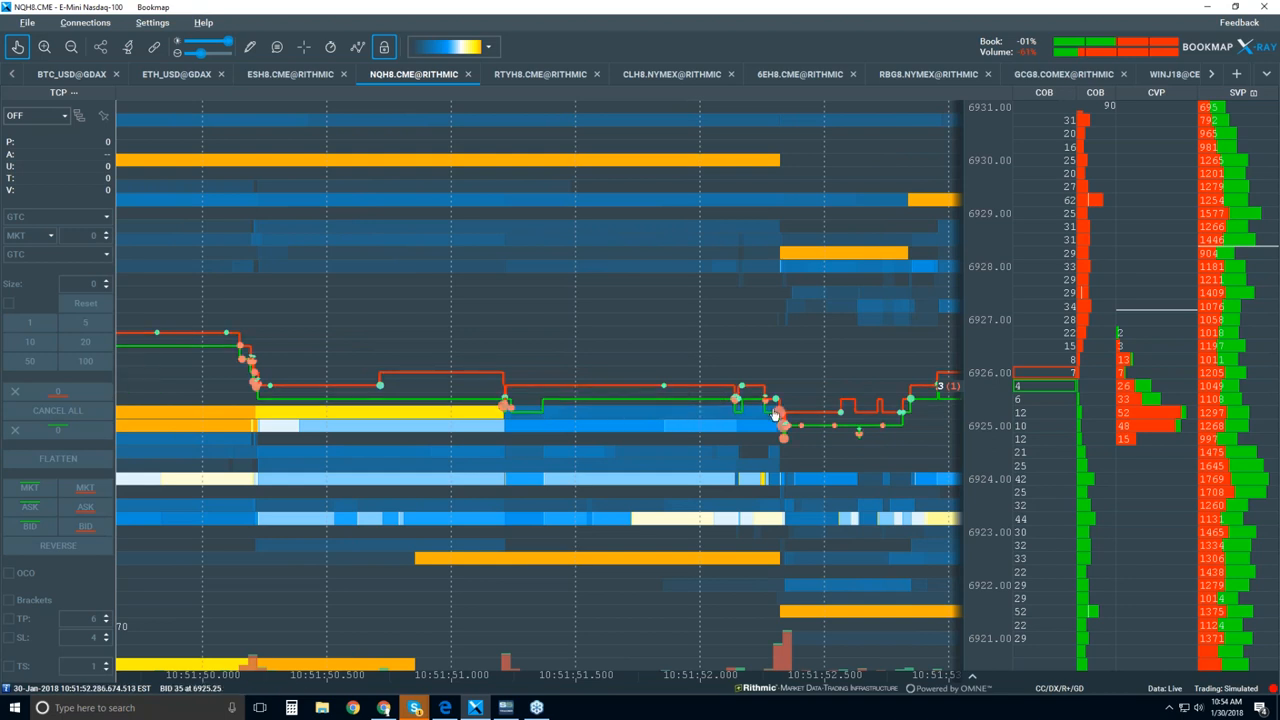
mouse_move(790, 452)
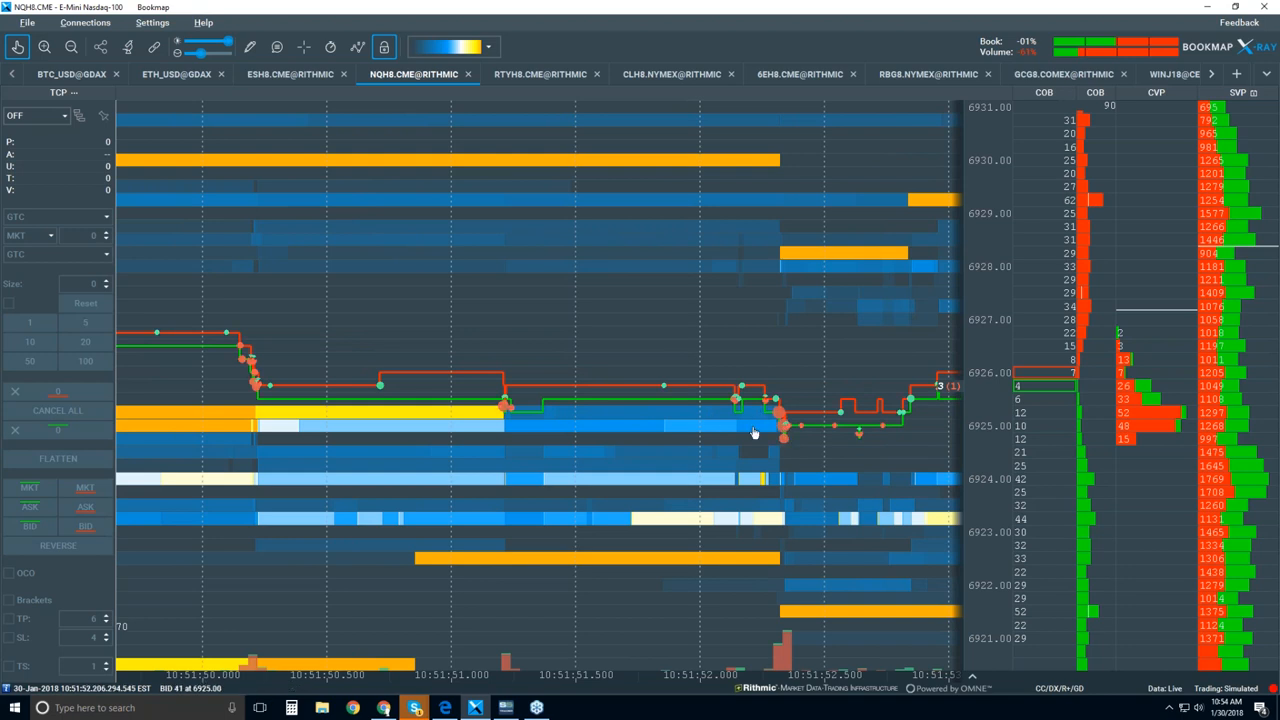
mouse_move(751, 426)
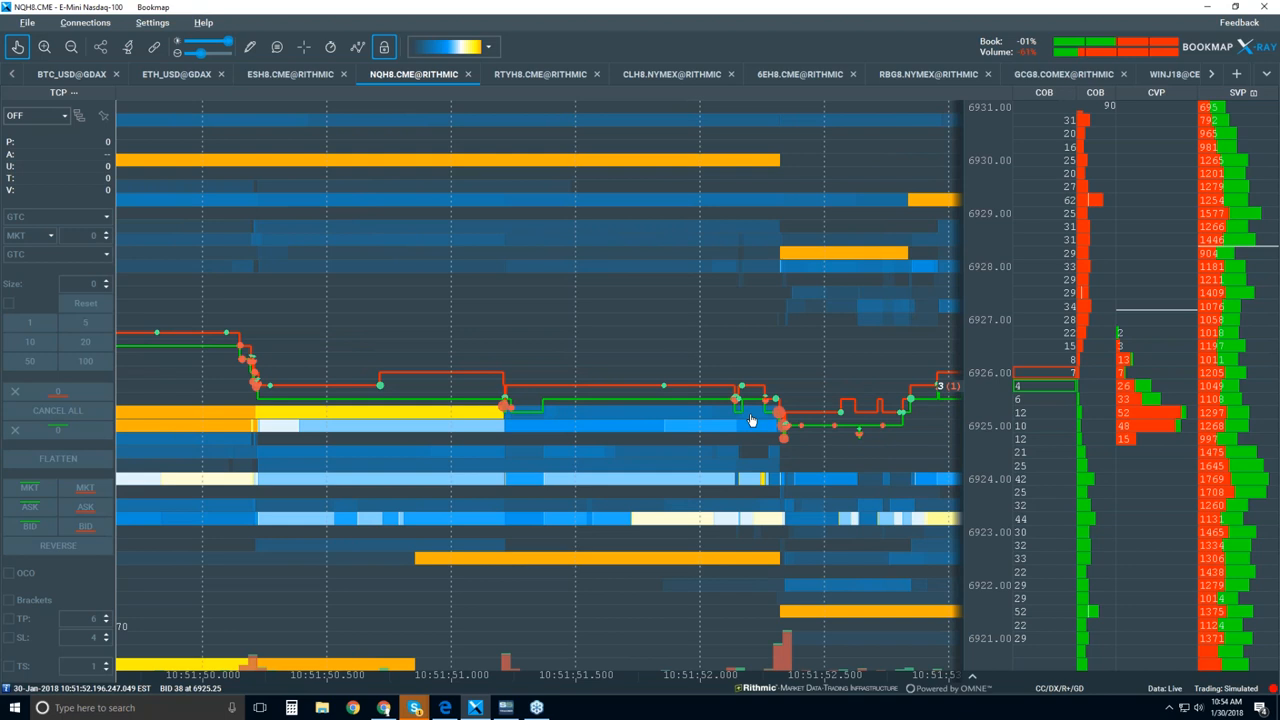
mouse_move(783, 400)
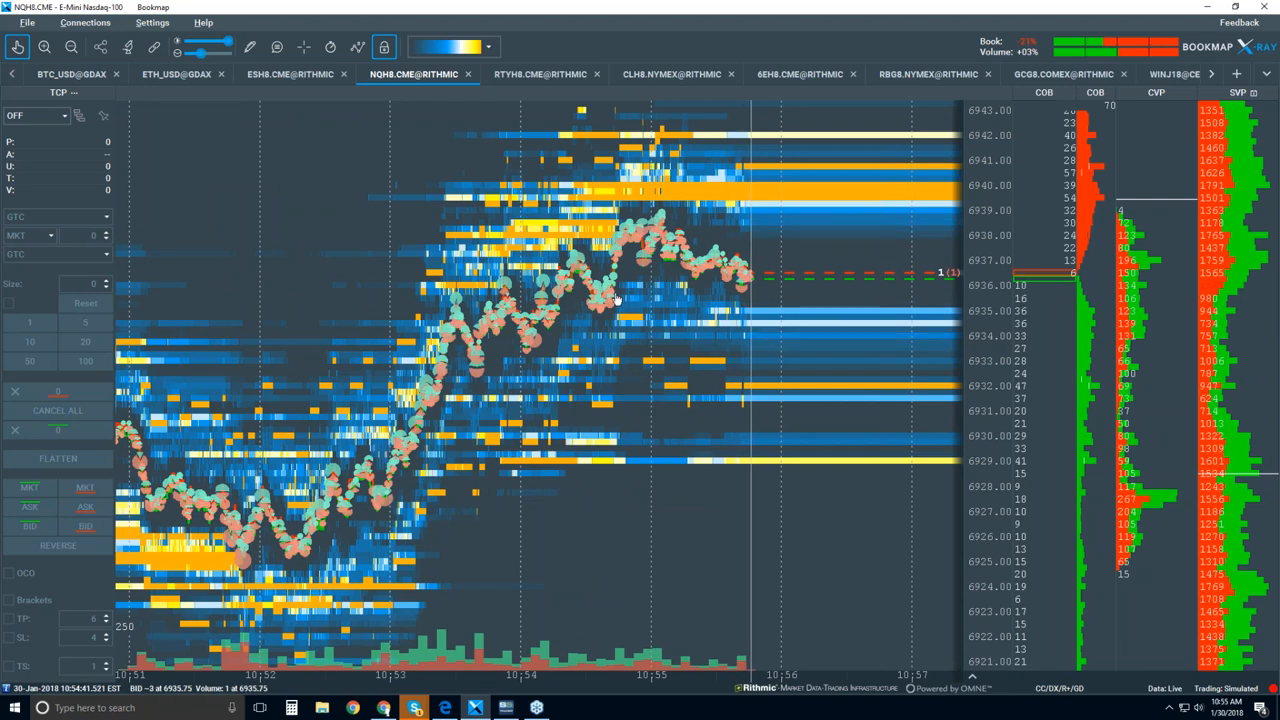
mouse_move(668, 248)
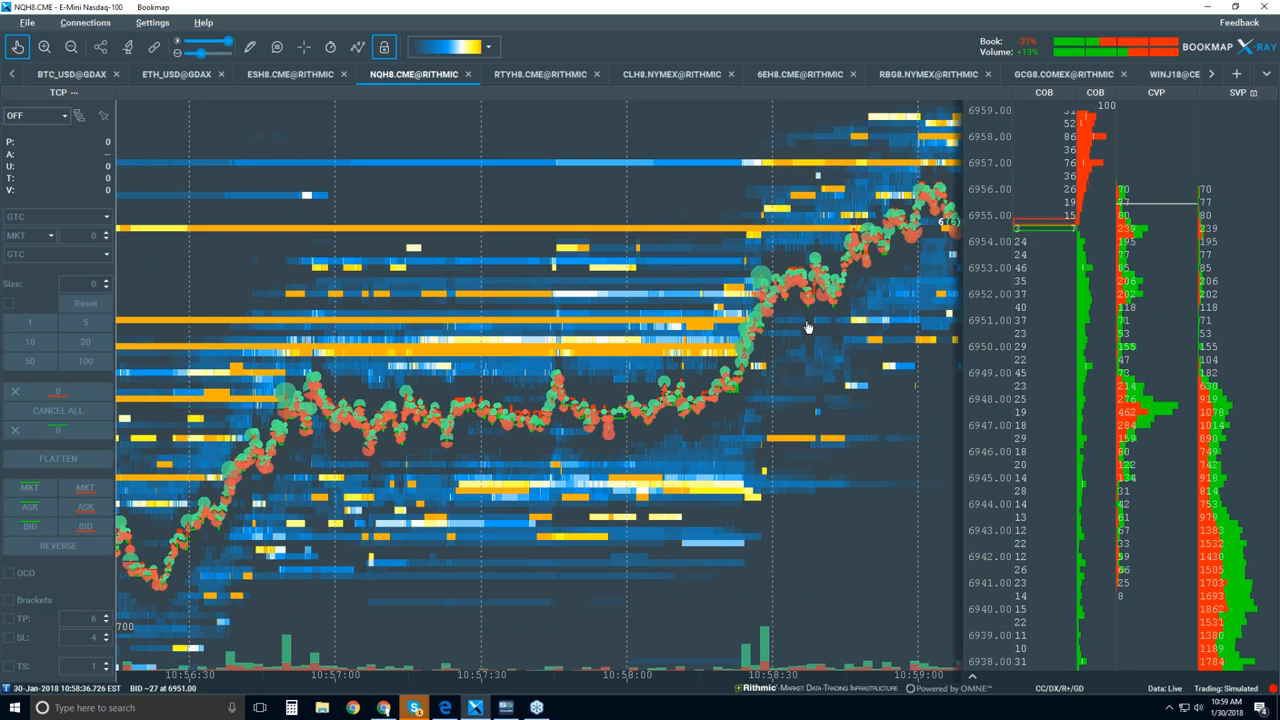
mouse_move(760, 197)
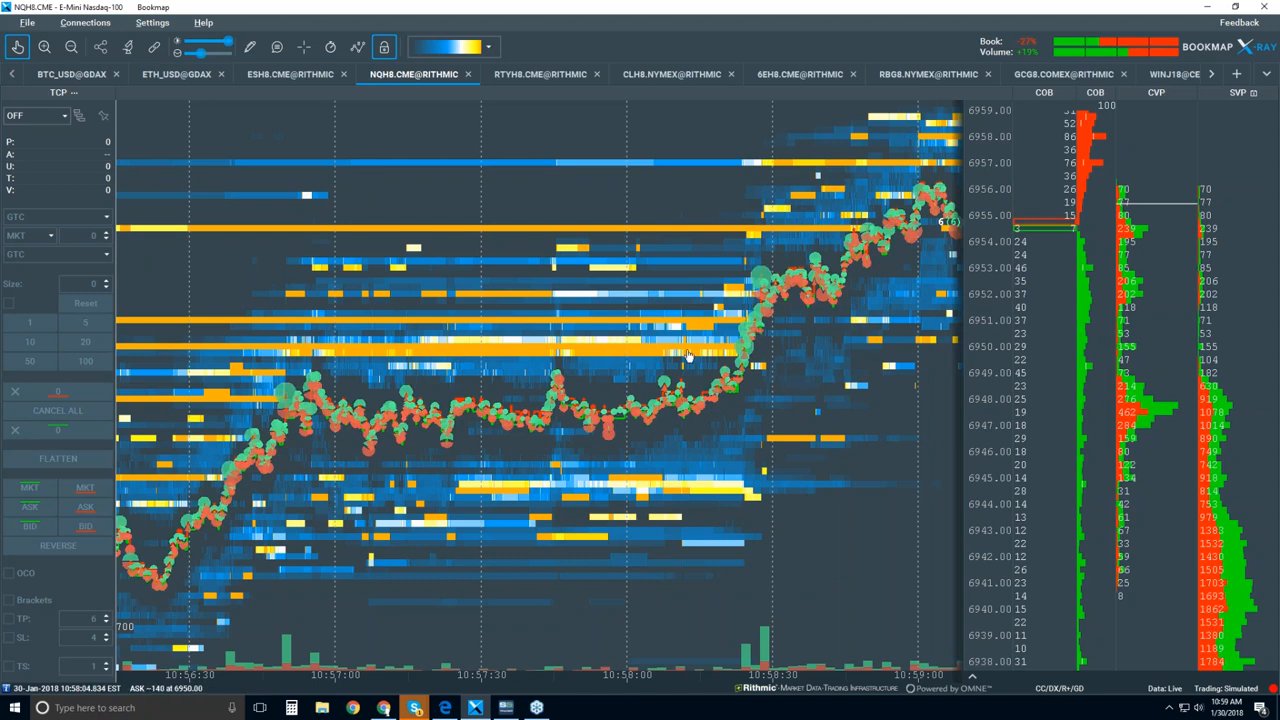
mouse_move(708, 356)
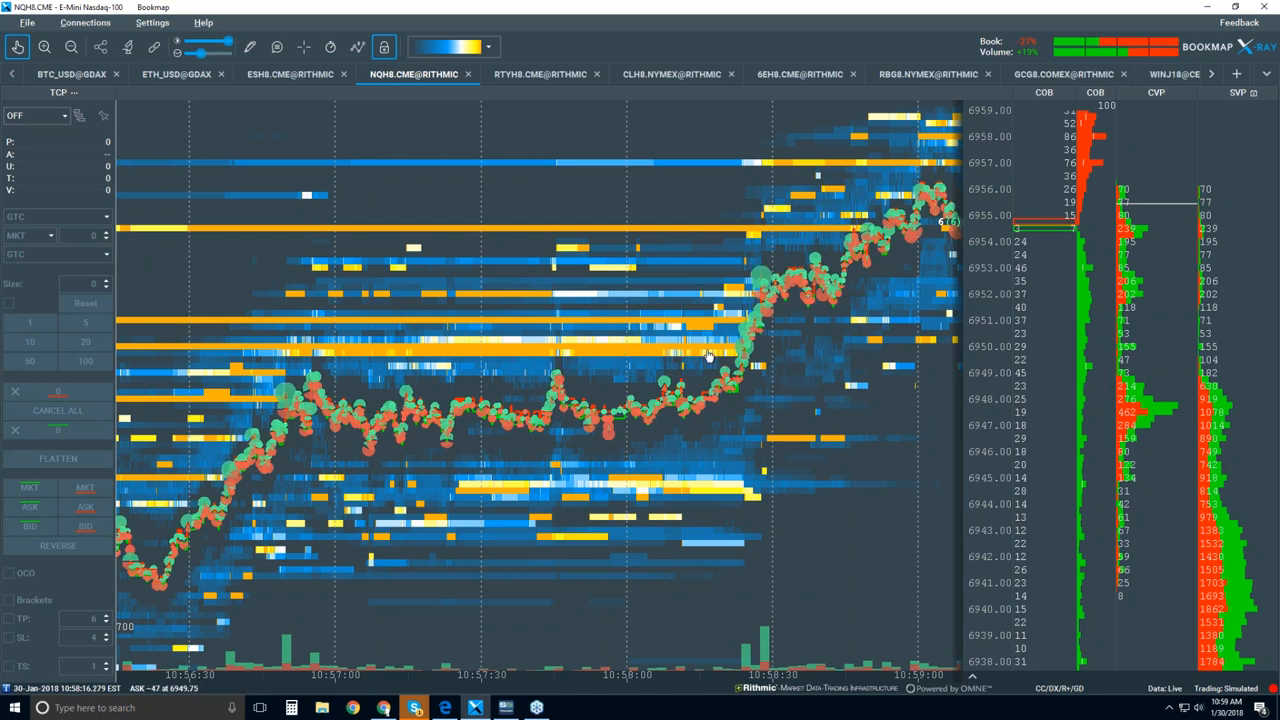
mouse_move(730, 307)
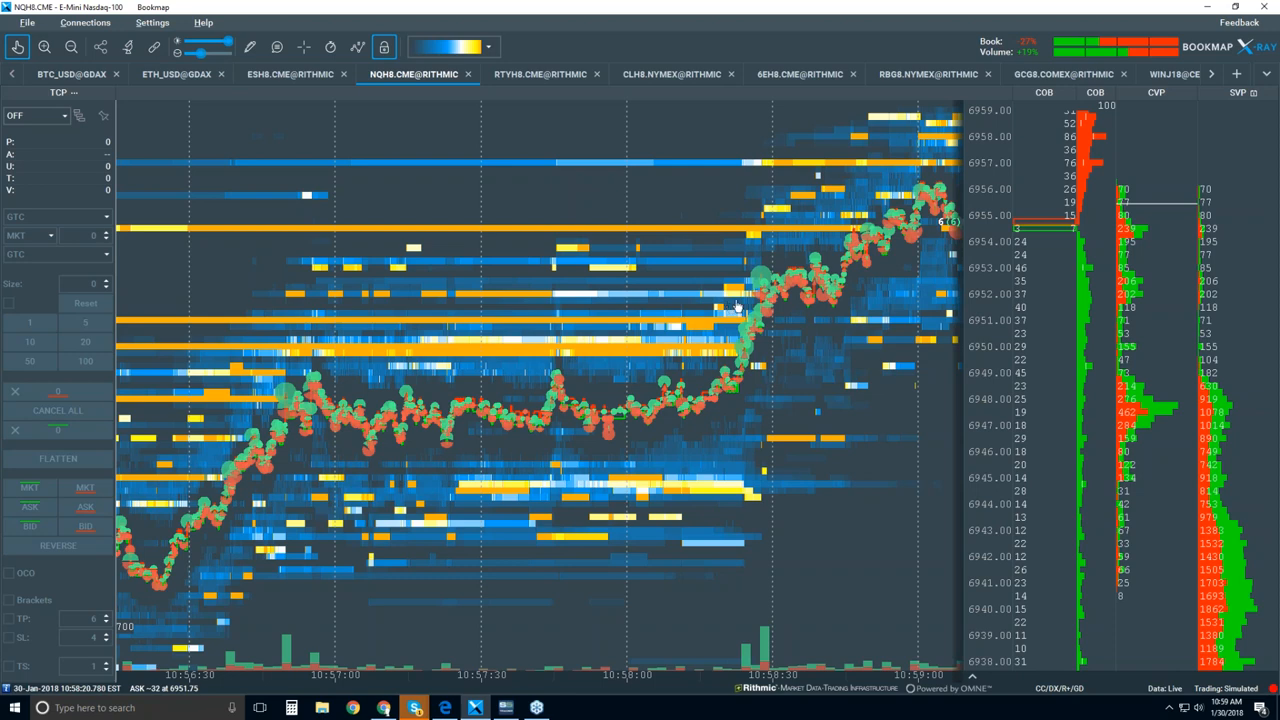
mouse_move(736, 307)
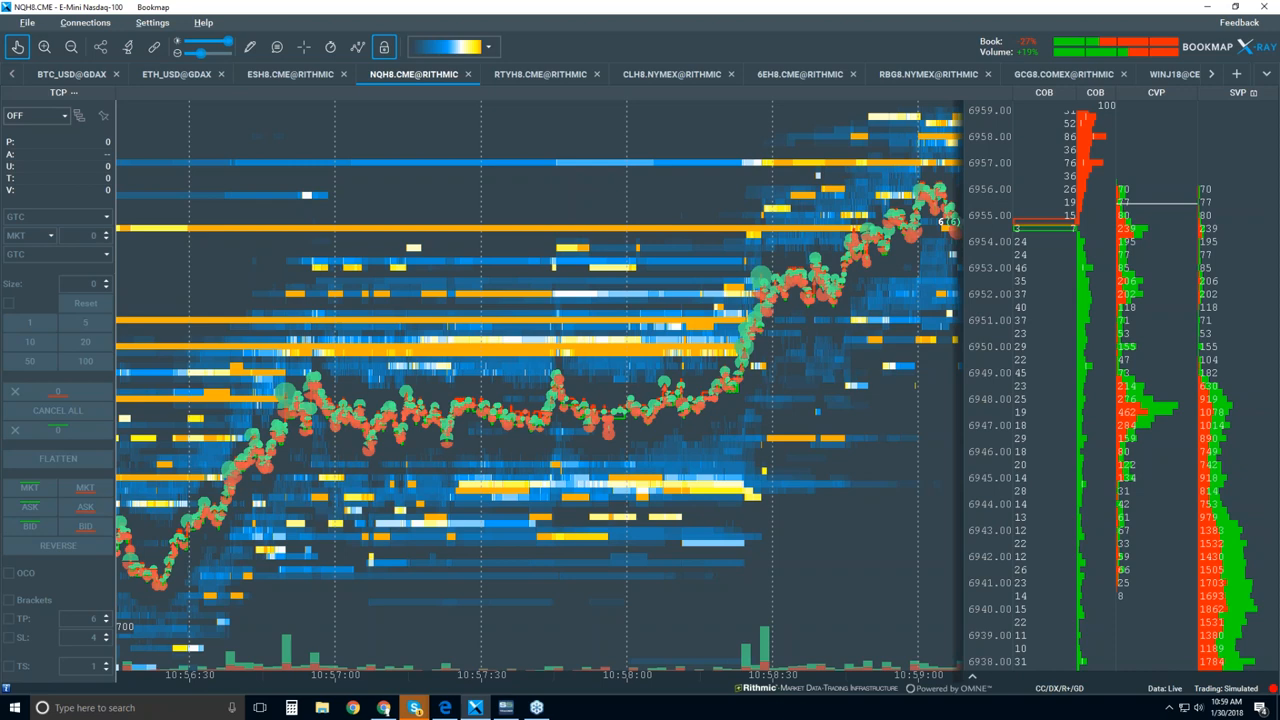
mouse_move(472, 183)
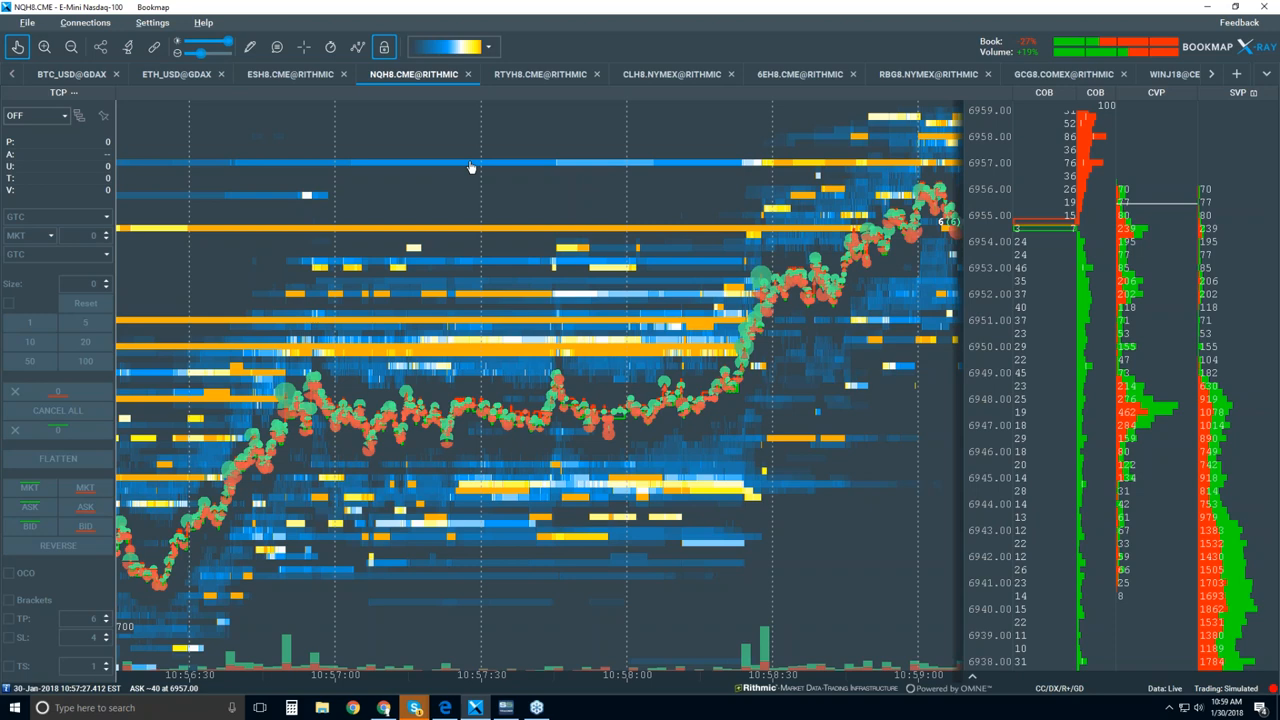
mouse_move(657, 258)
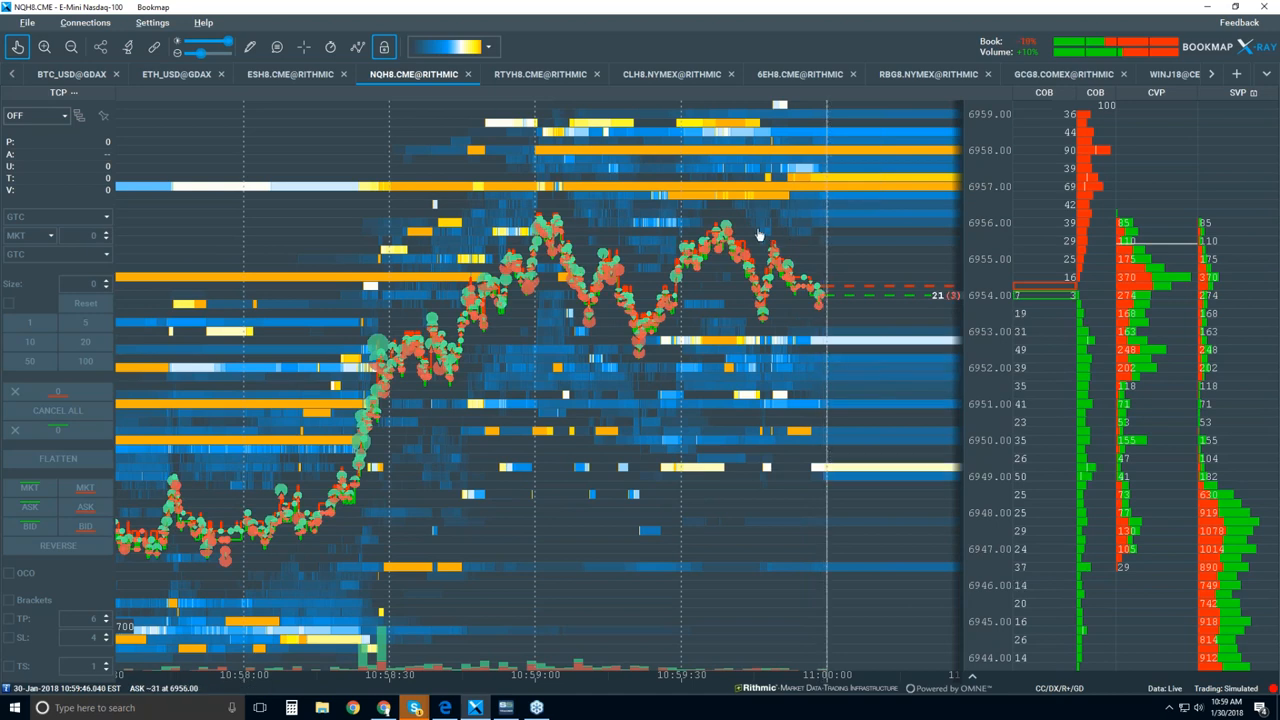
mouse_move(825, 300)
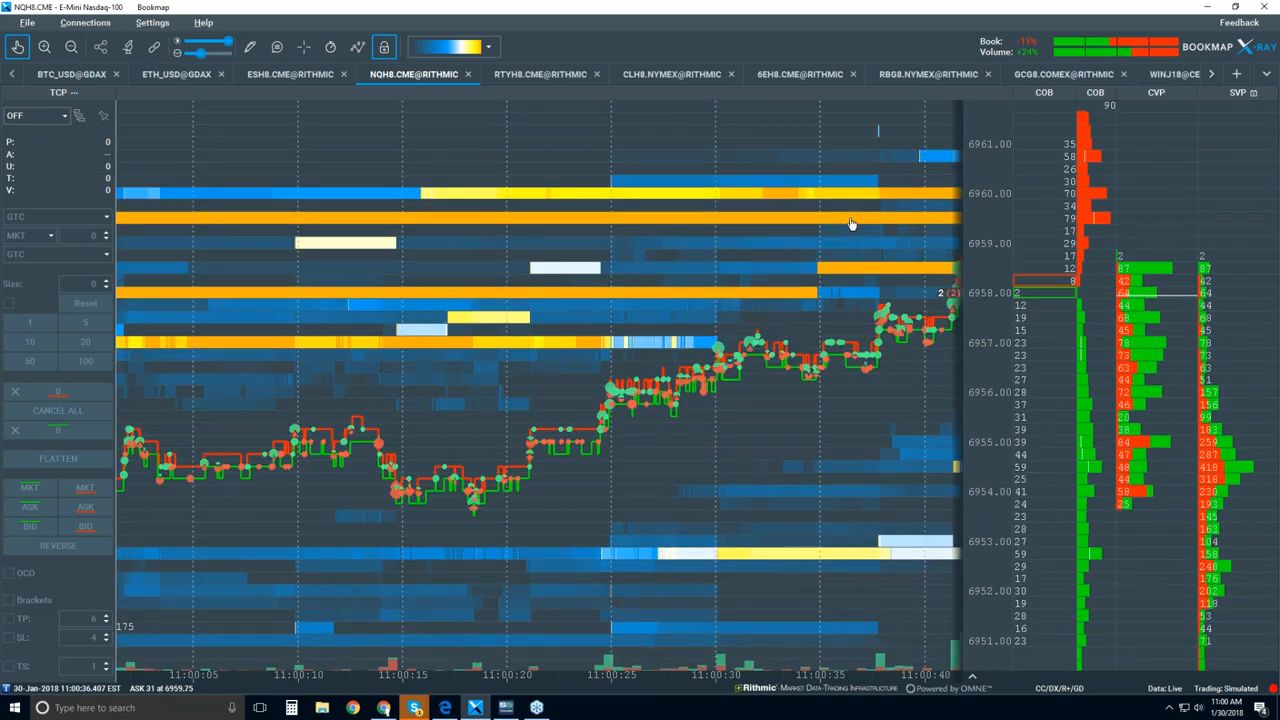
mouse_move(845, 223)
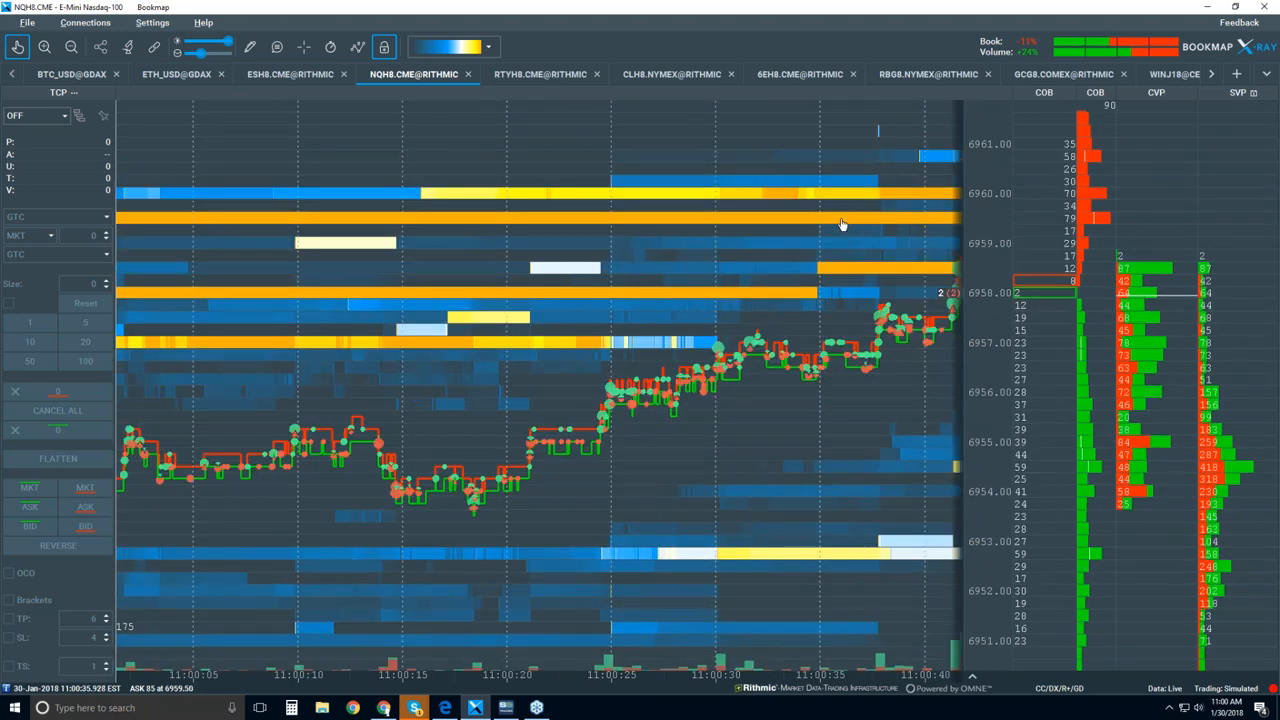
mouse_move(807, 235)
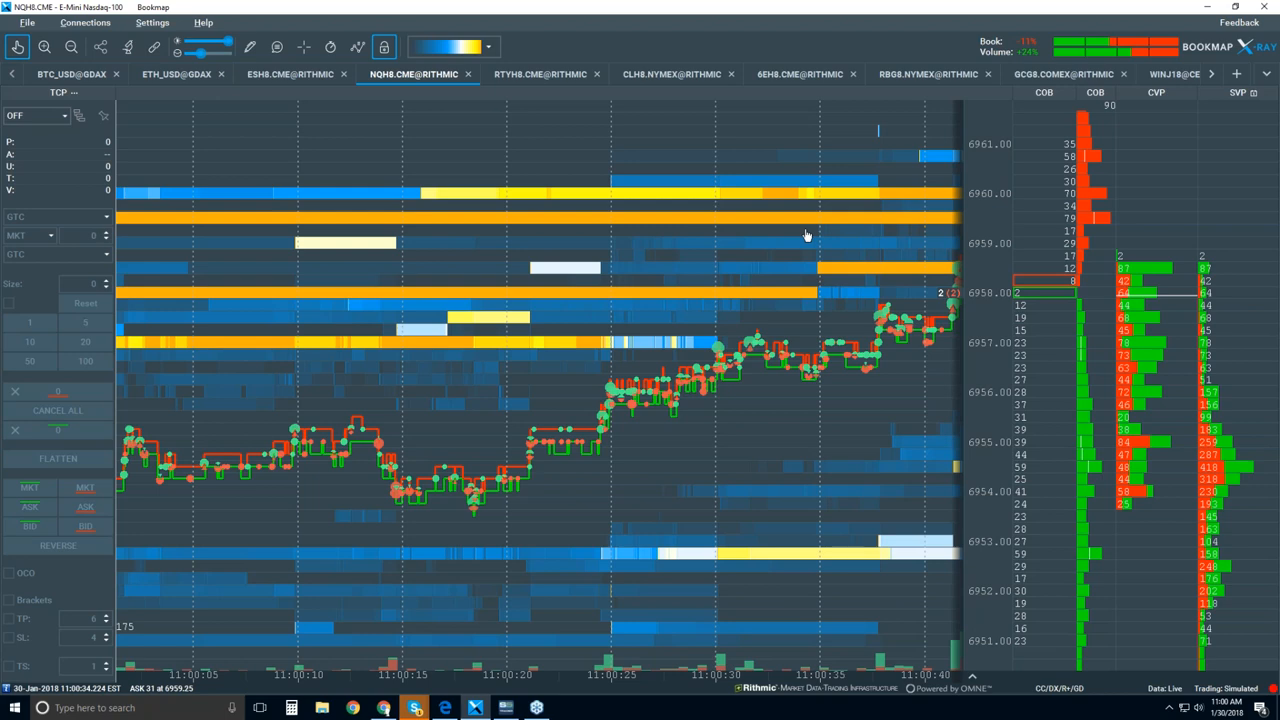
mouse_move(800, 183)
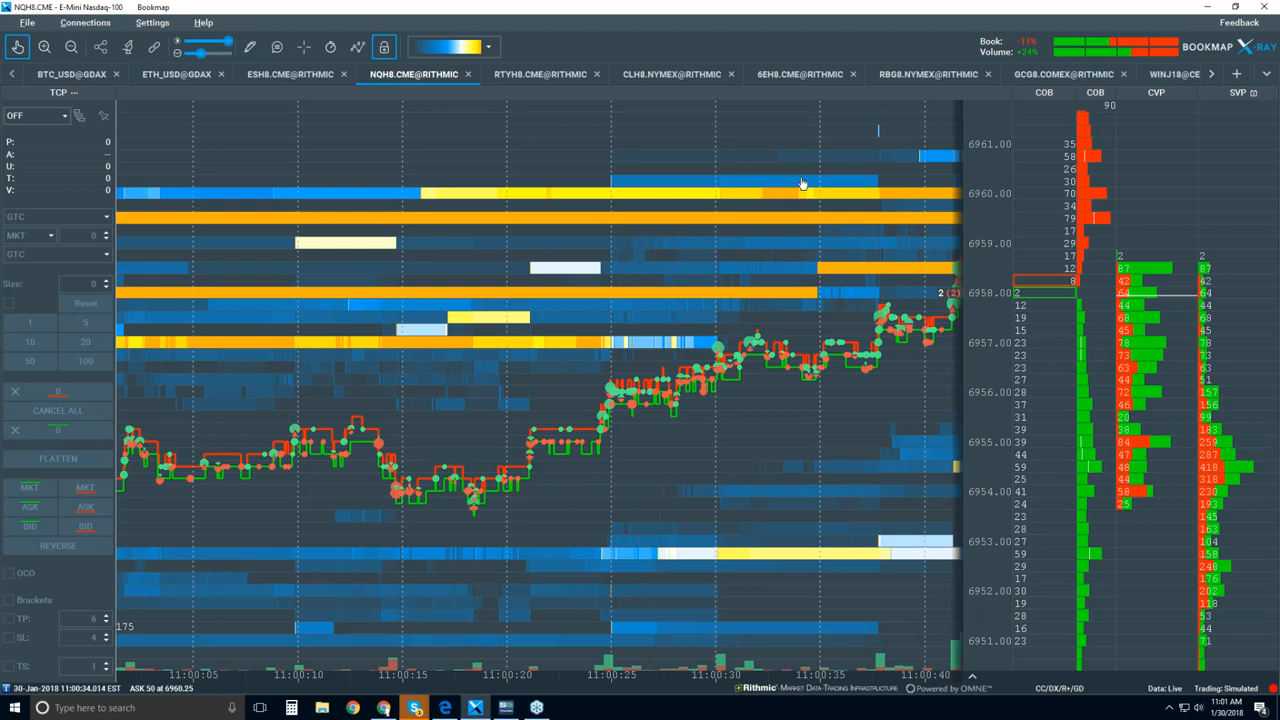
mouse_move(935, 156)
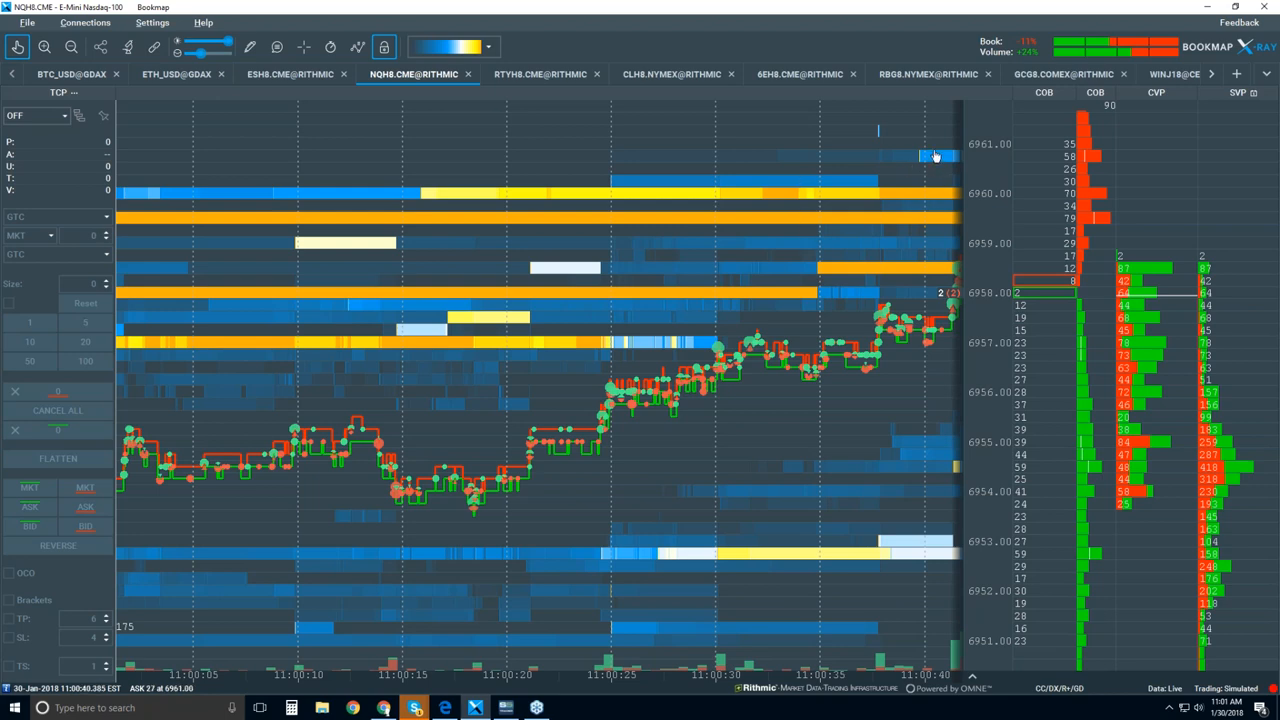
mouse_move(1004, 184)
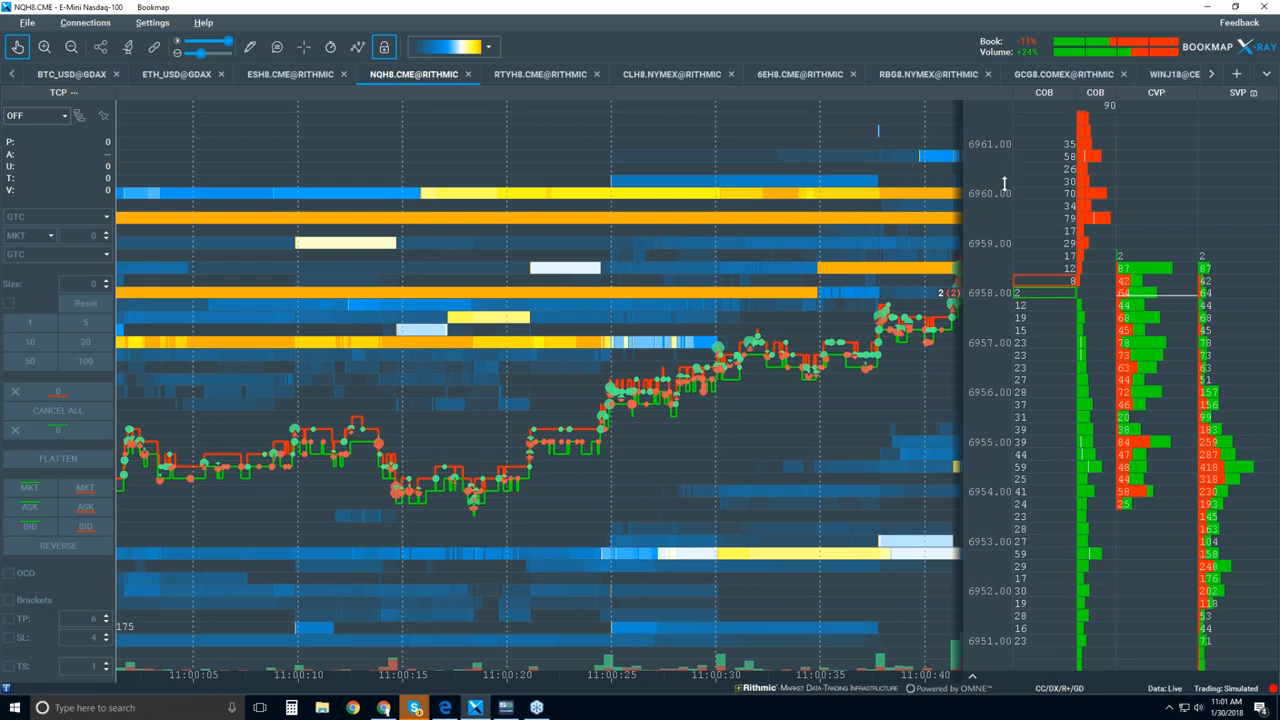